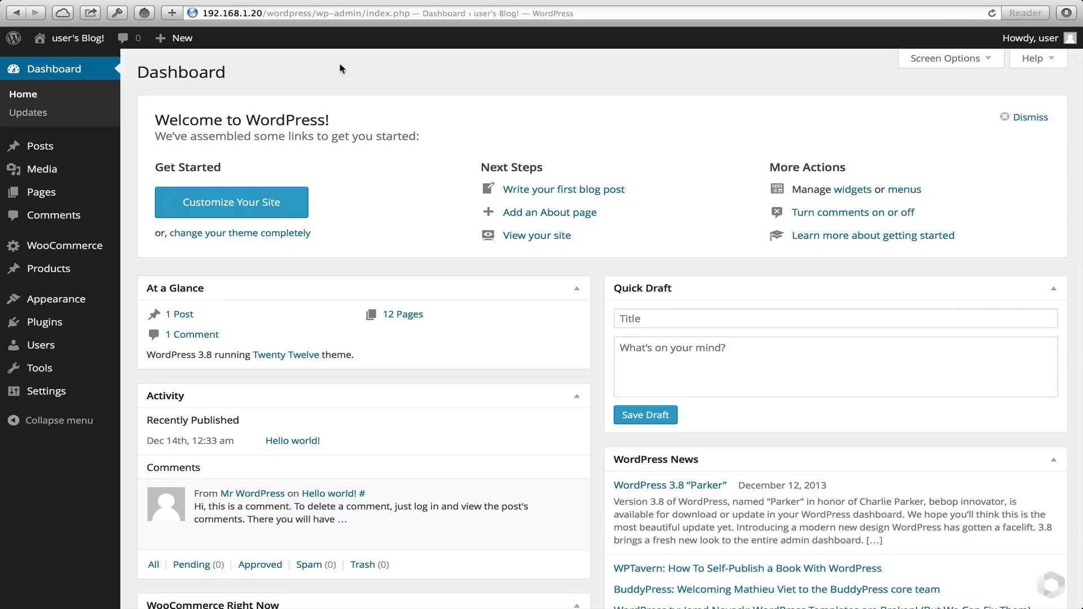
pyautogui.moveTo(63, 245)
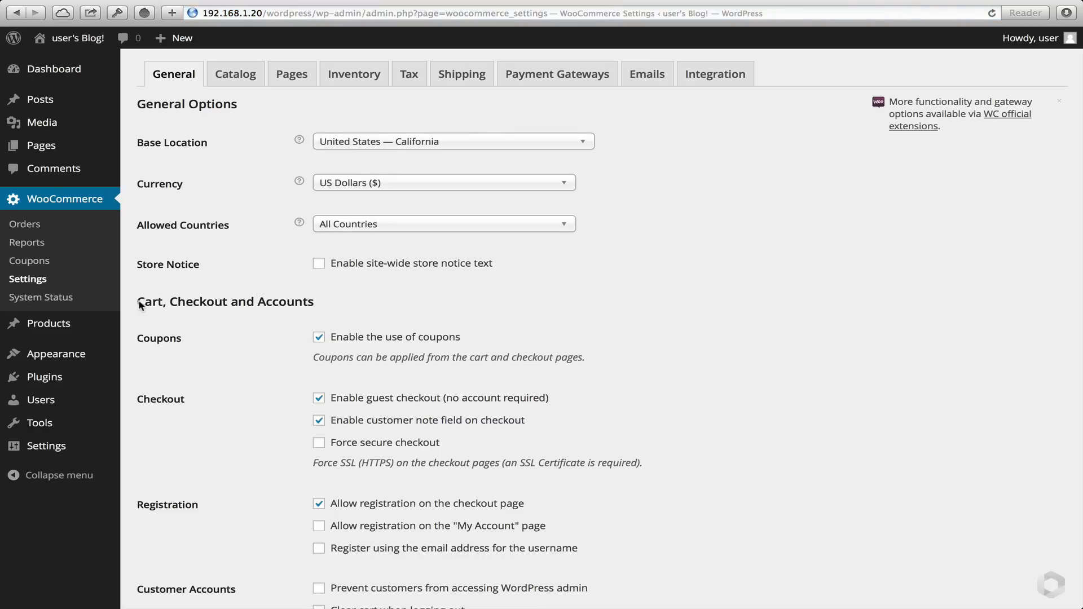
pyautogui.moveTo(190, 189)
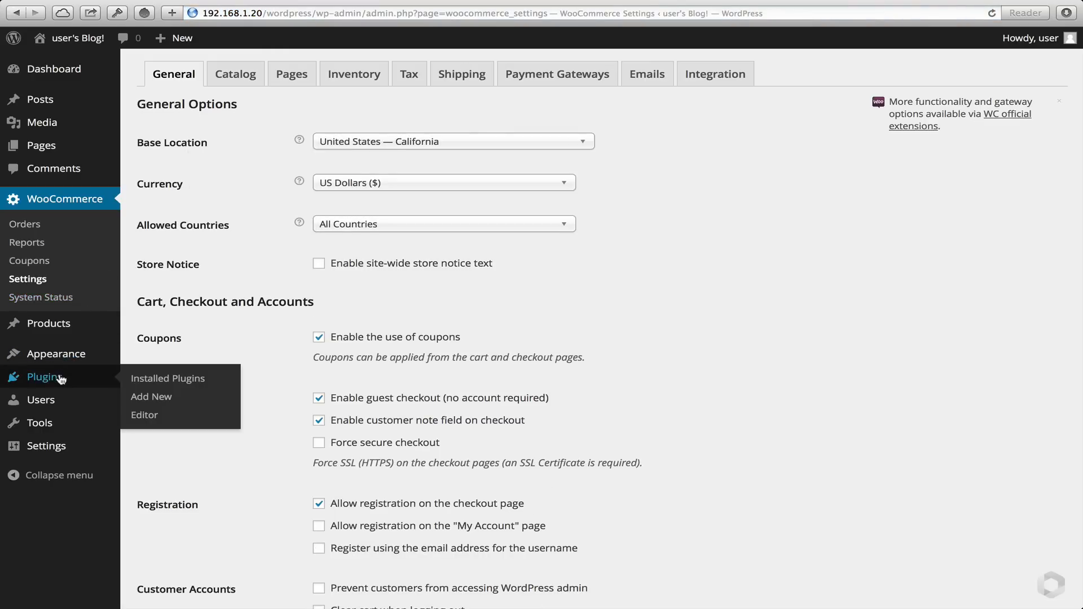
# Upload the WC-Shipping-USPS.zip package on the Add New plugin page
pyautogui.click(151, 396)
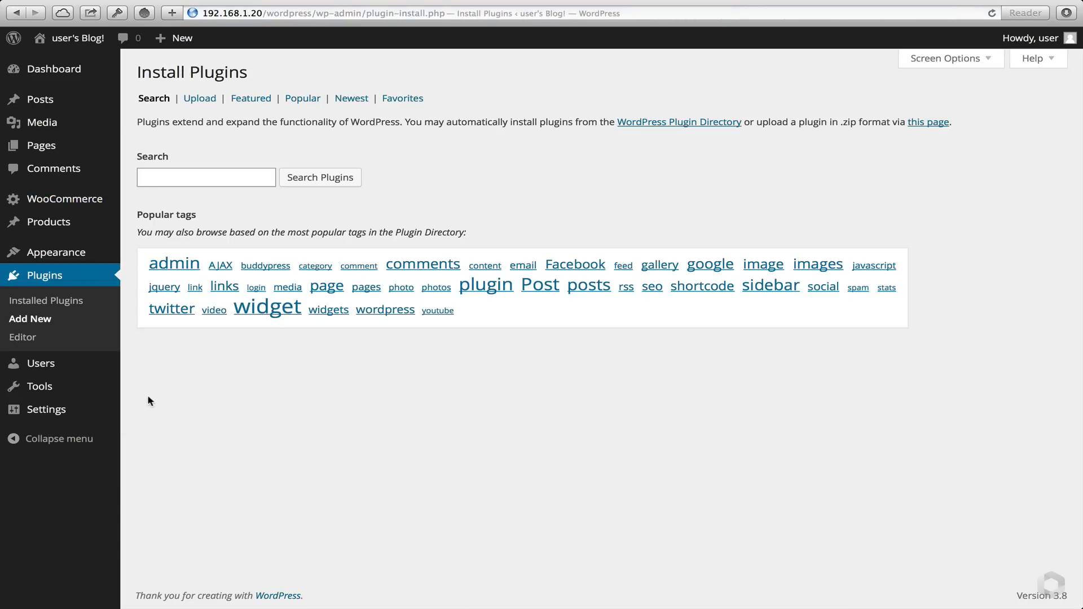
pyautogui.moveTo(200, 98)
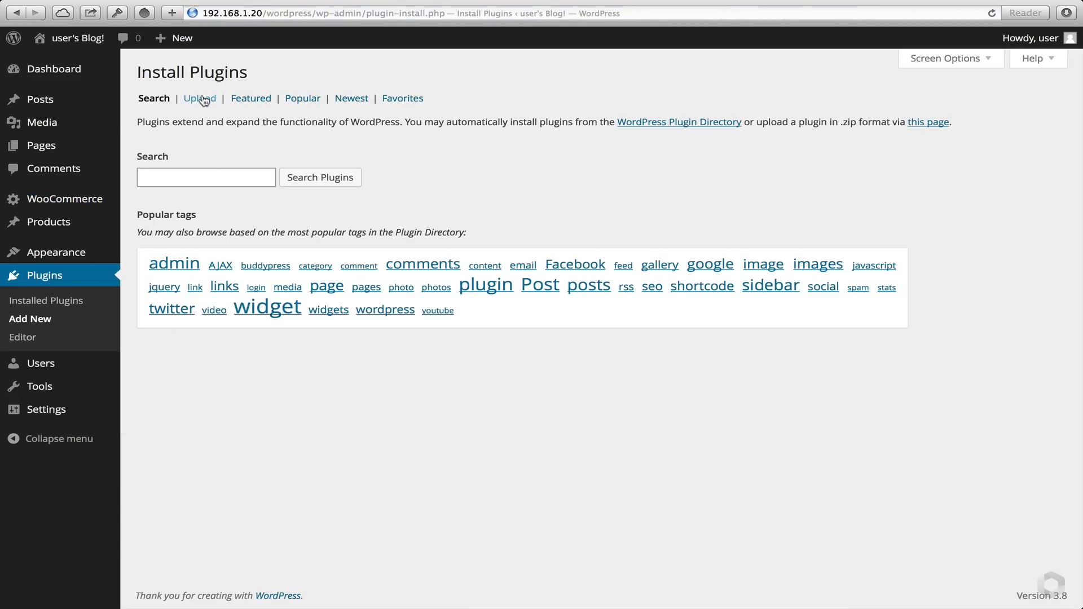
pyautogui.click(199, 99)
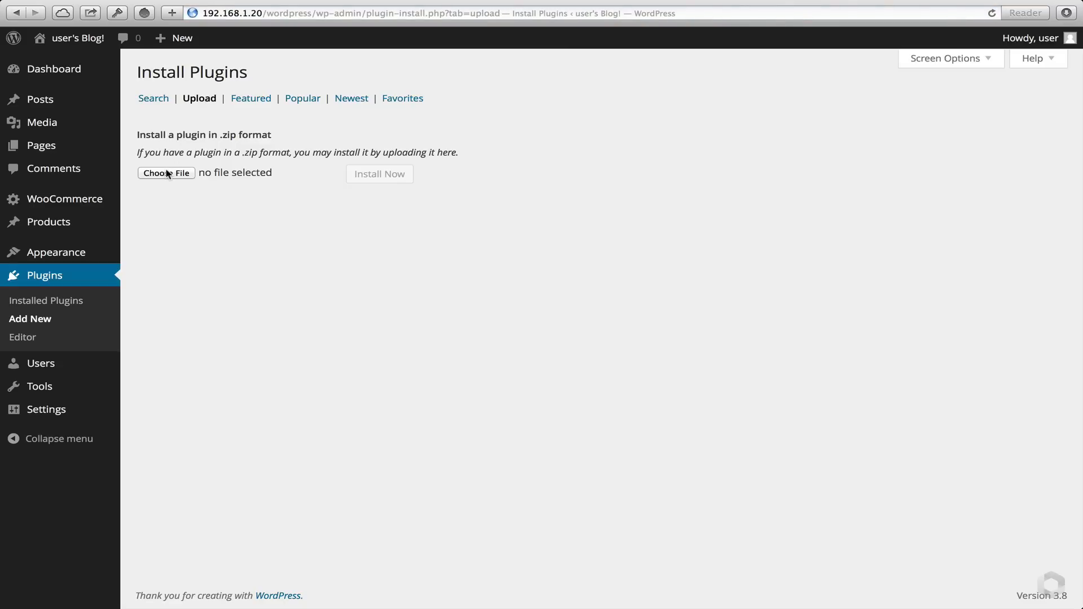
pyautogui.click(165, 172)
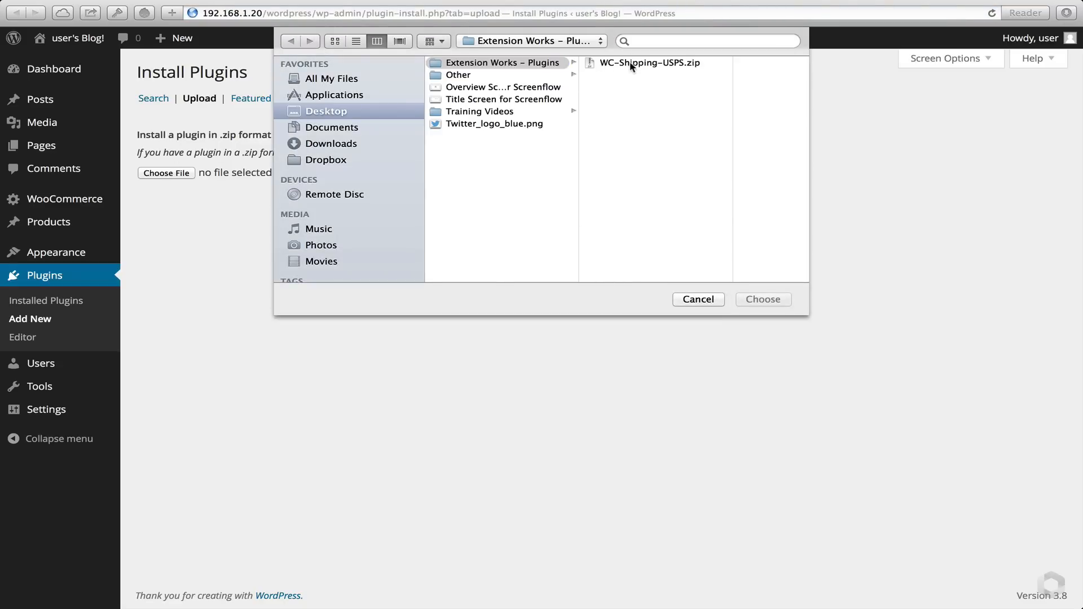
pyautogui.click(762, 298)
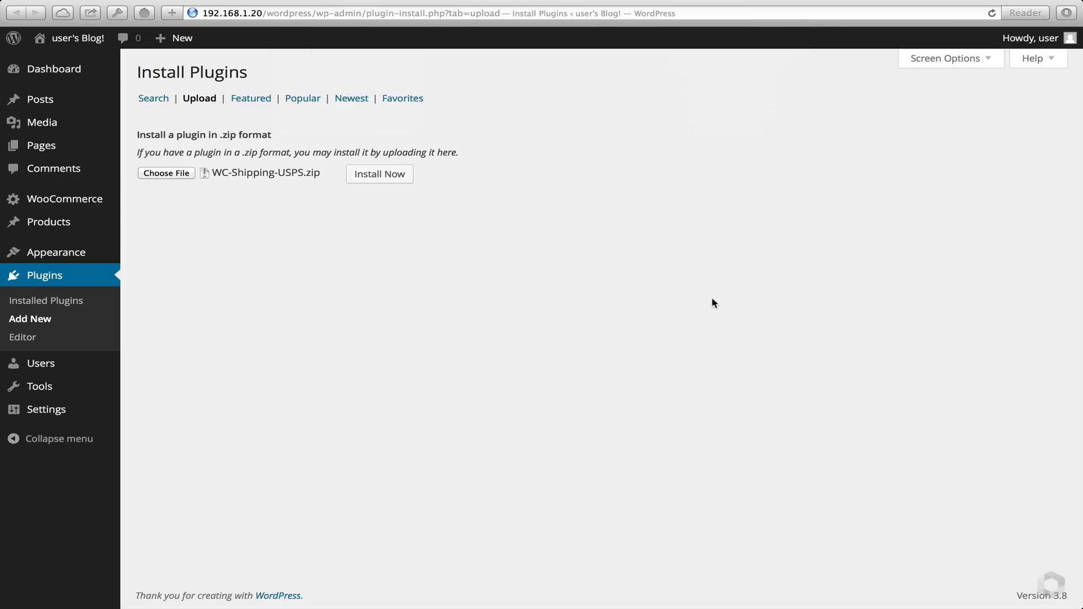
pyautogui.click(379, 174)
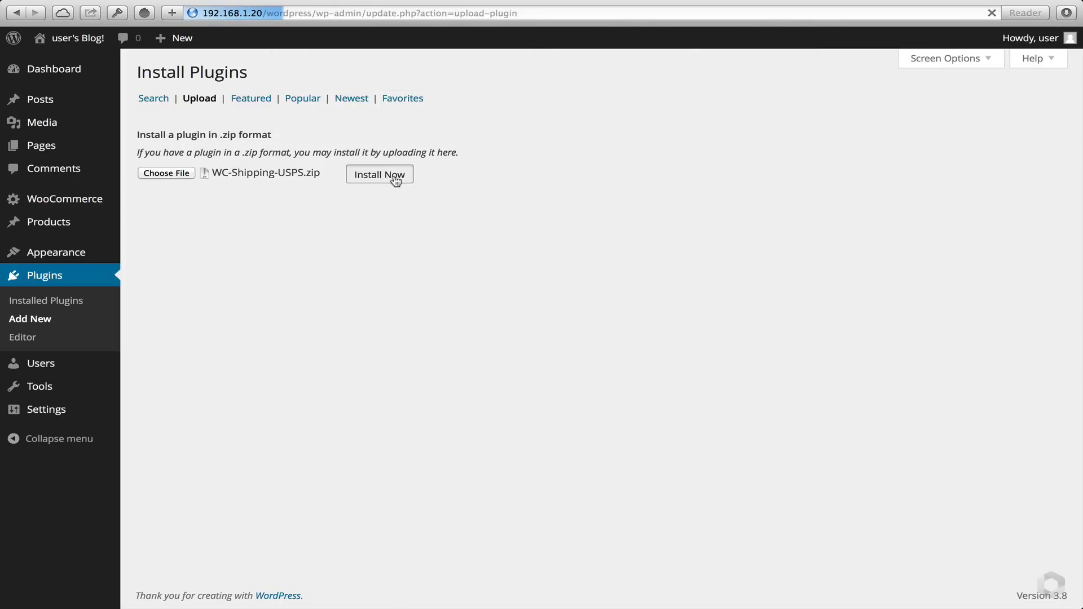
# Install the uploaded USPS plugin and activate it
pyautogui.click(379, 174)
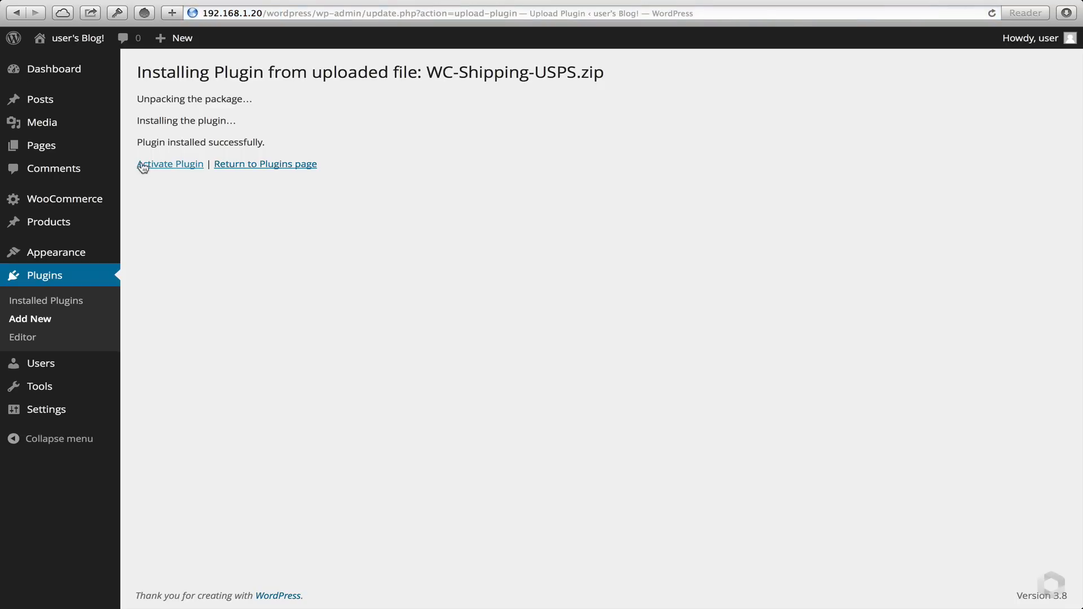
pyautogui.click(169, 163)
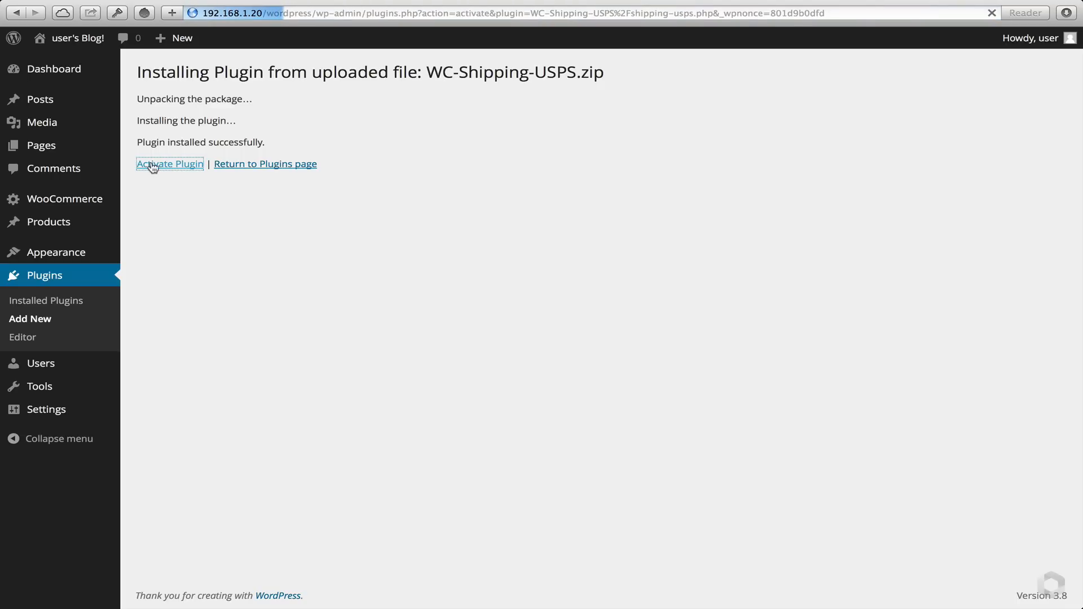
pyautogui.click(169, 164)
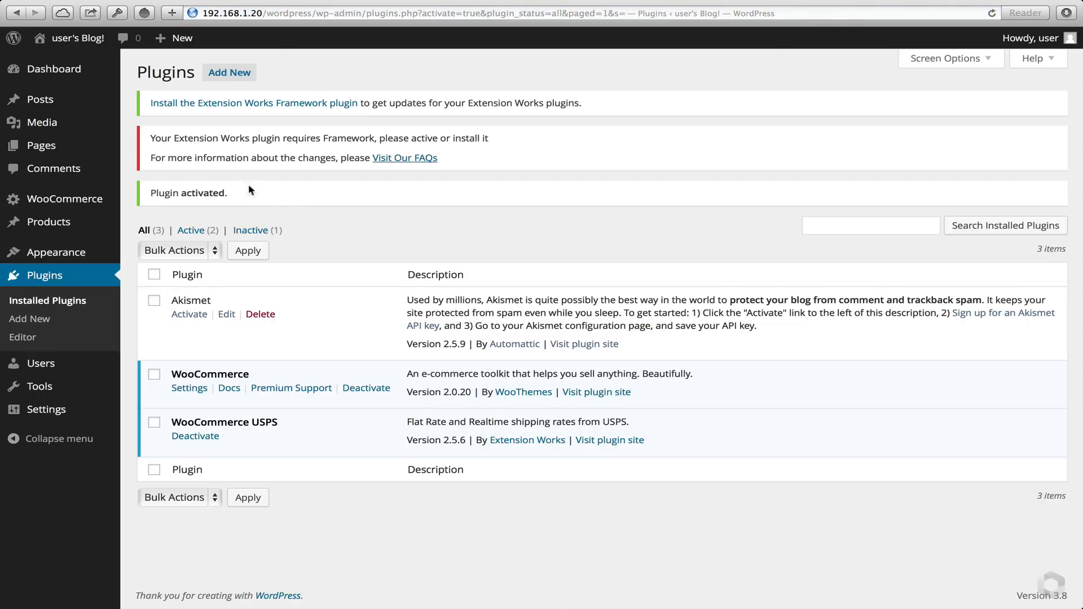
pyautogui.moveTo(291, 206)
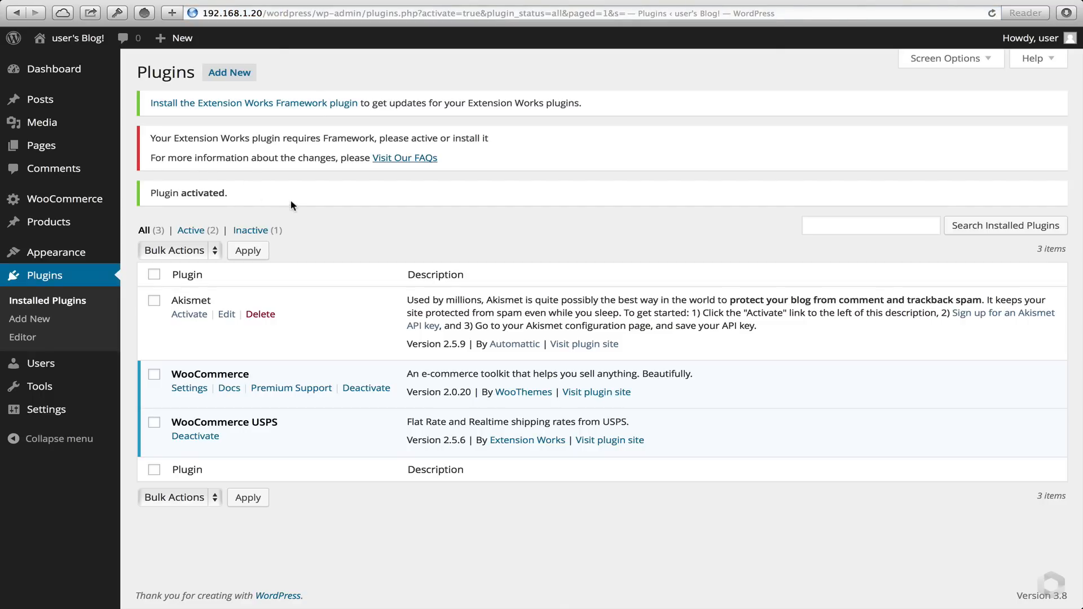
pyautogui.moveTo(282, 102)
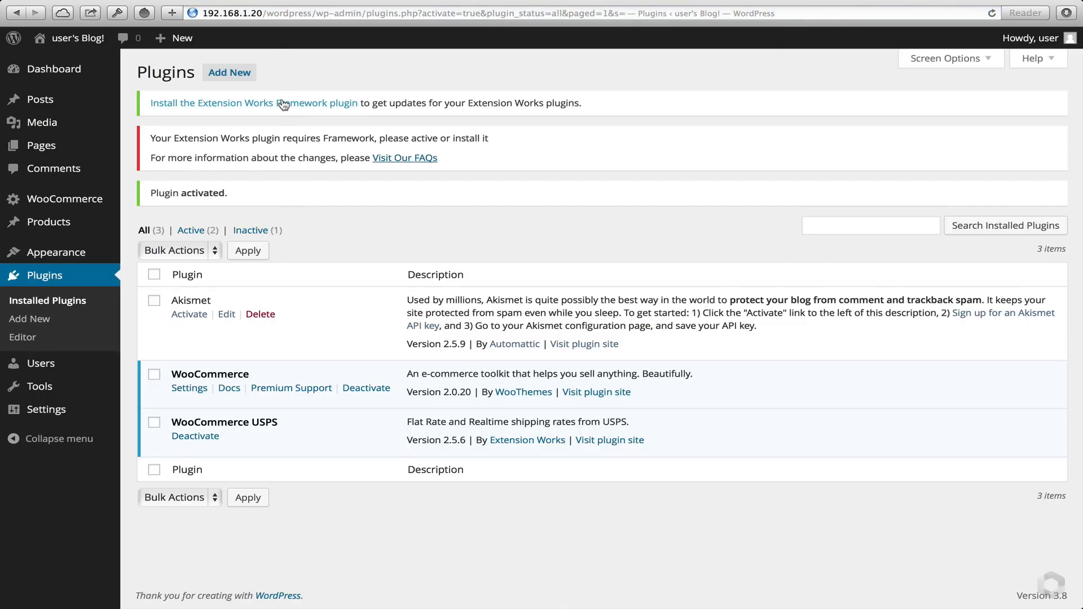
# Install the required Extension Works Framework plugin from the notice link and activate it
pyautogui.click(254, 103)
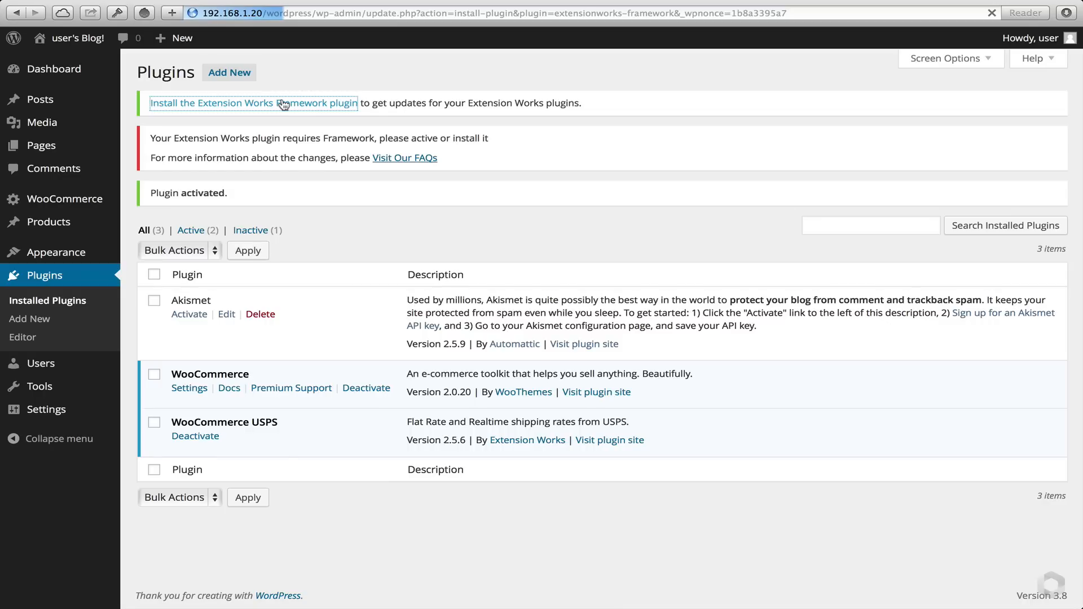
pyautogui.click(254, 103)
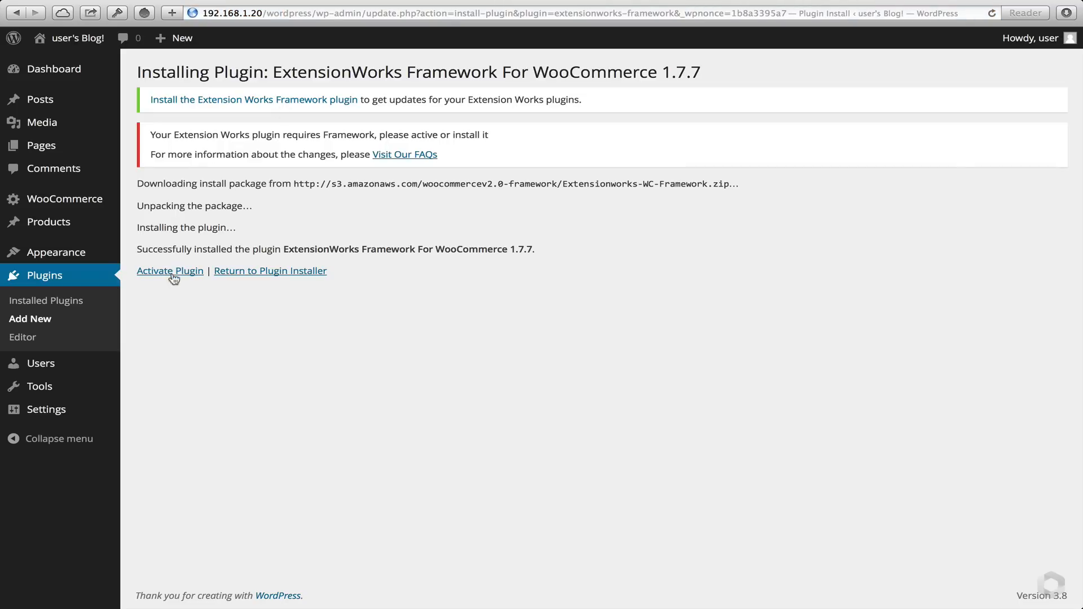
pyautogui.click(169, 269)
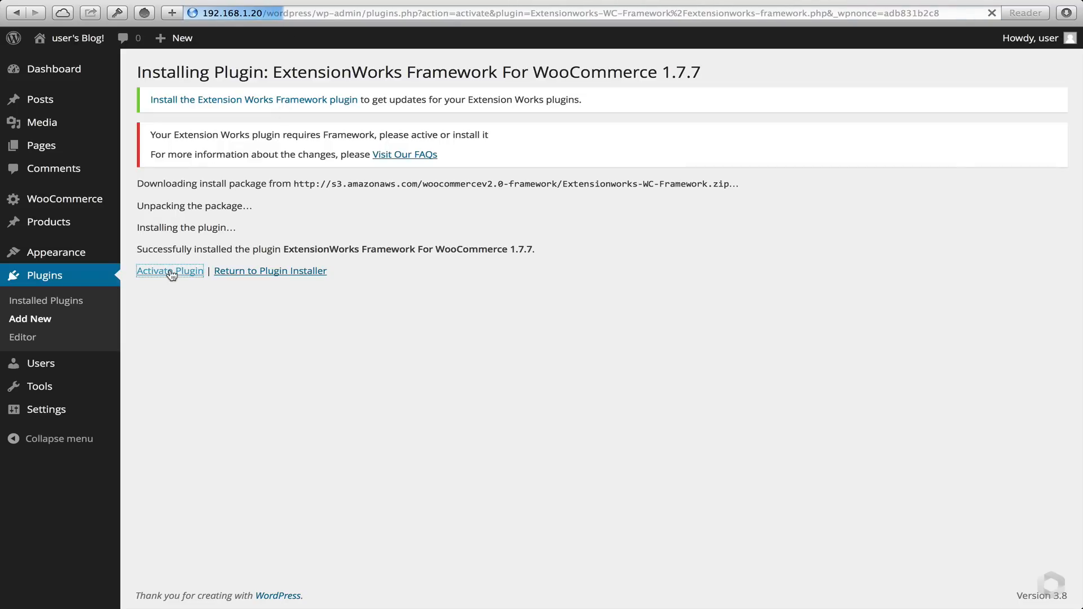
pyautogui.click(169, 270)
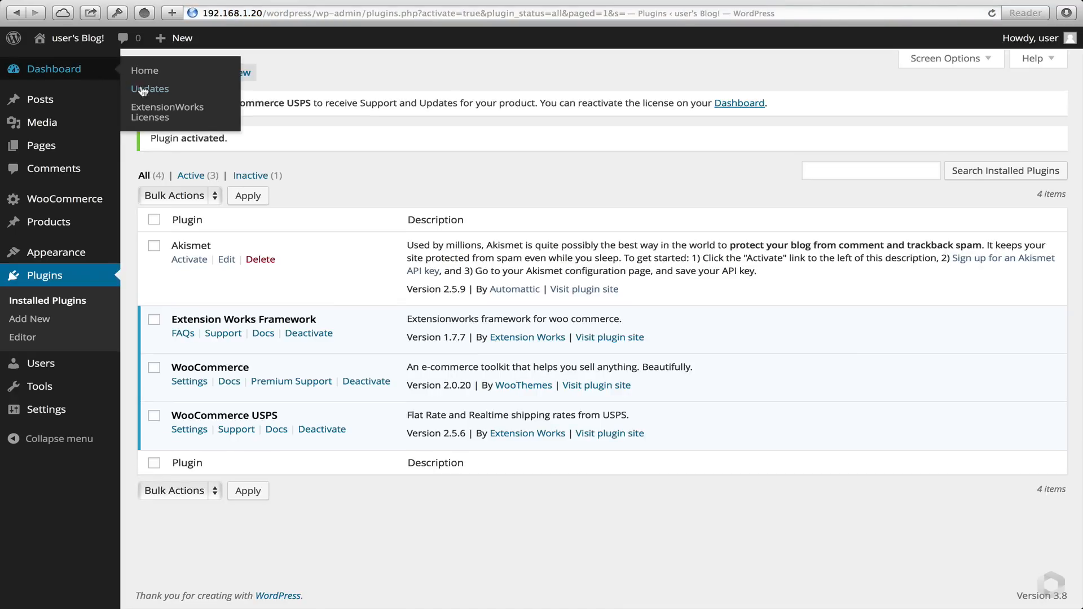
pyautogui.moveTo(146, 117)
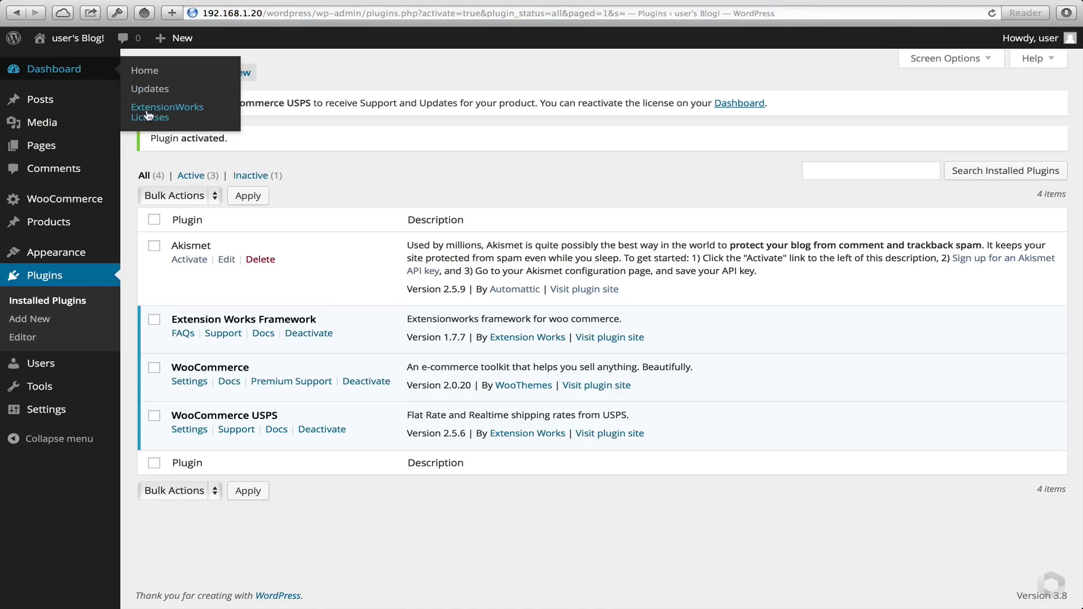
pyautogui.click(167, 112)
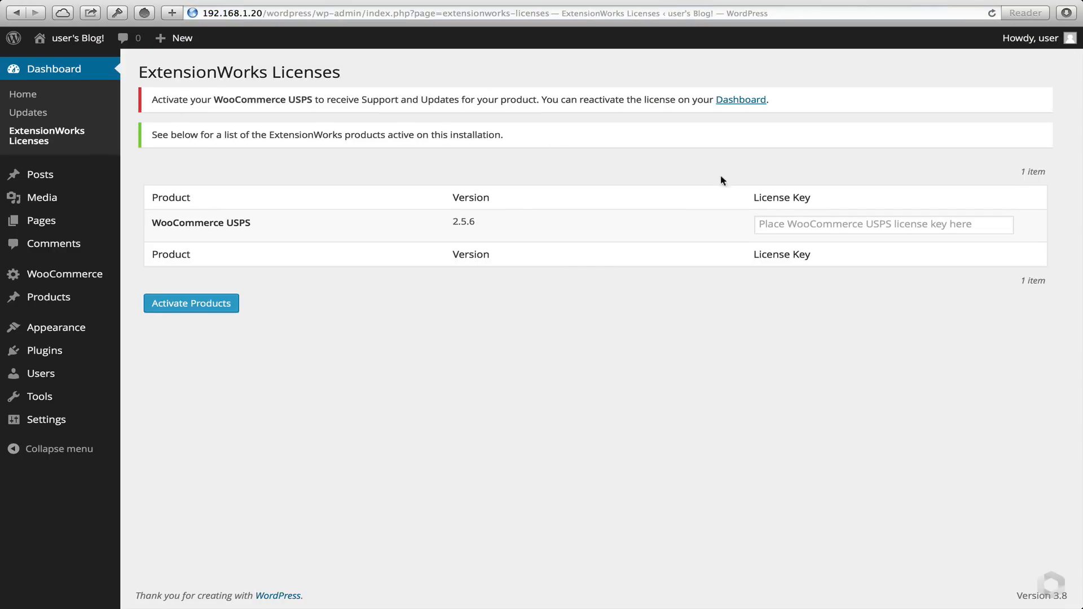
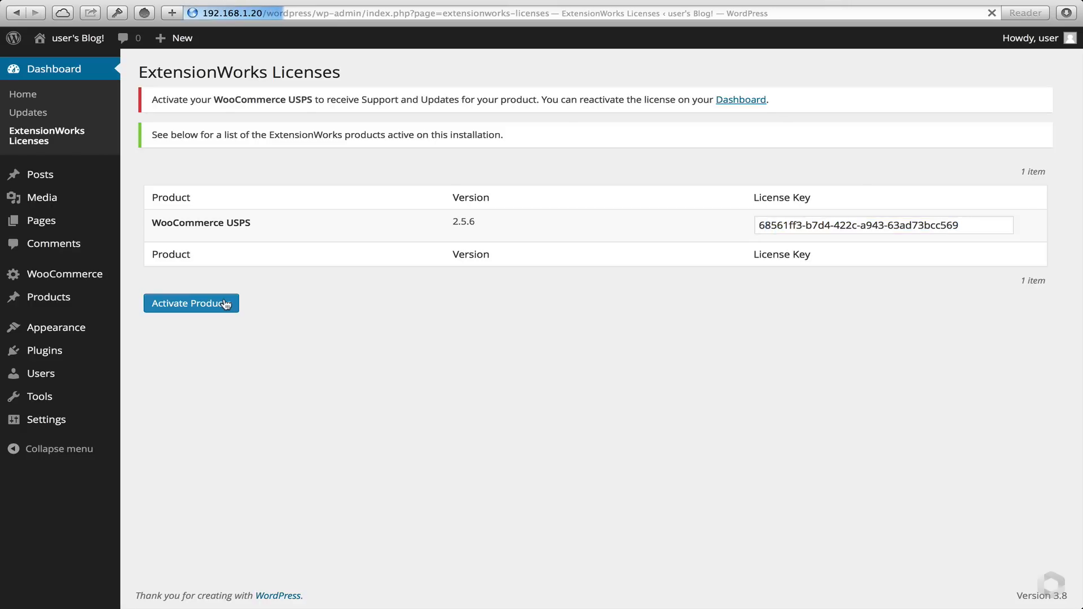
pyautogui.click(192, 303)
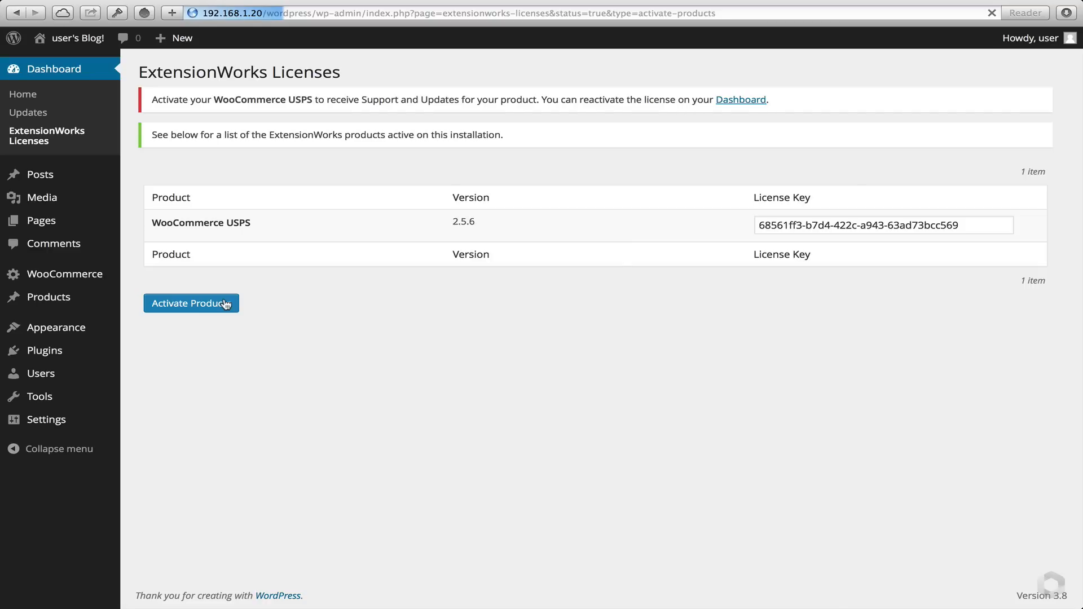
pyautogui.click(192, 303)
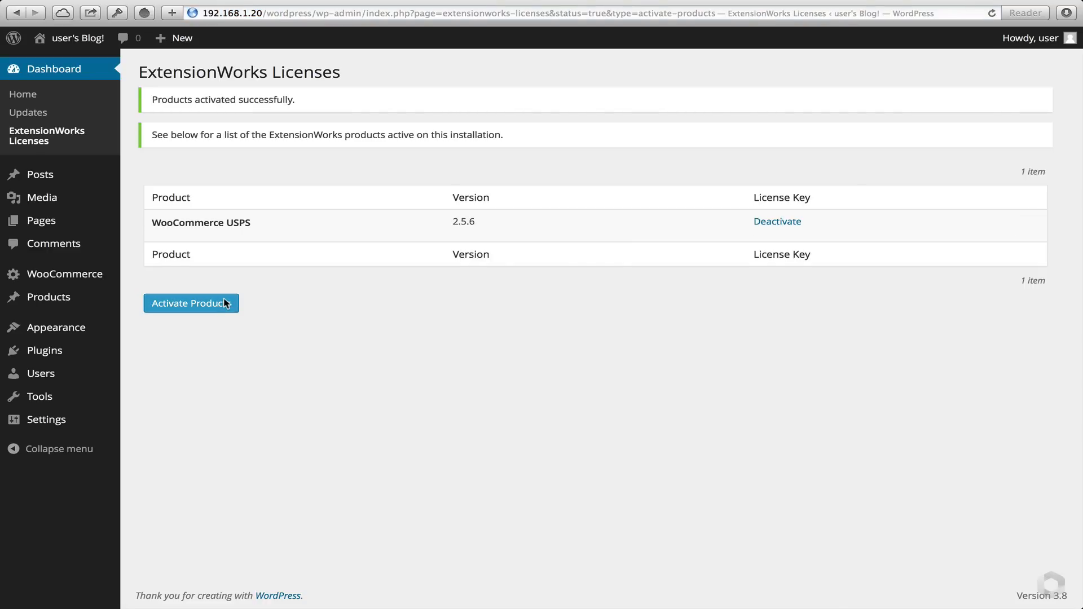
pyautogui.click(22, 94)
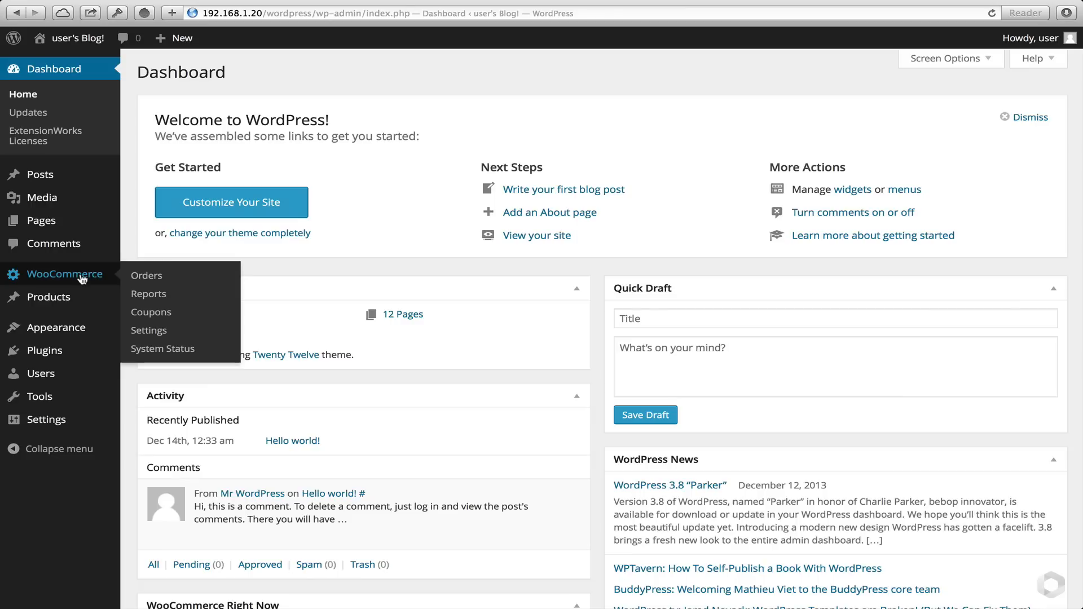
# Go to WooCommerce Settings, Shipping tab, and head to the U.S. Postal Service method
pyautogui.click(149, 330)
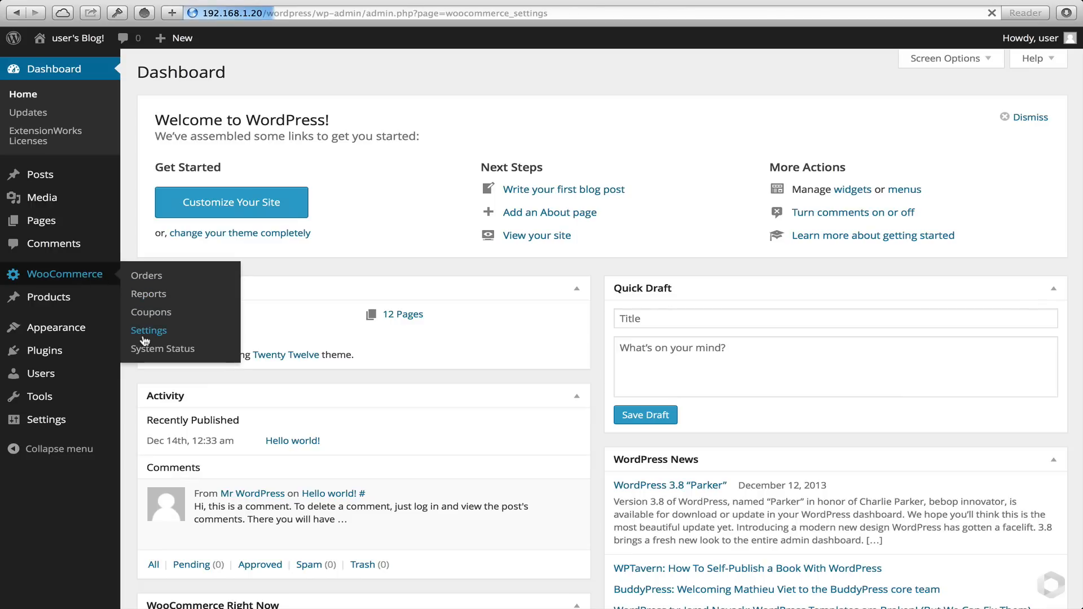
pyautogui.click(149, 331)
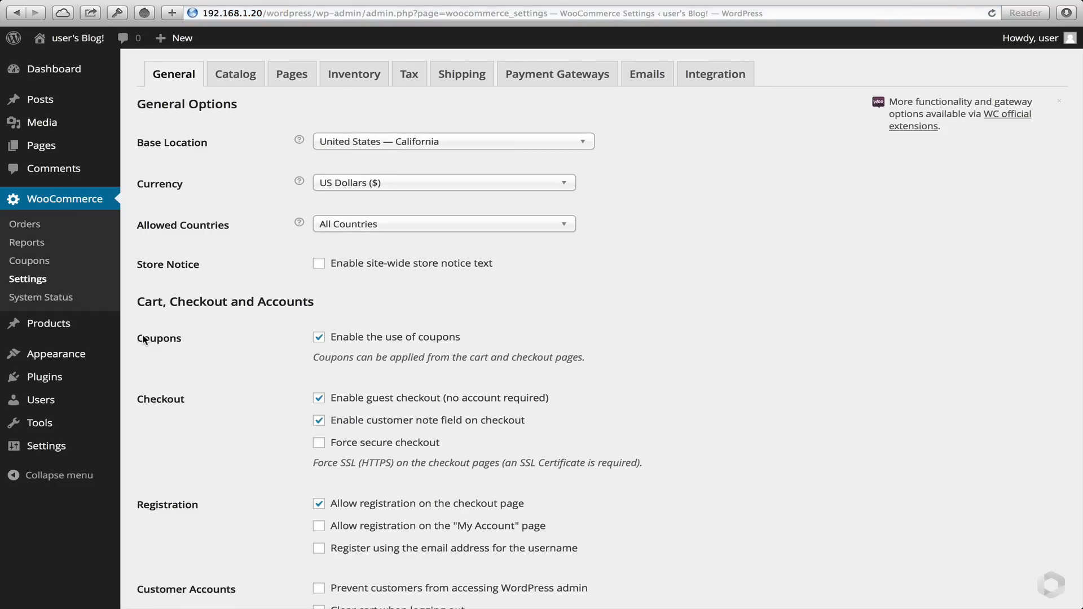
pyautogui.click(461, 75)
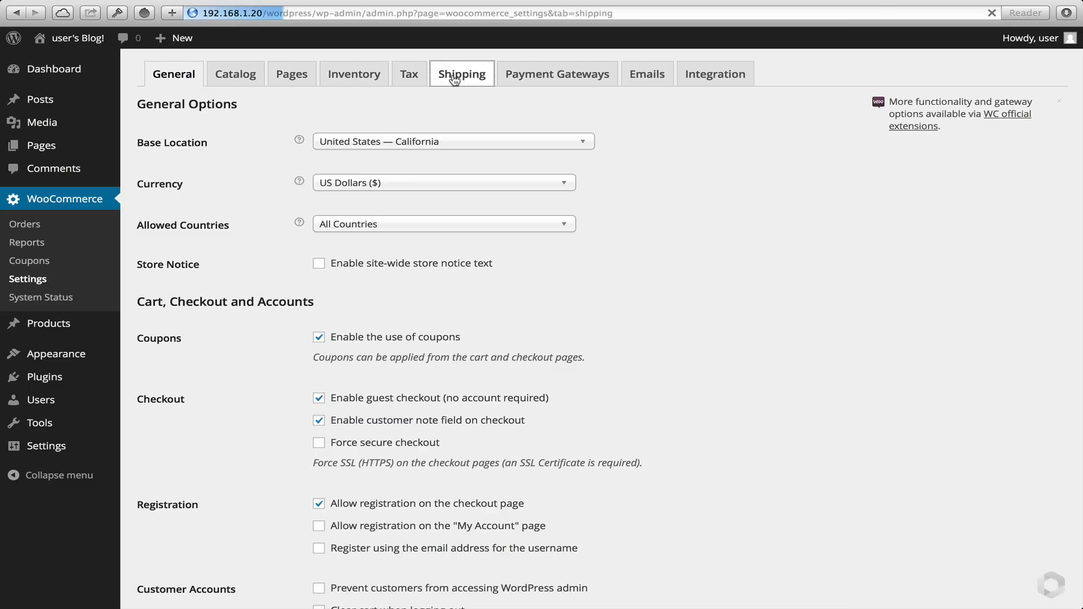
pyautogui.click(461, 73)
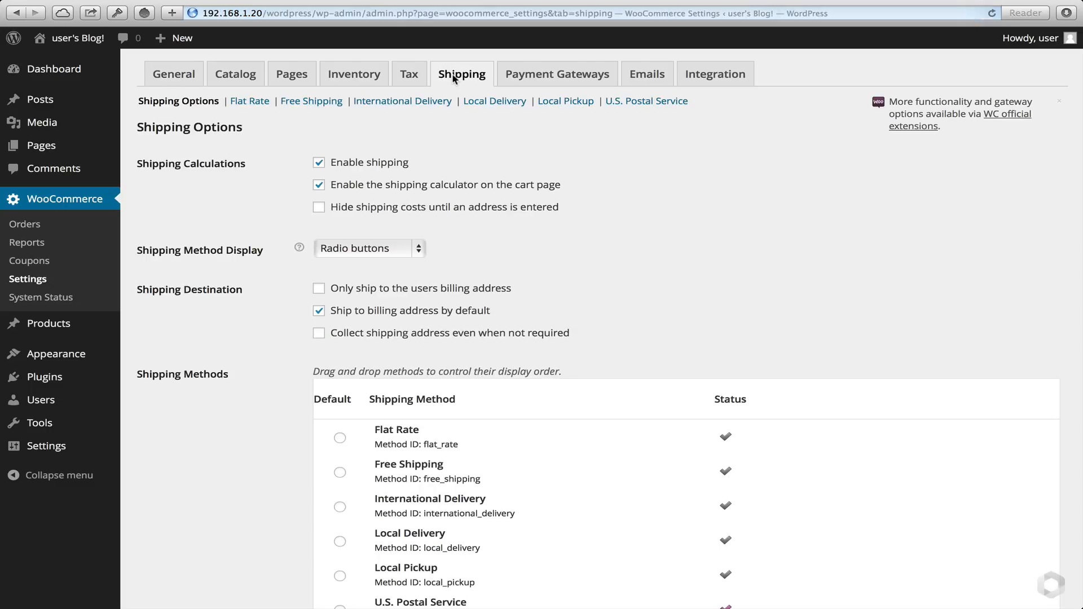
pyautogui.moveTo(624, 100)
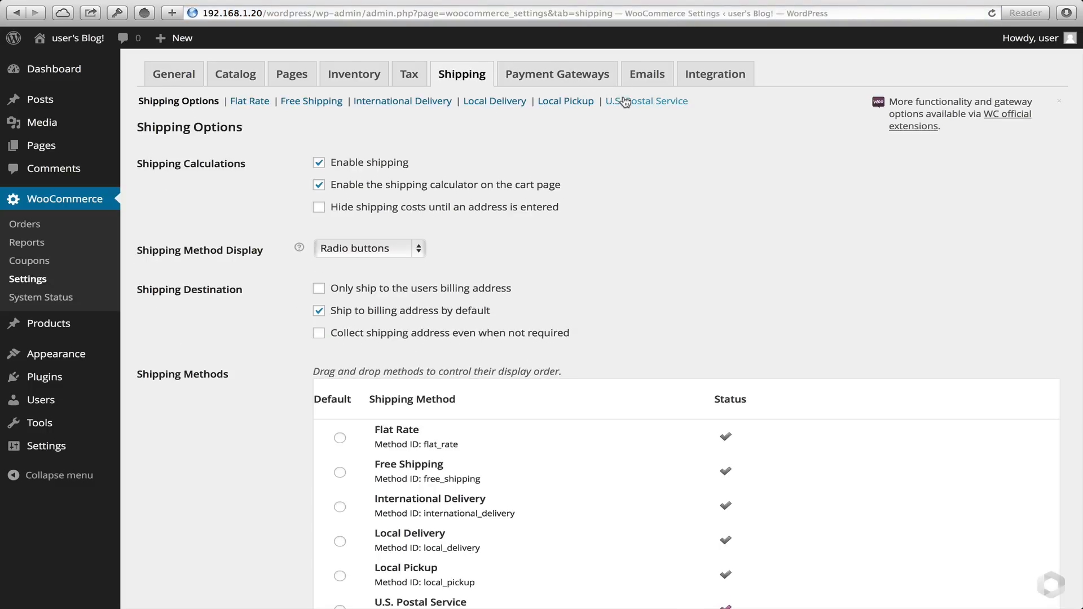
pyautogui.click(647, 100)
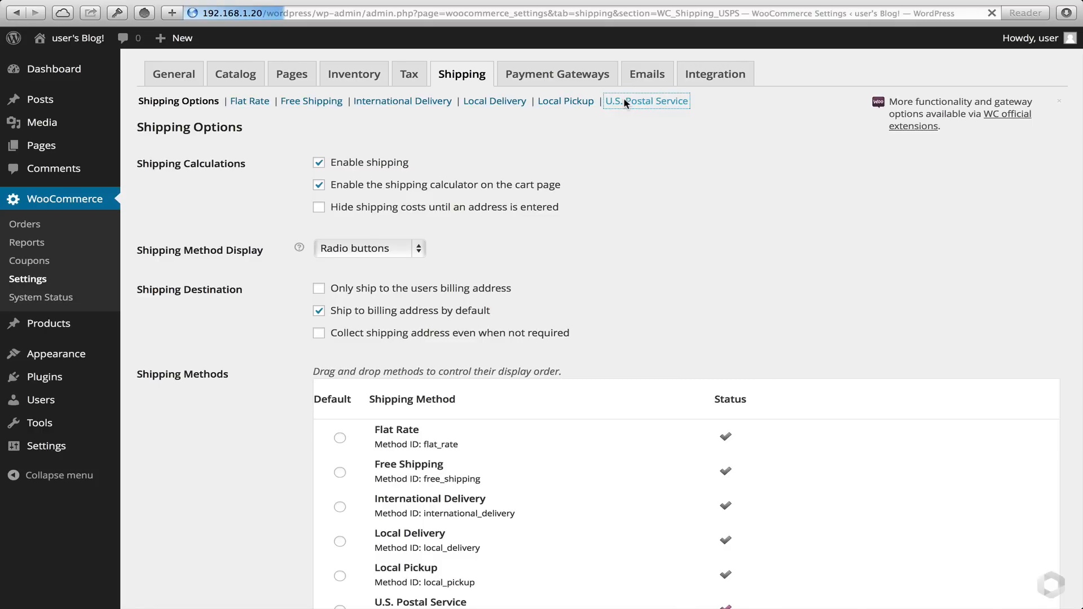
# Enter the U.S. Postal Service settings and review the origin postcode 90210
pyautogui.click(645, 101)
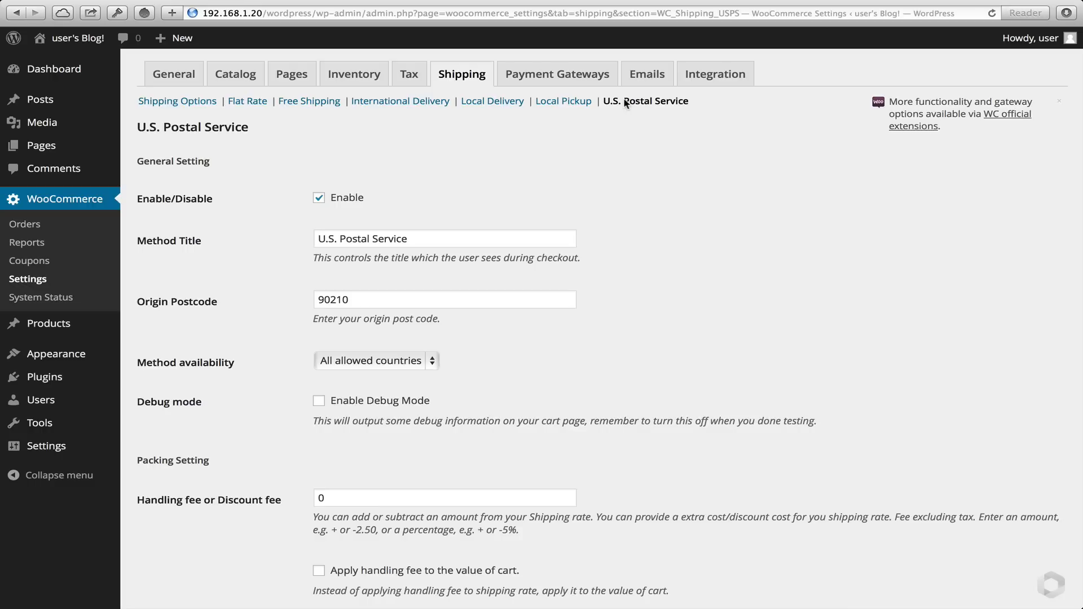
pyautogui.moveTo(250, 210)
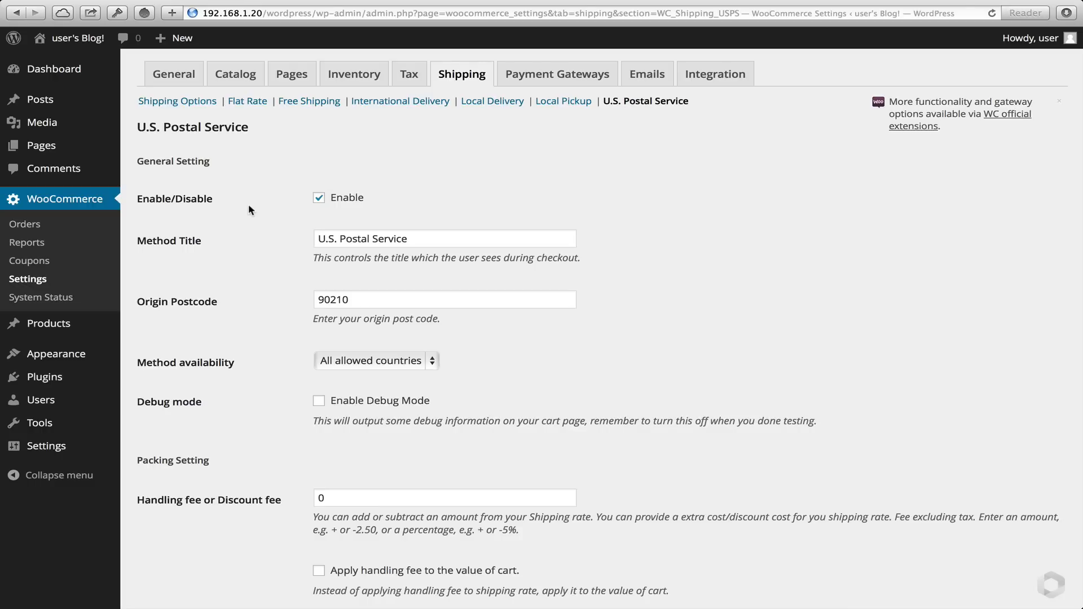
pyautogui.scroll(-3)
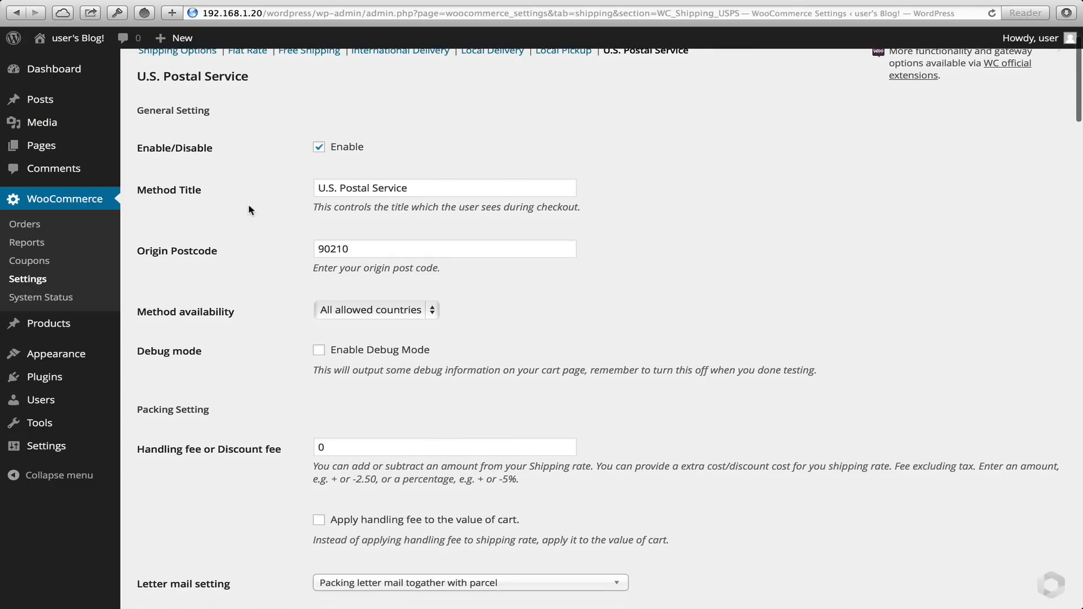
pyautogui.scroll(-3)
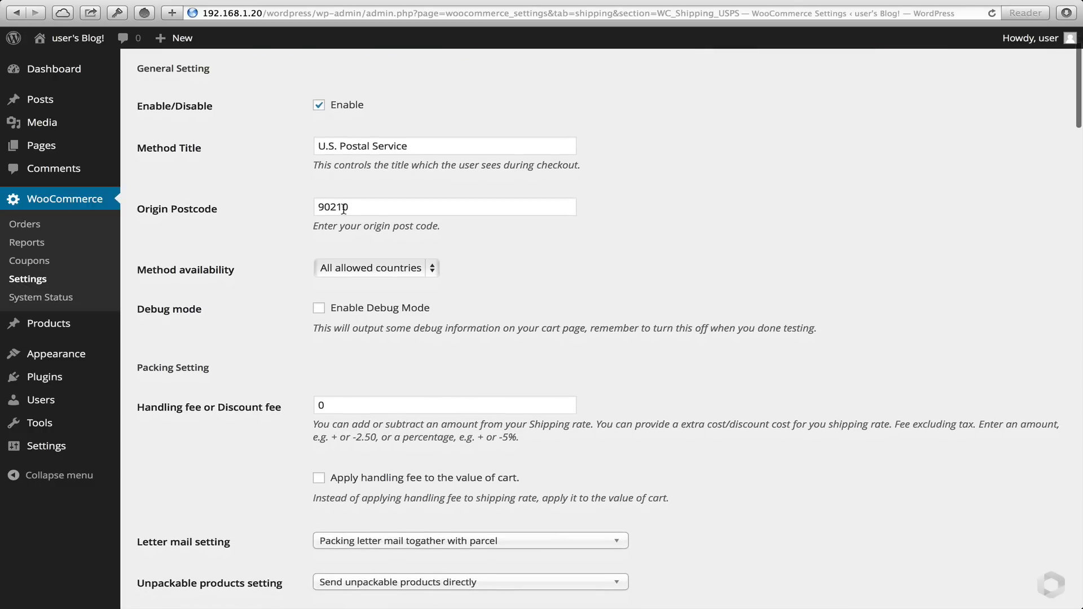
pyautogui.tripleClick(445, 207)
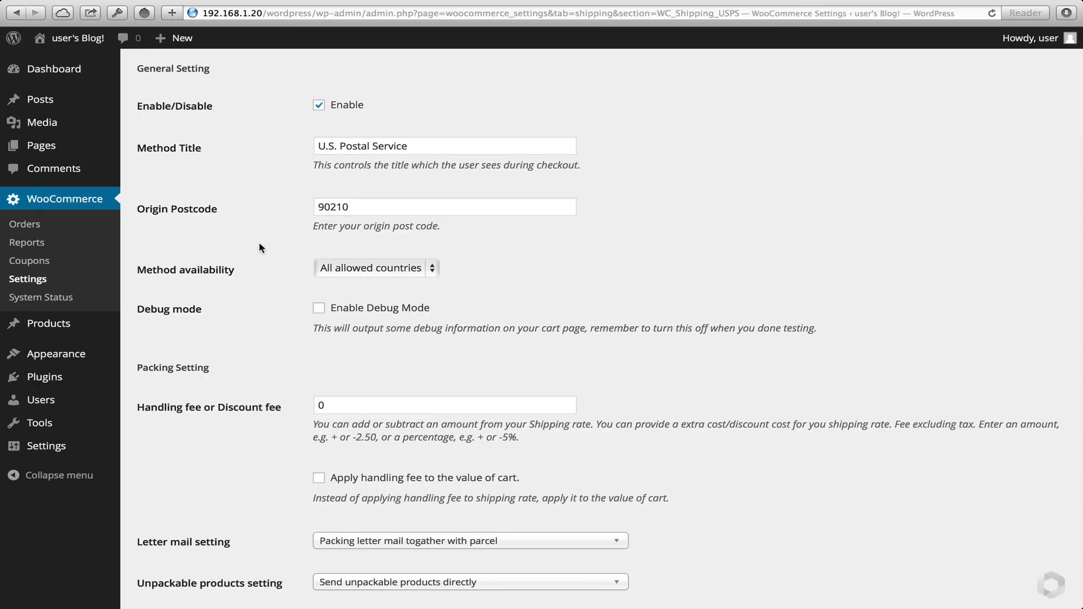
pyautogui.scroll(-3)
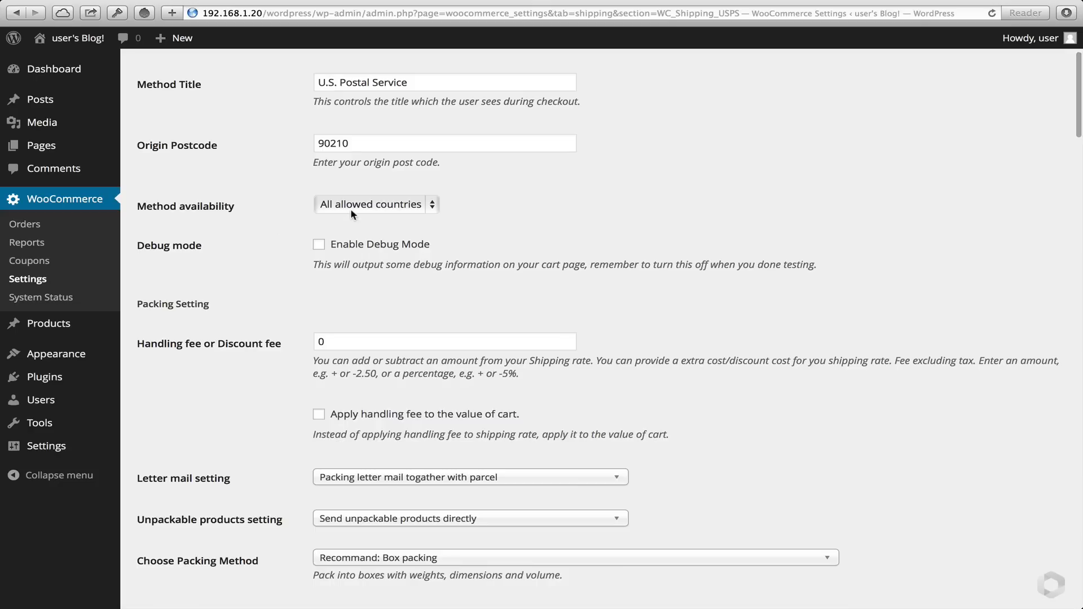
# Limit method availability to Specific Countries with United States as the target country
pyautogui.click(376, 204)
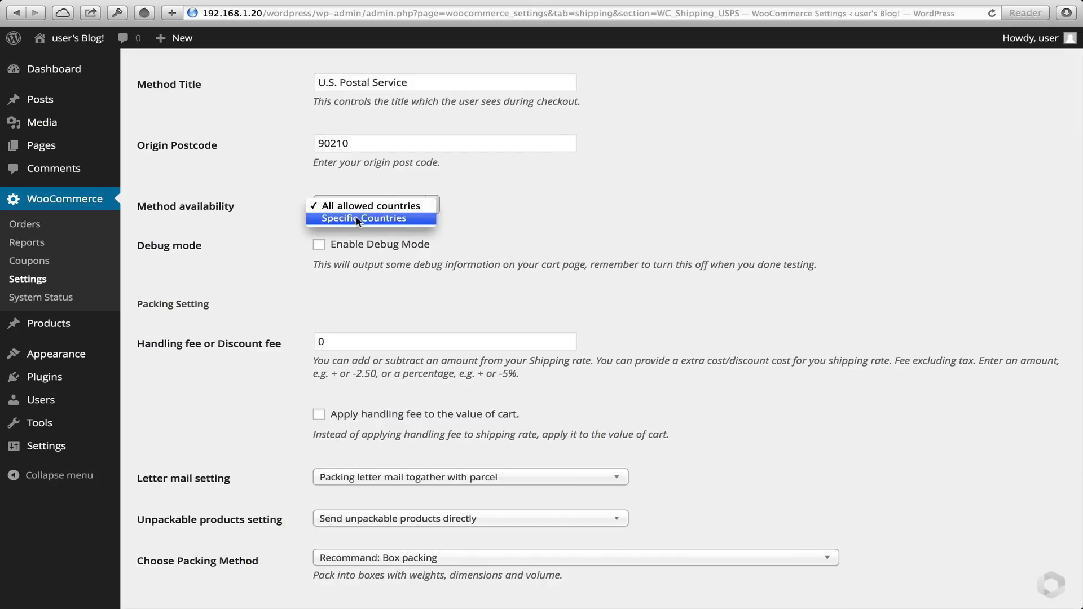
pyautogui.click(364, 218)
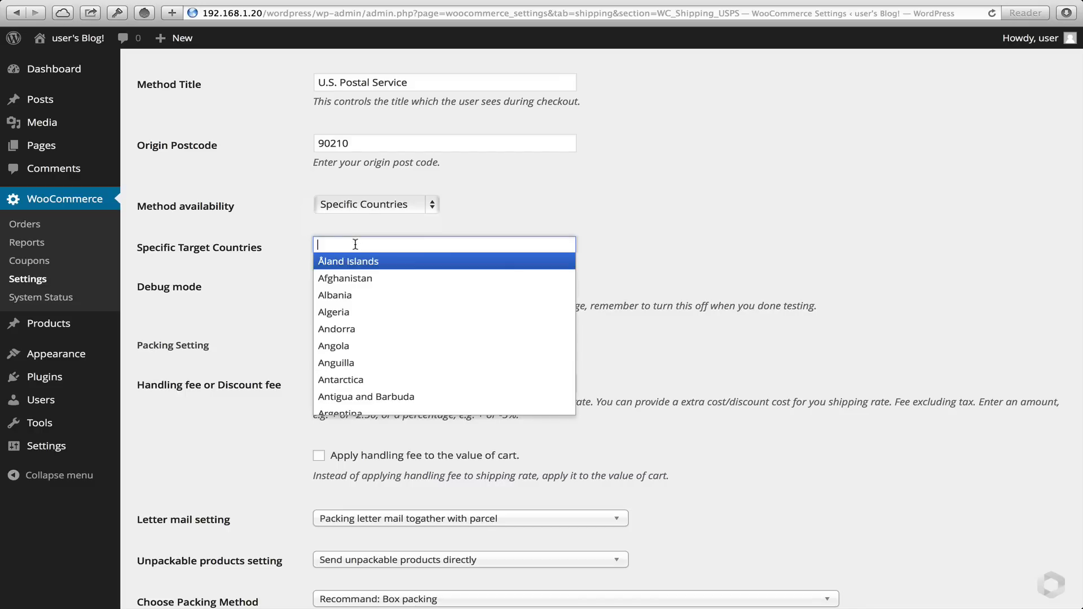
pyautogui.write('United')
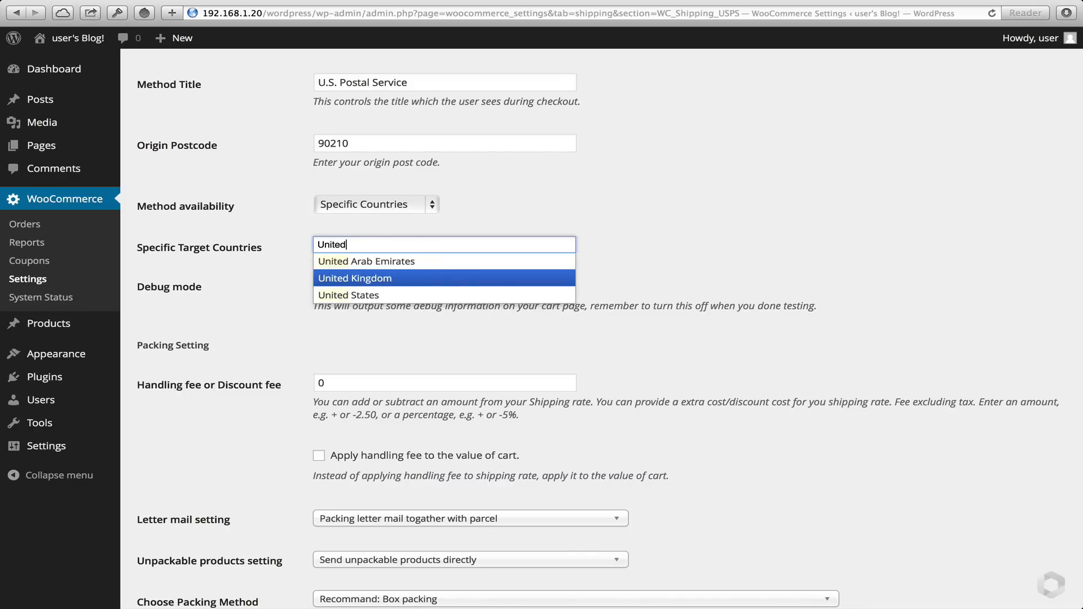
pyautogui.click(349, 294)
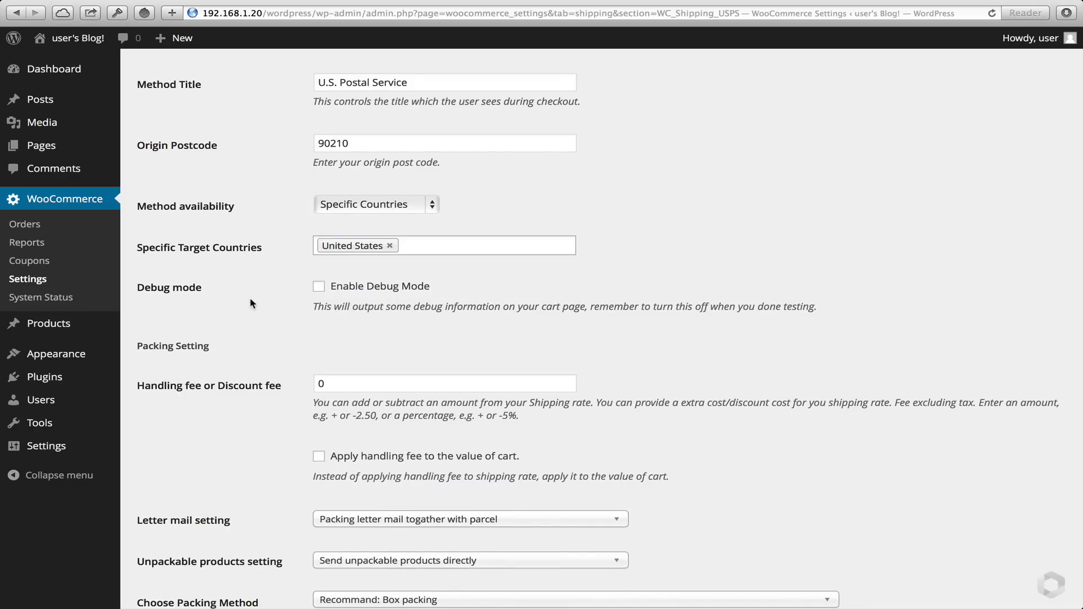
pyautogui.scroll(-3)
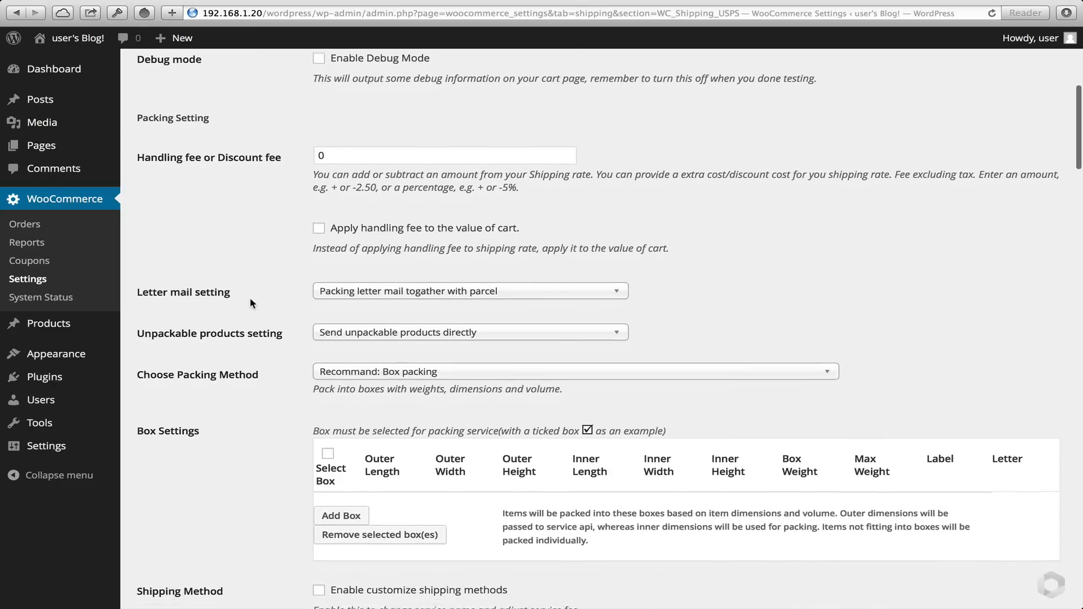
pyautogui.scroll(-3)
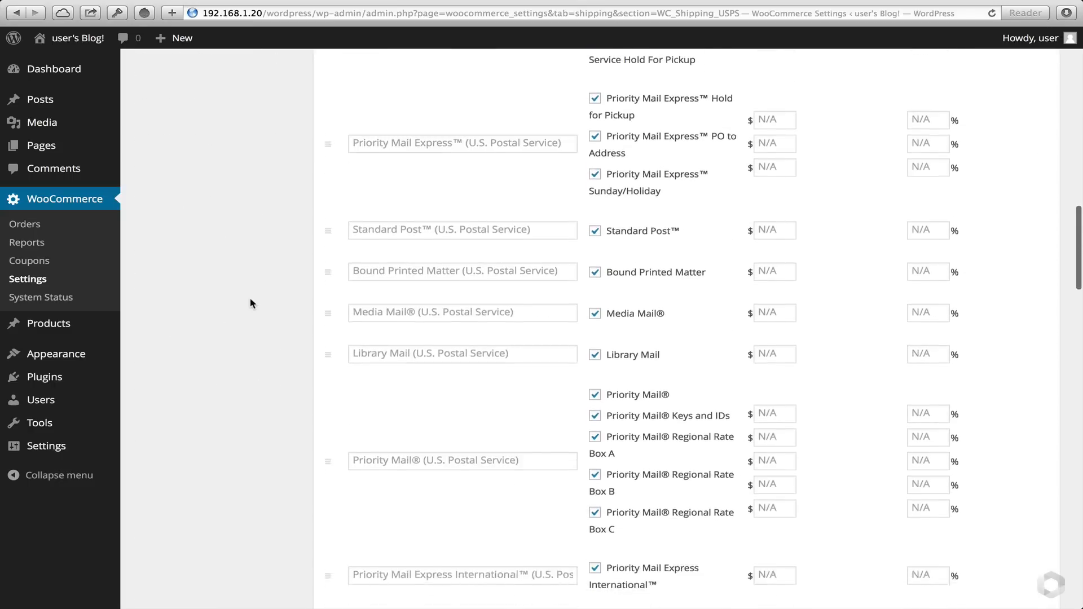
pyautogui.scroll(-3)
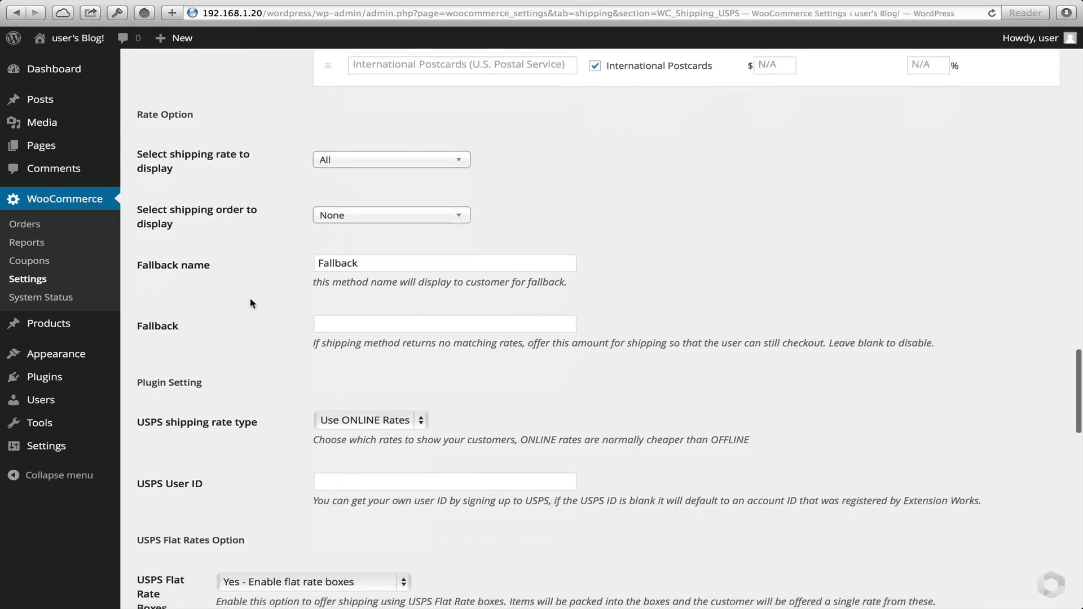
pyautogui.scroll(-3)
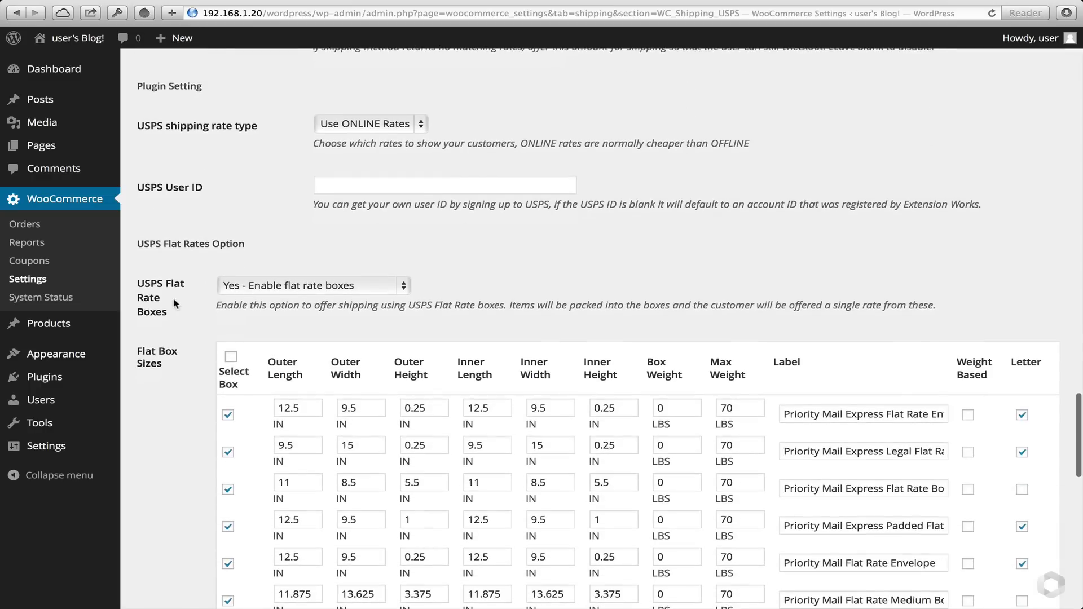
pyautogui.moveTo(198, 306)
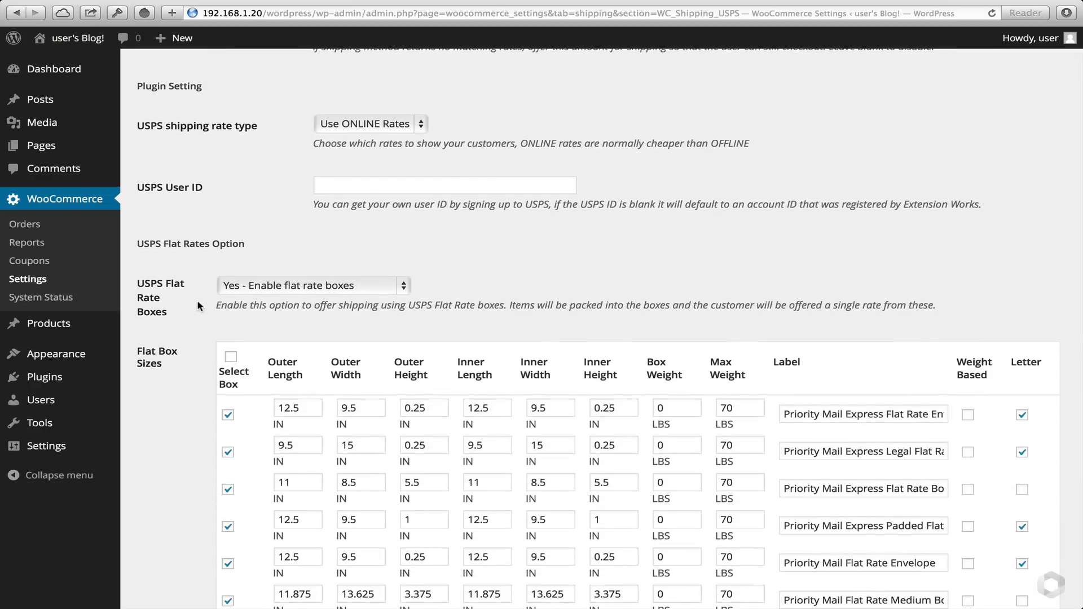
pyautogui.moveTo(174, 422)
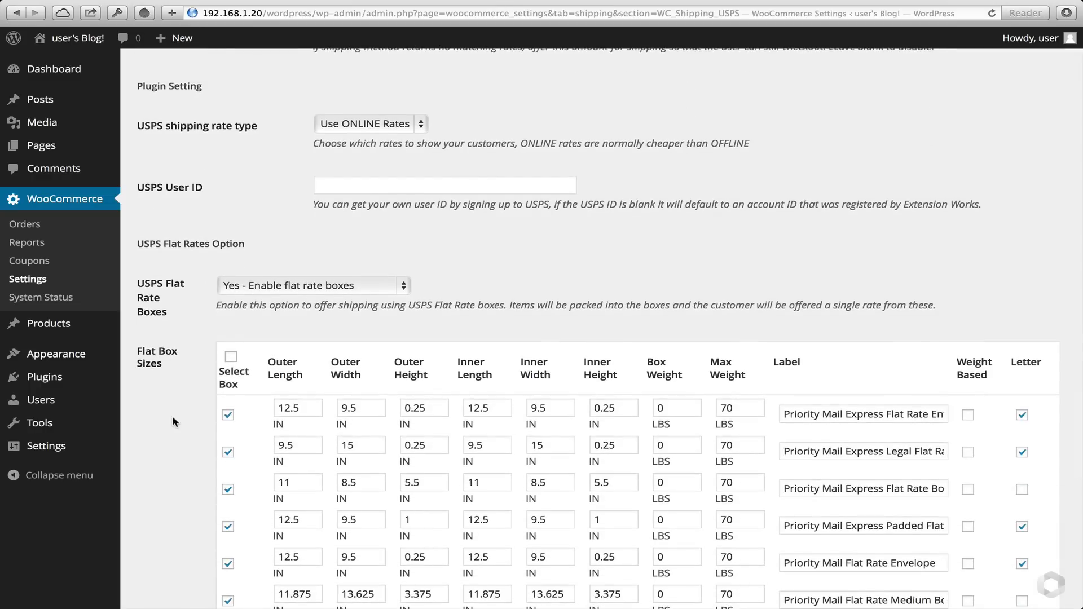
pyautogui.scroll(-3)
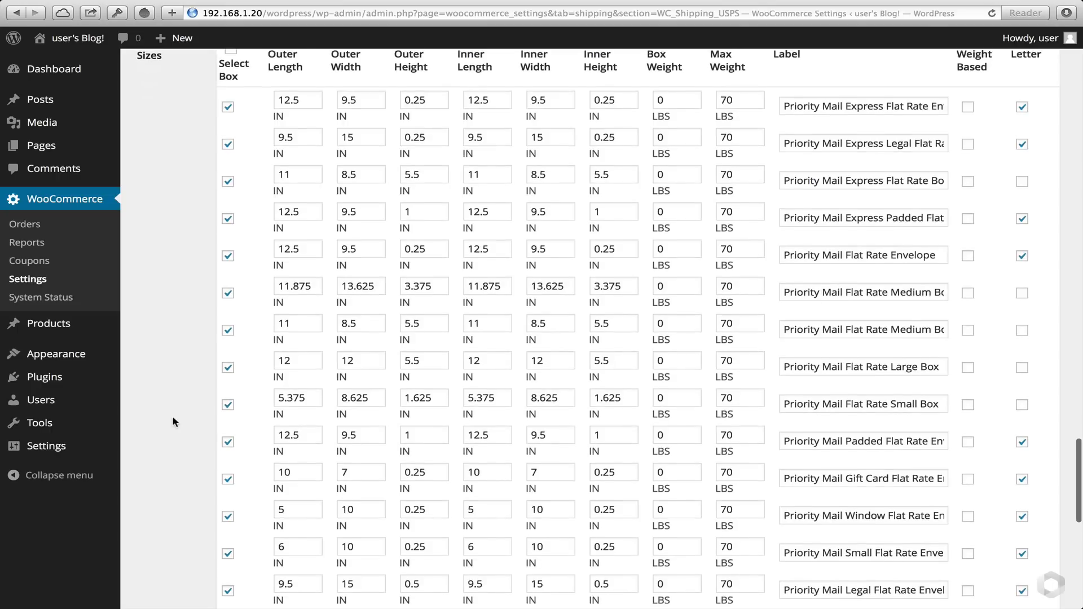
pyautogui.scroll(-3)
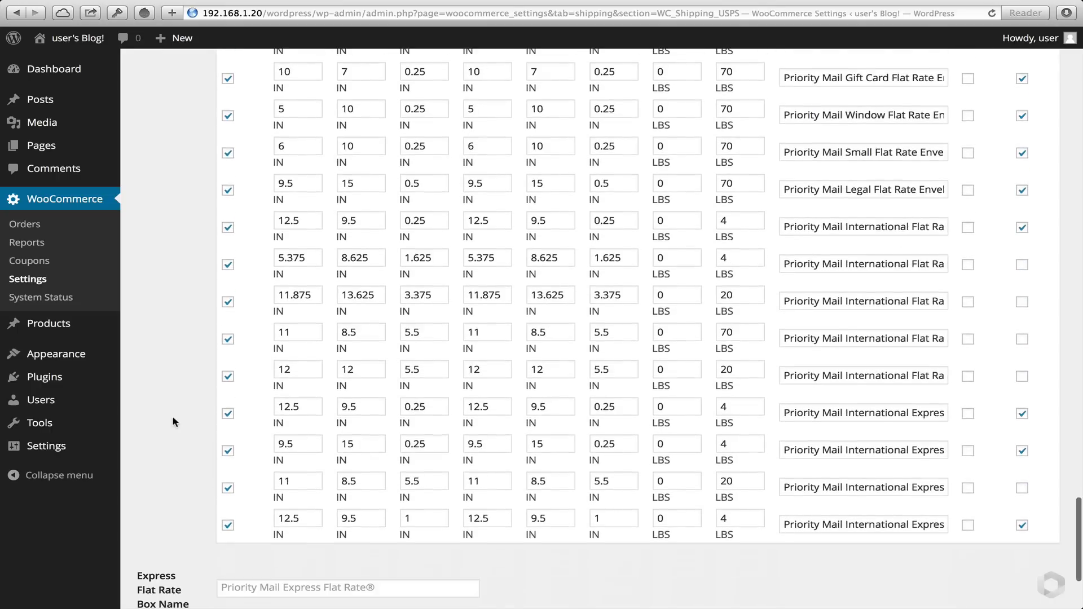
pyautogui.scroll(3)
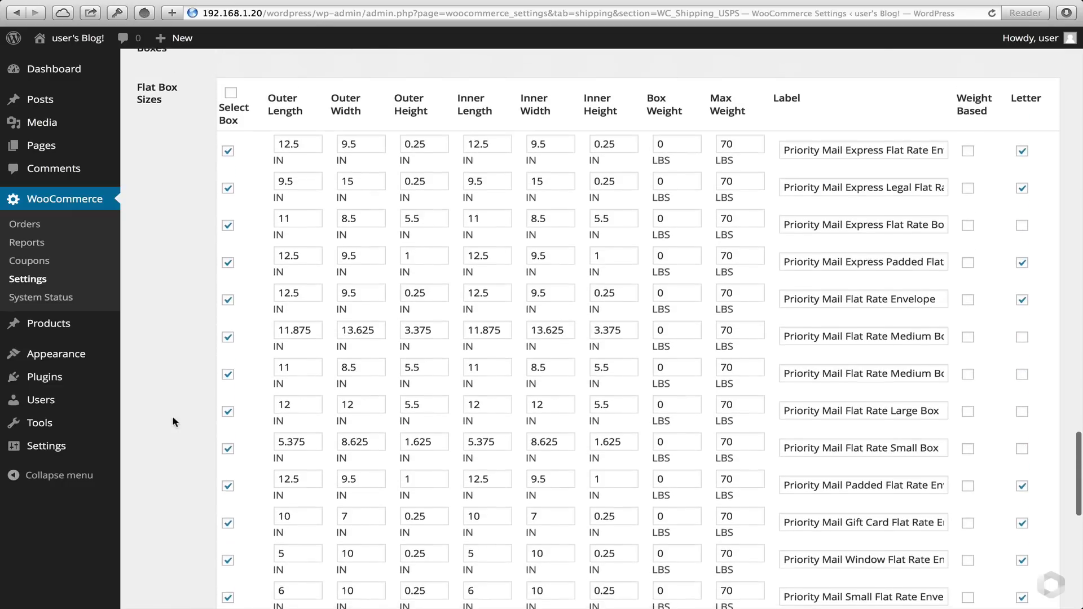
pyautogui.scroll(3)
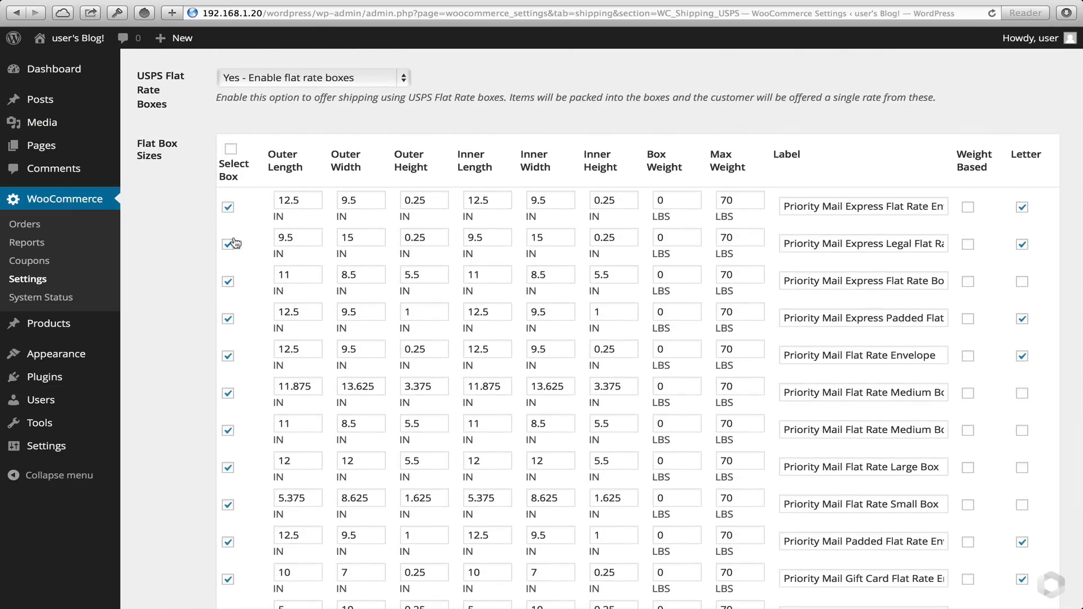
pyautogui.click(228, 244)
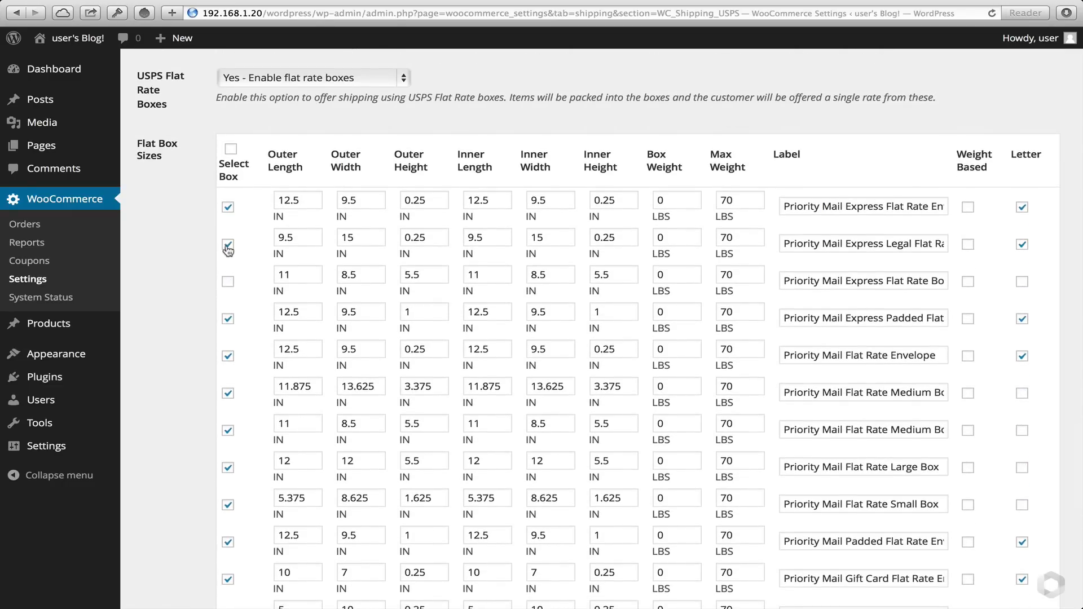
pyautogui.click(228, 283)
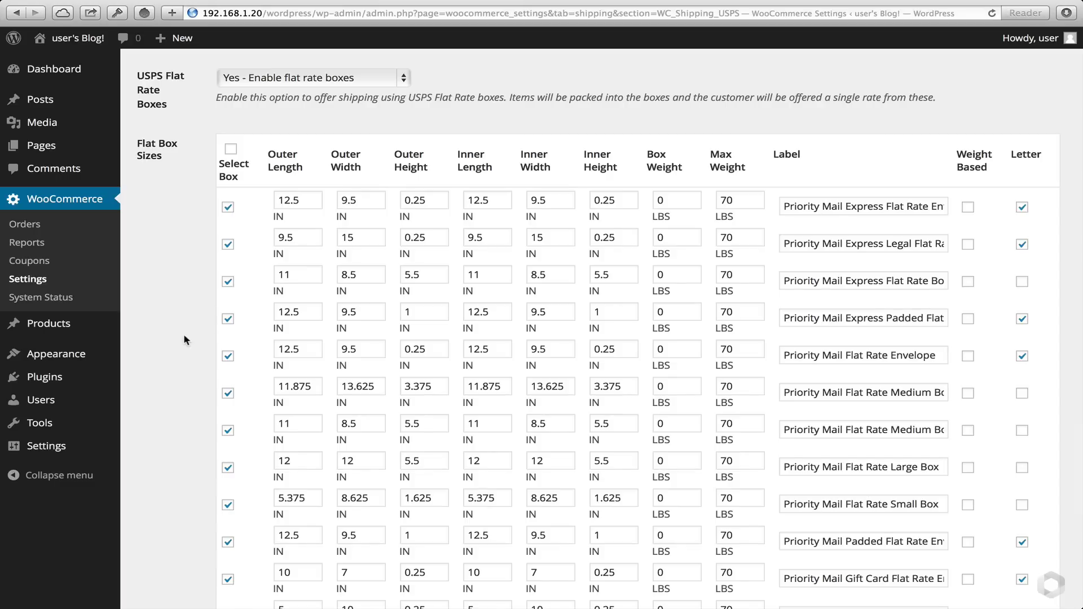
pyautogui.moveTo(1011, 225)
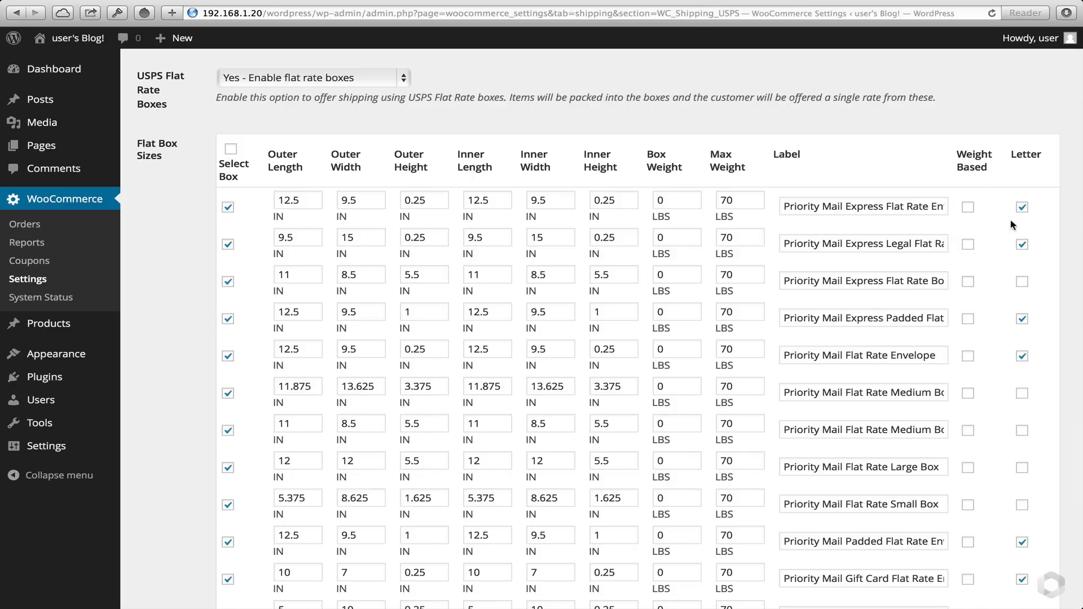
pyautogui.moveTo(135, 303)
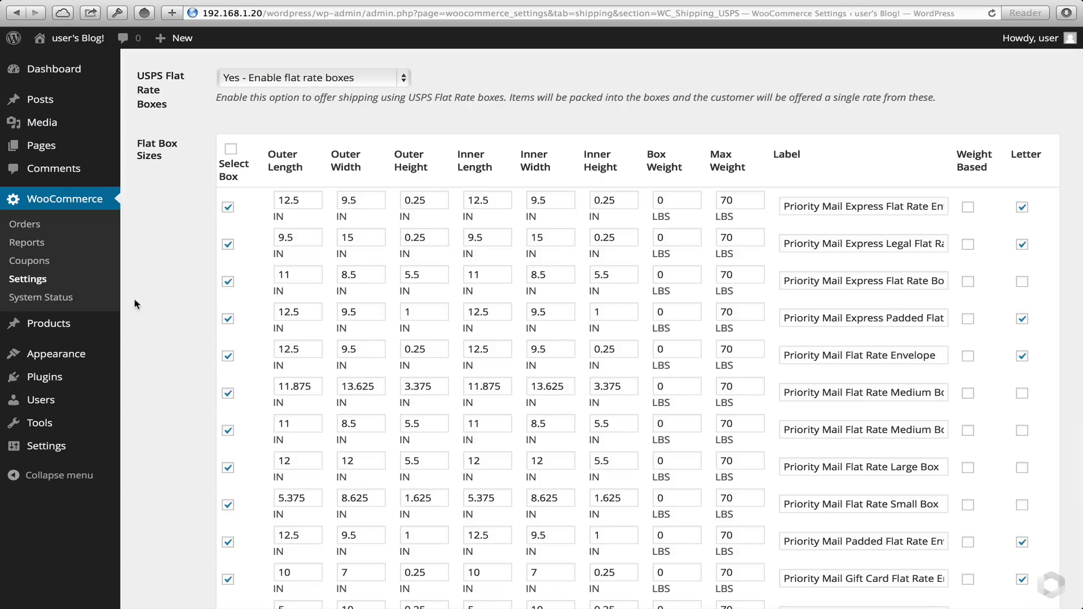
pyautogui.scroll(-3)
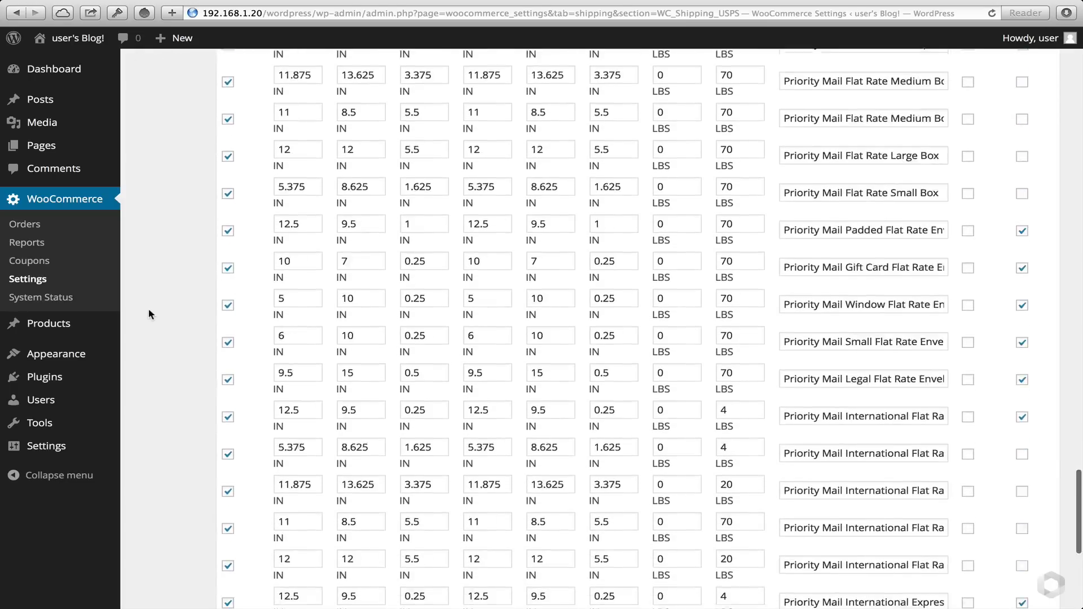
pyautogui.scroll(-3)
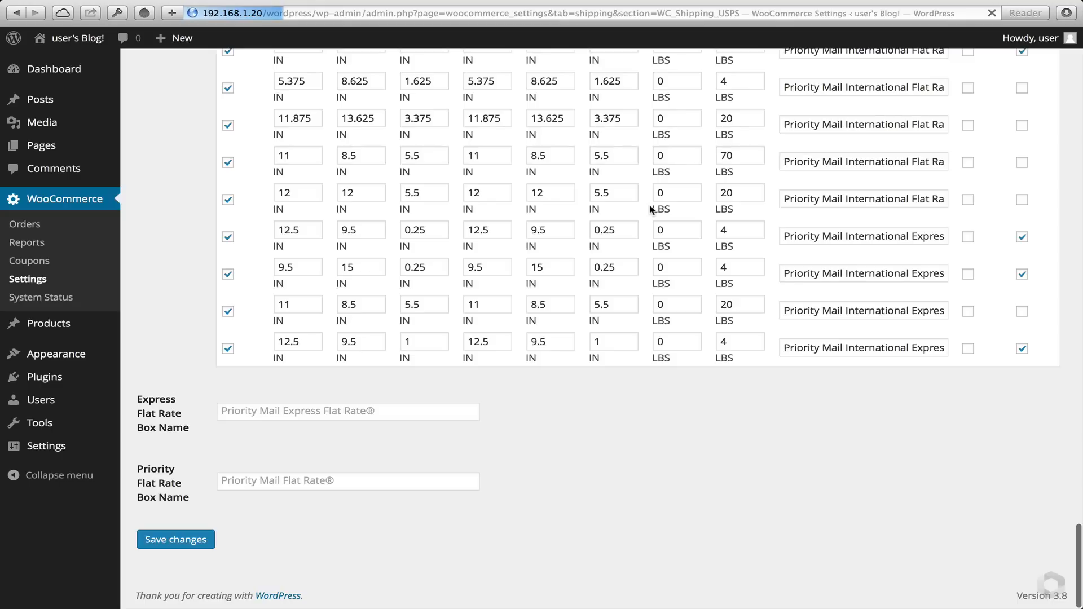
# Save the U.S. Postal Service shipping settings
pyautogui.click(175, 539)
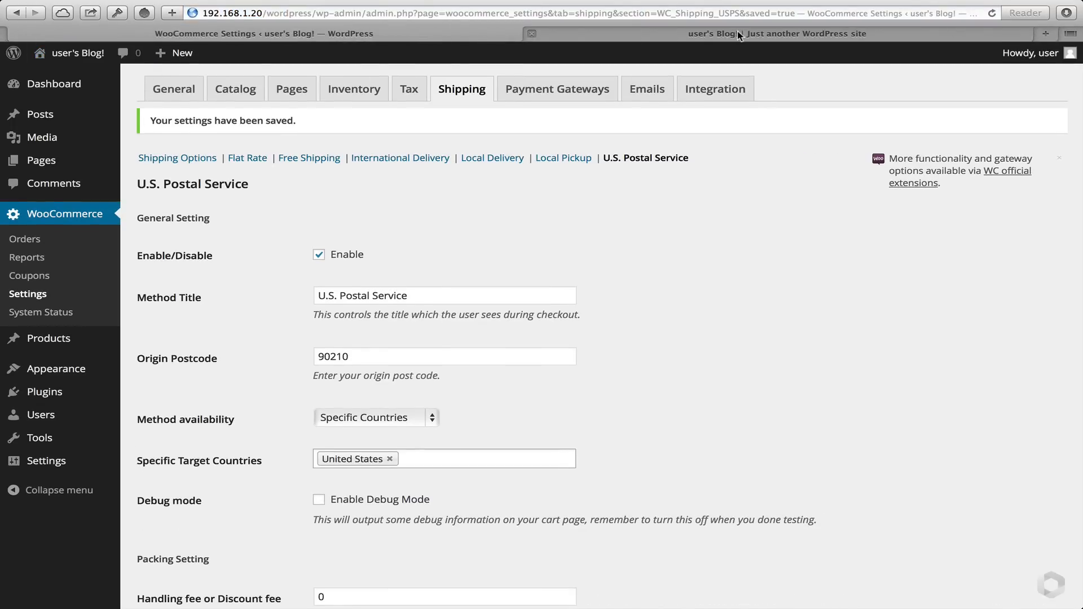
# In the storefront shop, add the Small basic product to the cart and view the cart
pyautogui.click(776, 33)
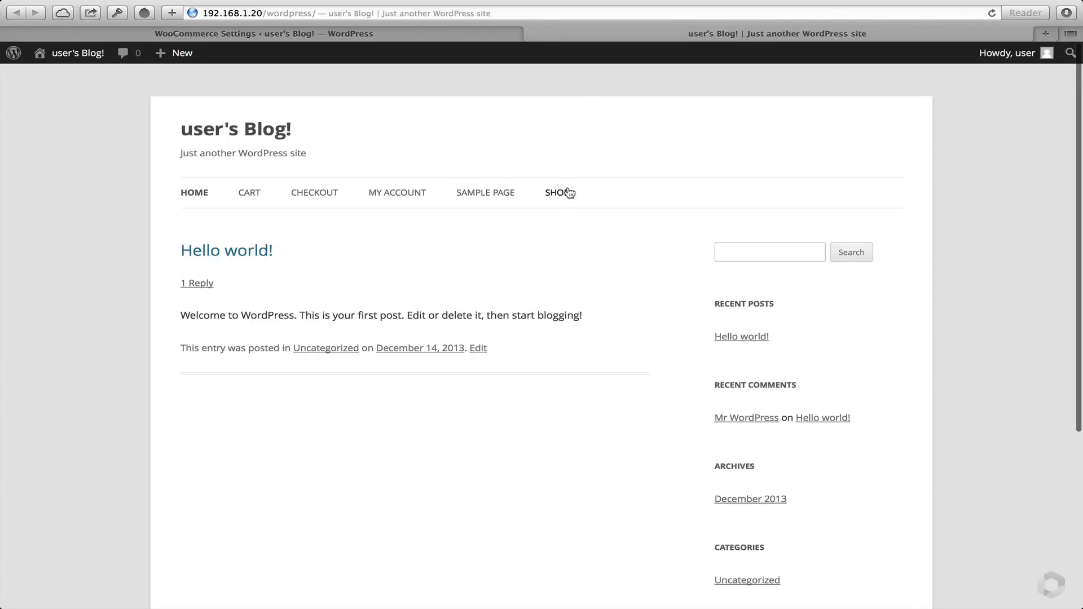
pyautogui.click(555, 193)
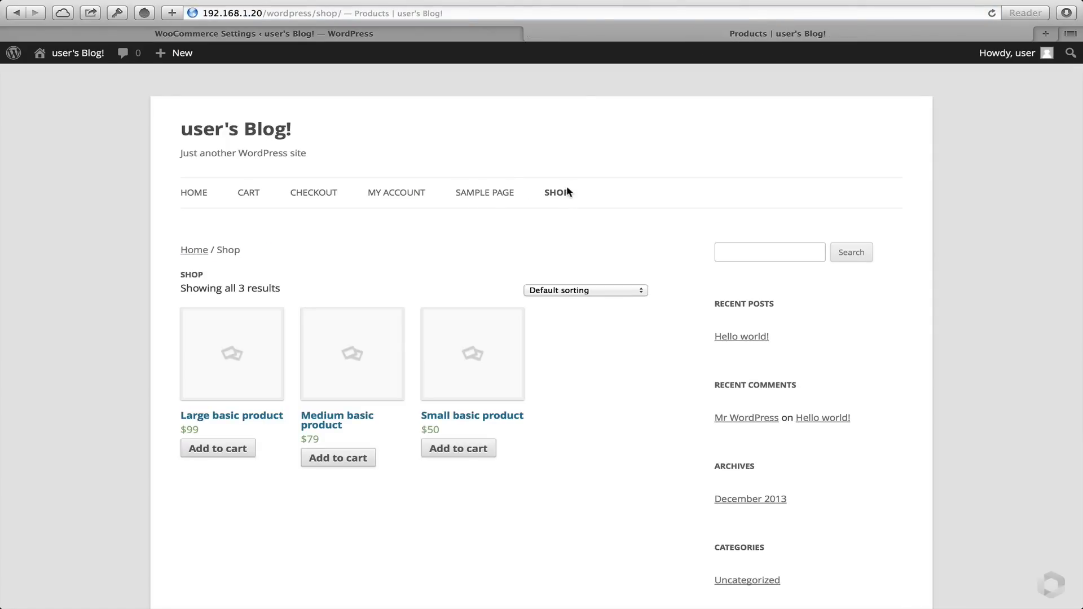
pyautogui.moveTo(471, 402)
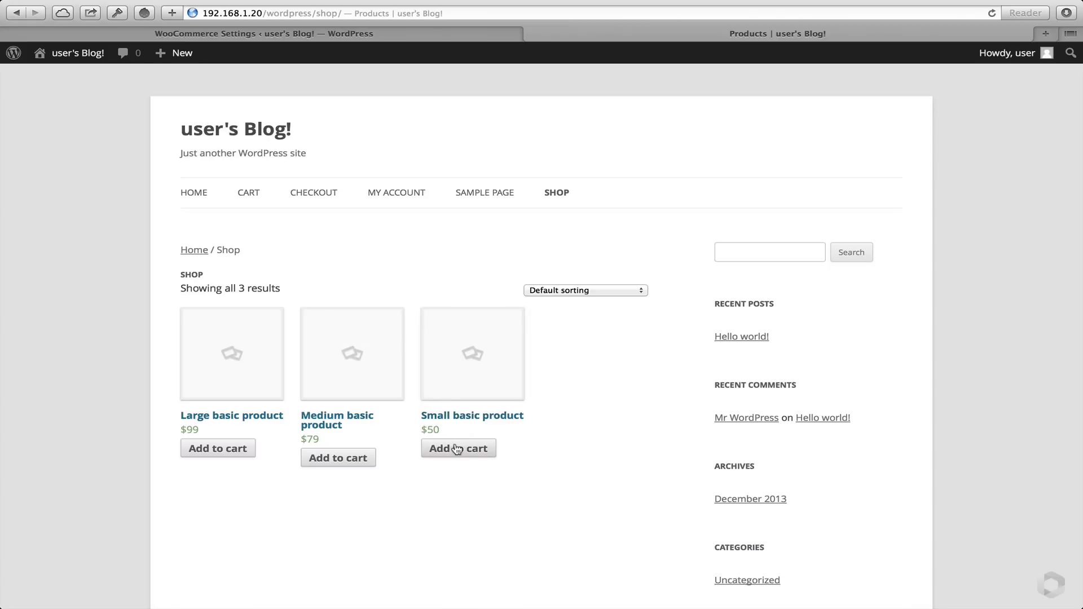
pyautogui.click(458, 448)
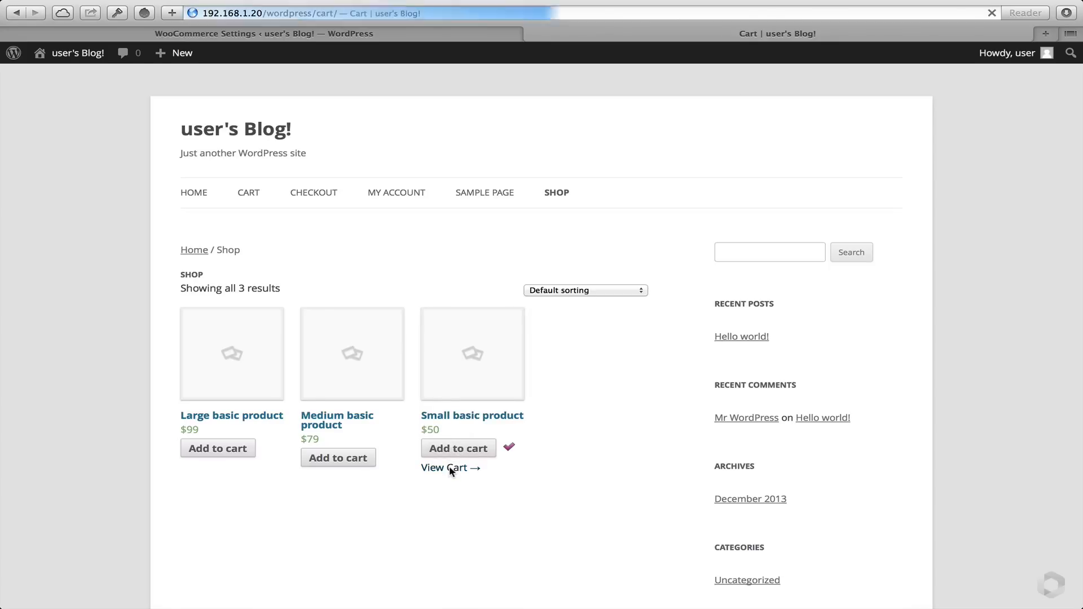
pyautogui.click(445, 467)
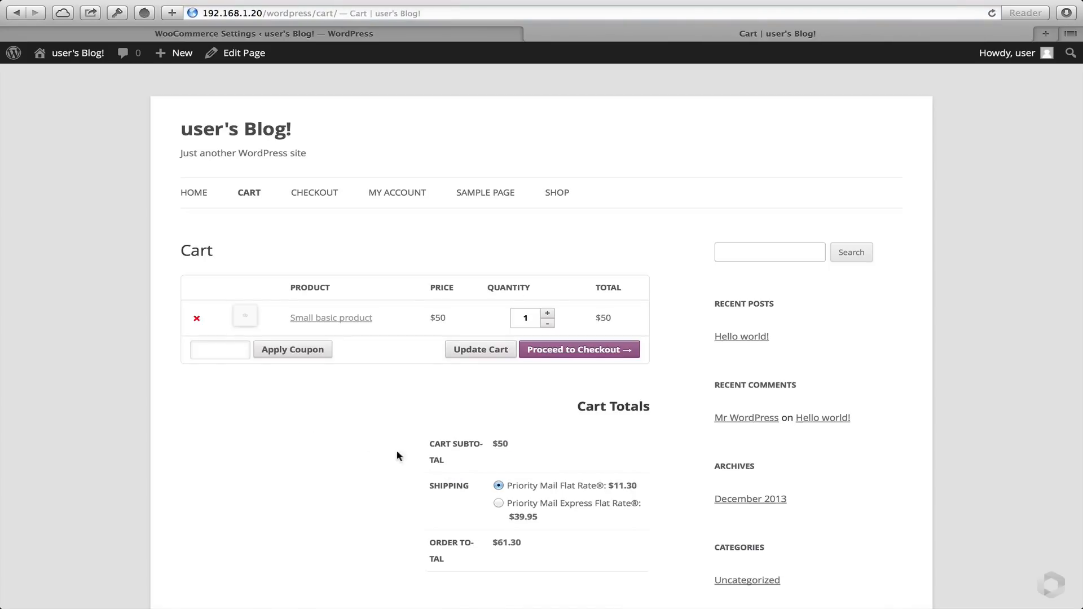
# Recalculate shipping for 90210 in the cart and review the USPS Priority Mail rates
pyautogui.scroll(-3)
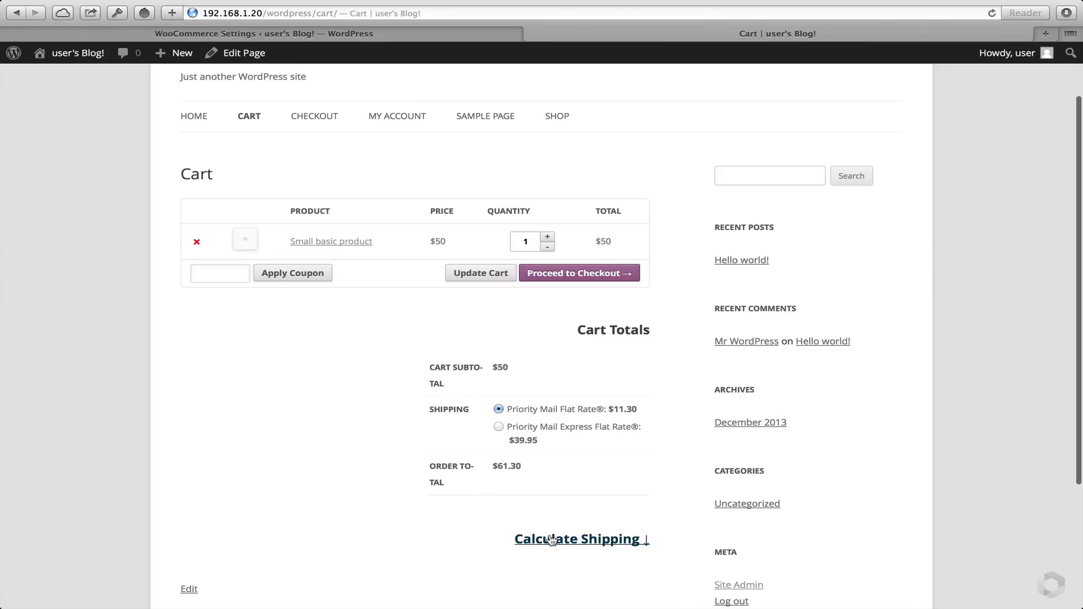
pyautogui.click(580, 539)
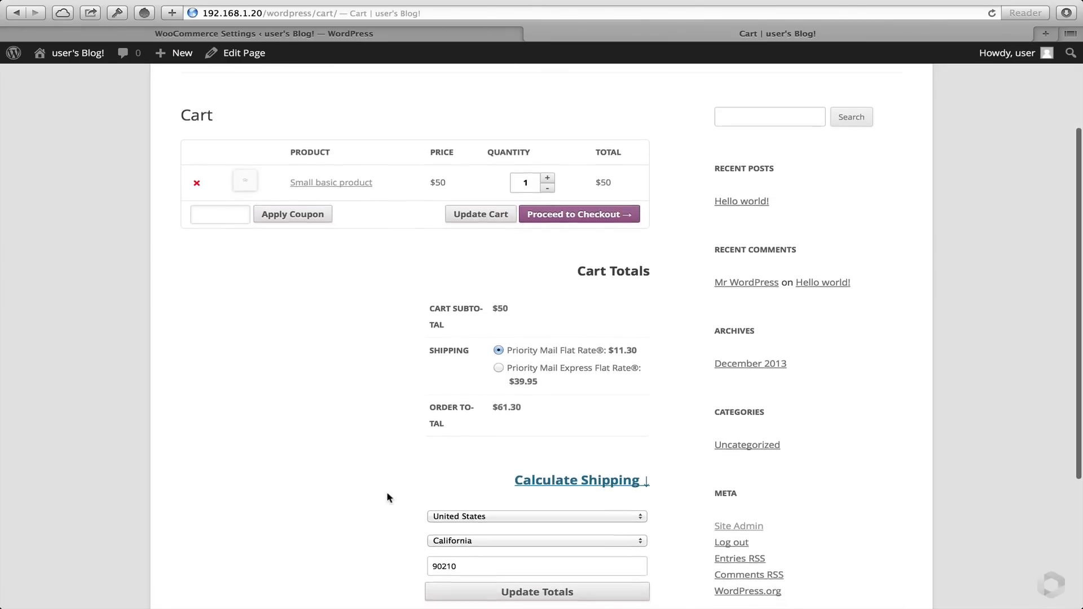
pyautogui.click(537, 592)
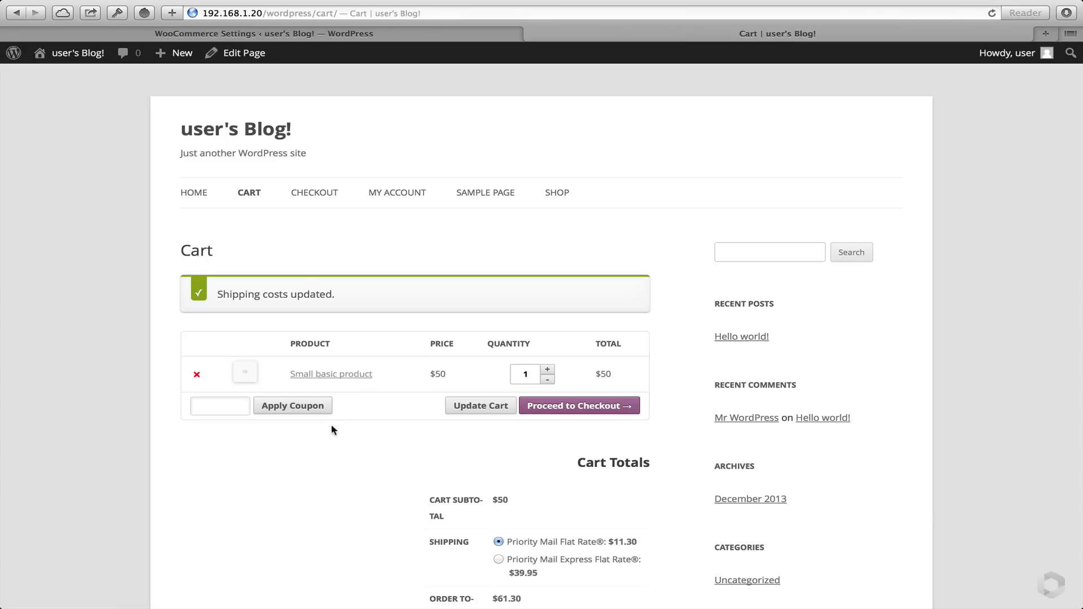
pyautogui.scroll(-3)
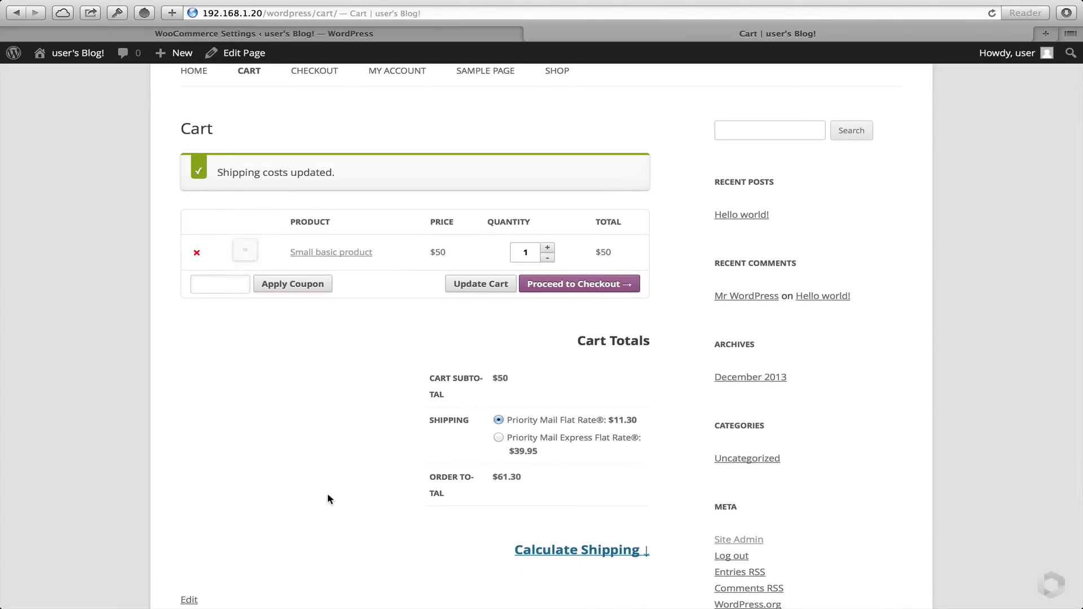
pyautogui.scroll(3)
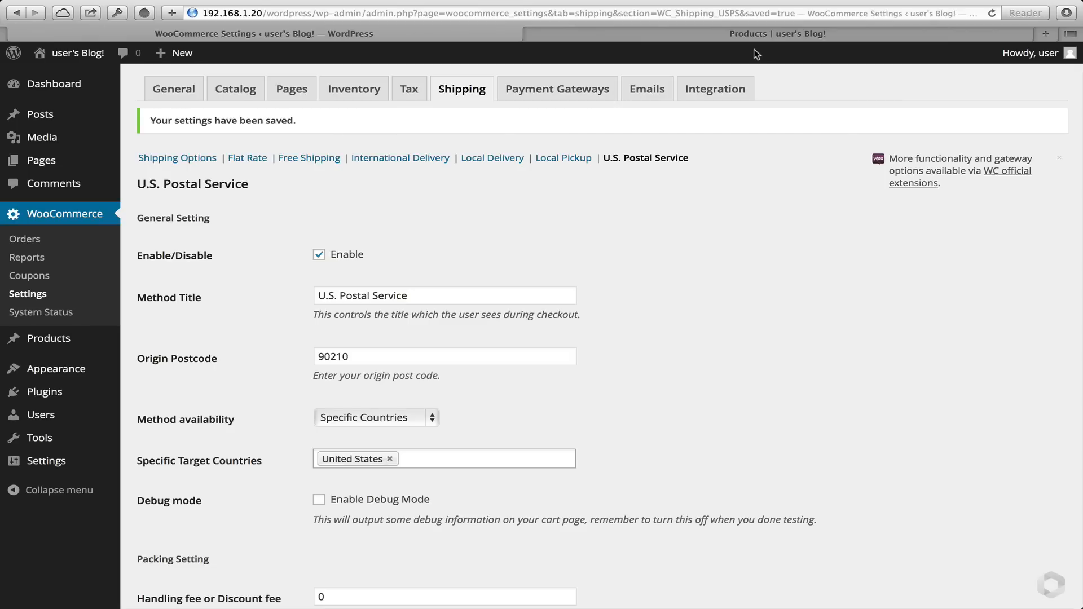
pyautogui.scroll(-3)
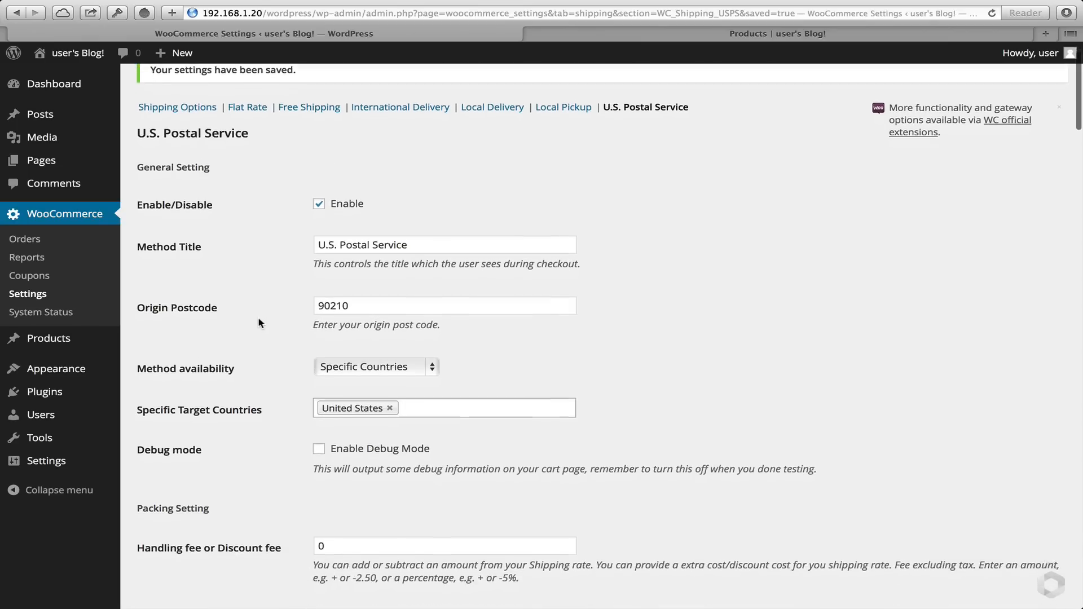
pyautogui.scroll(-3)
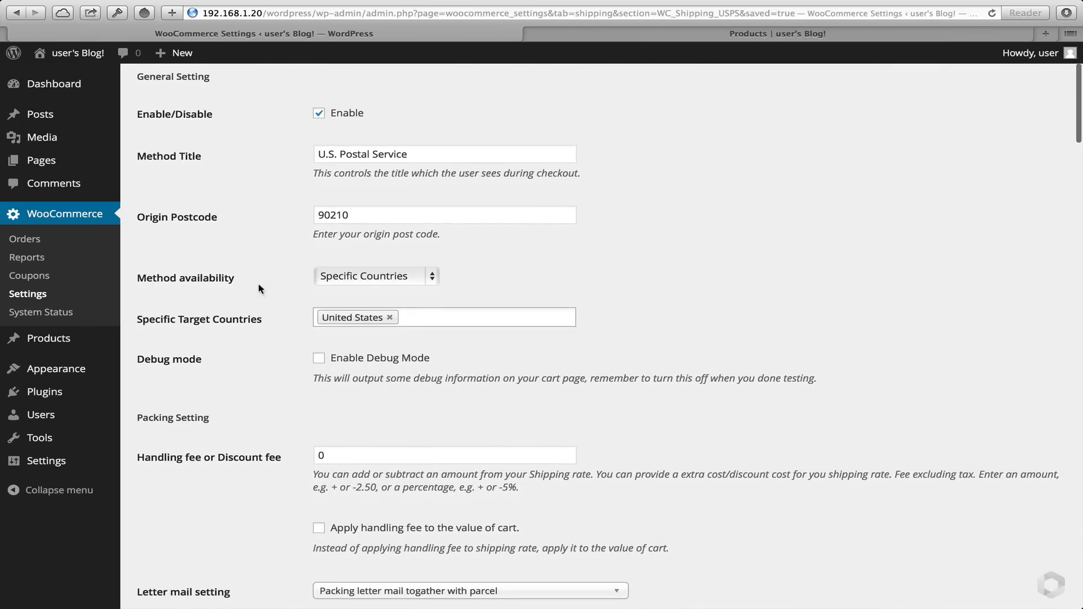
pyautogui.moveTo(272, 101)
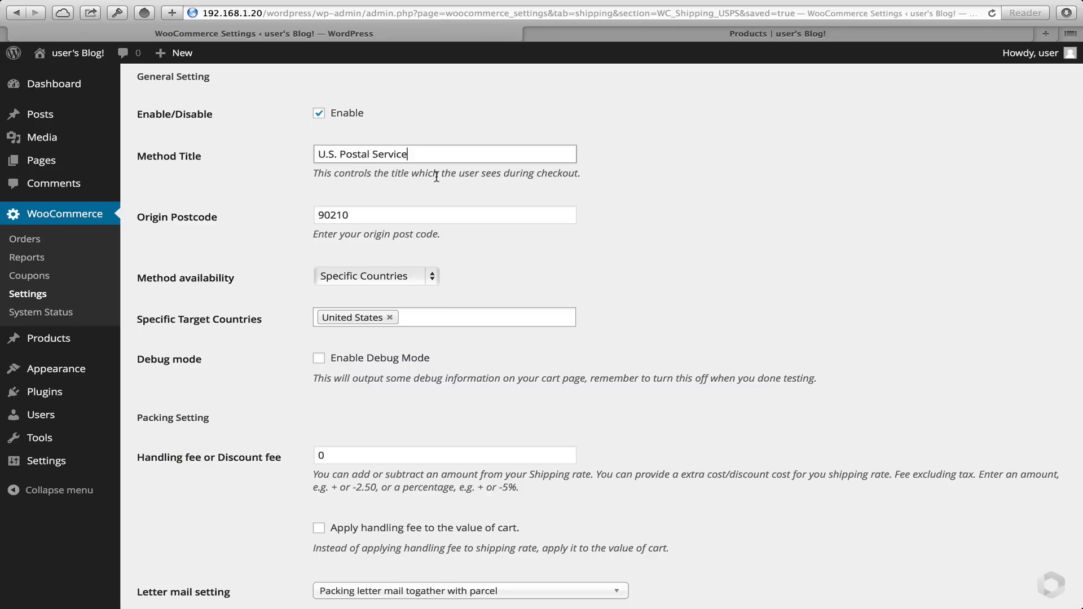
pyautogui.moveTo(210, 256)
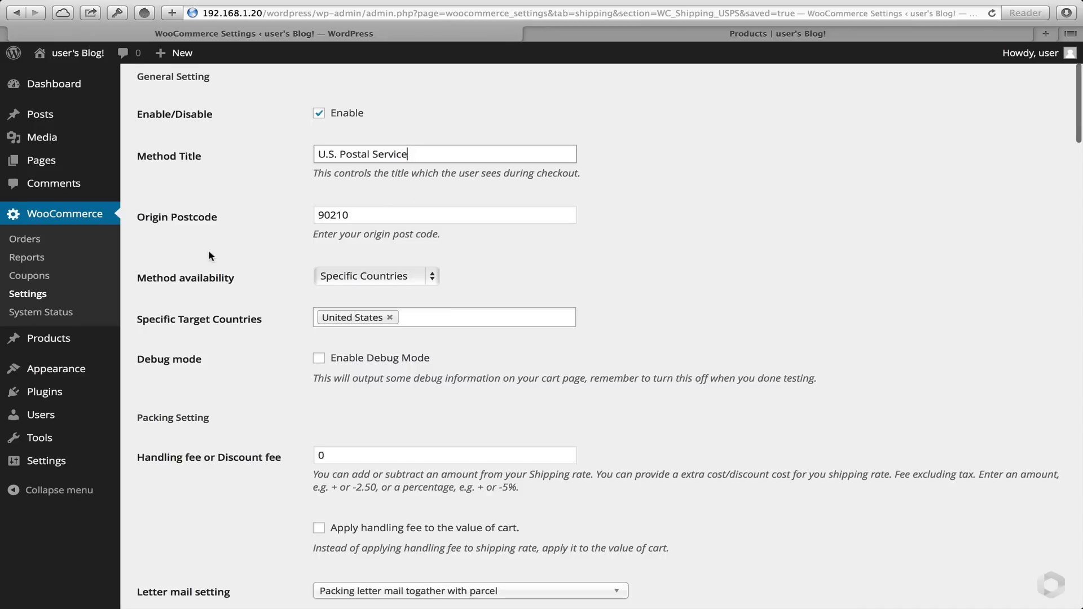
pyautogui.scroll(-3)
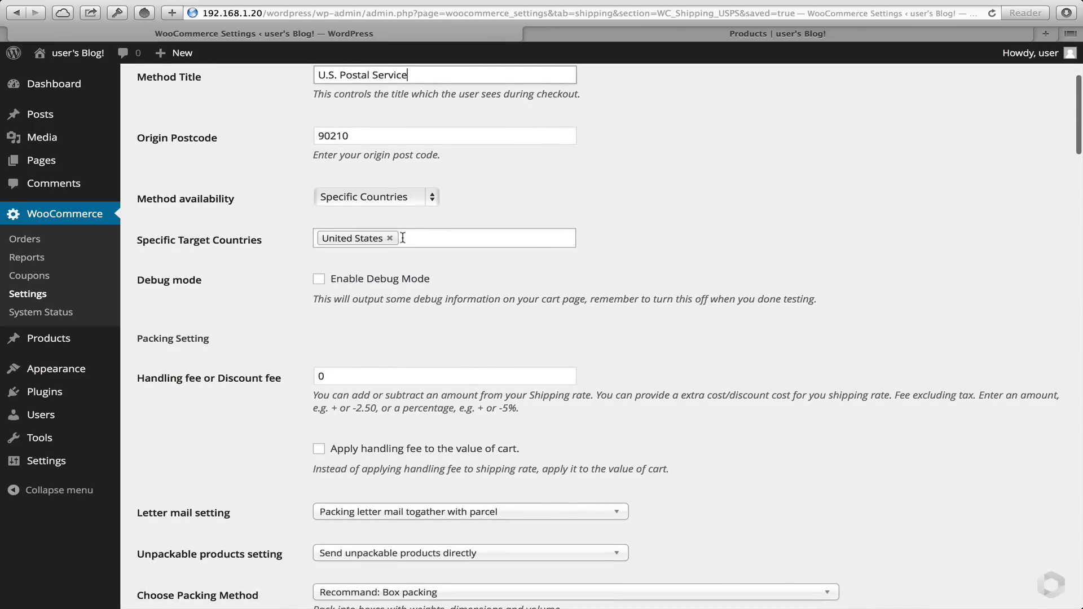
pyautogui.scroll(-3)
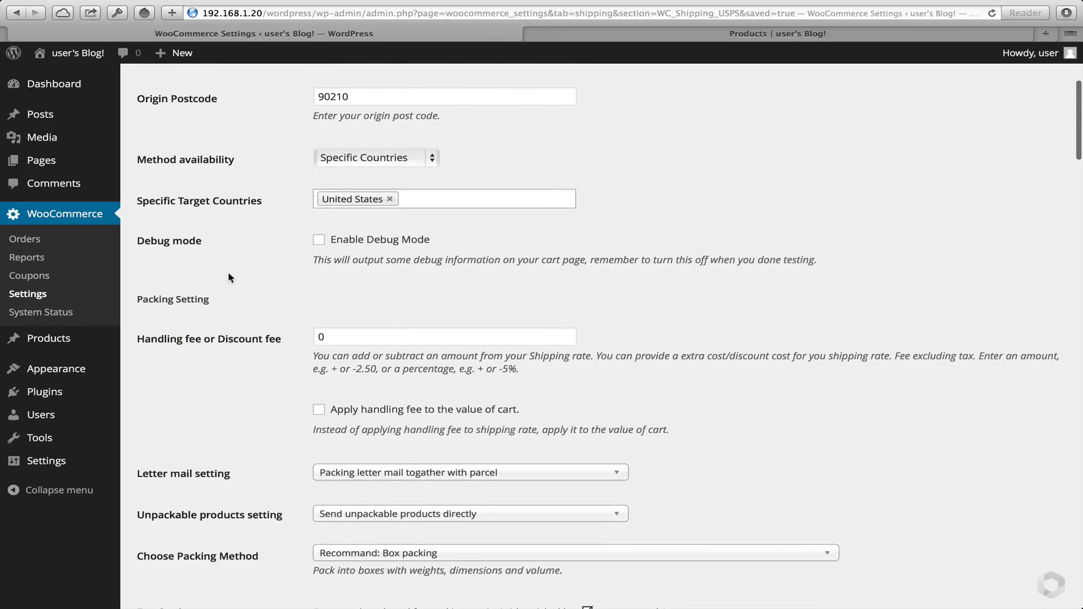
pyautogui.scroll(-3)
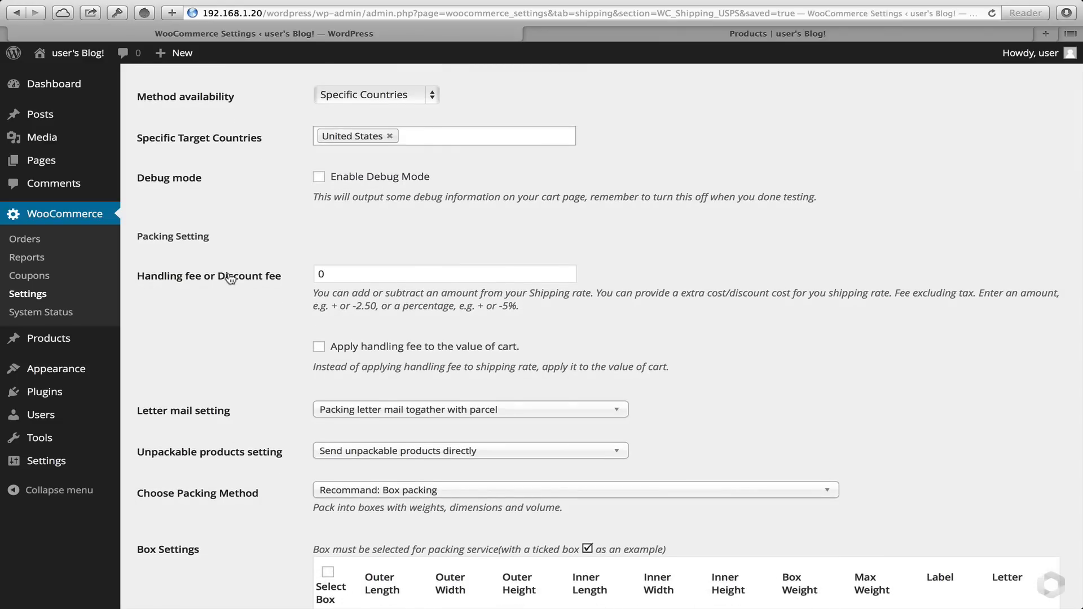
pyautogui.scroll(-3)
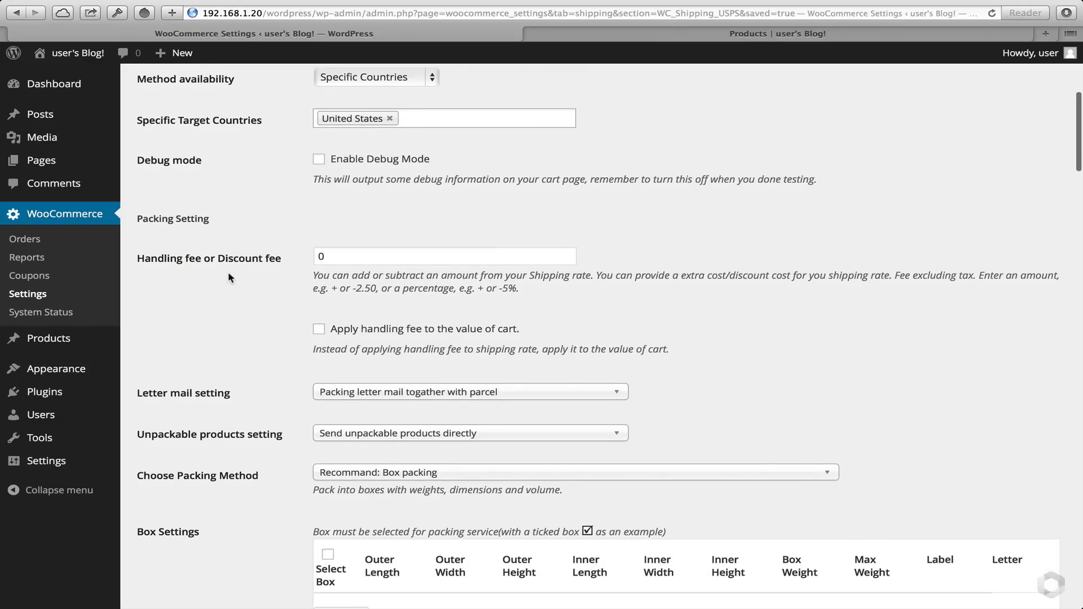
pyautogui.scroll(-3)
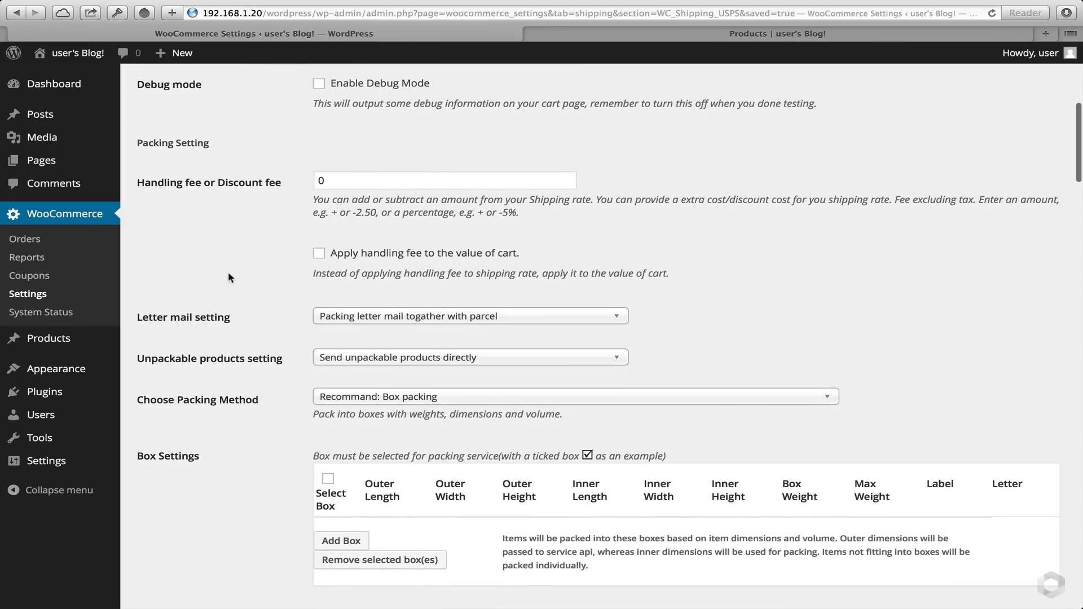
pyautogui.click(351, 182)
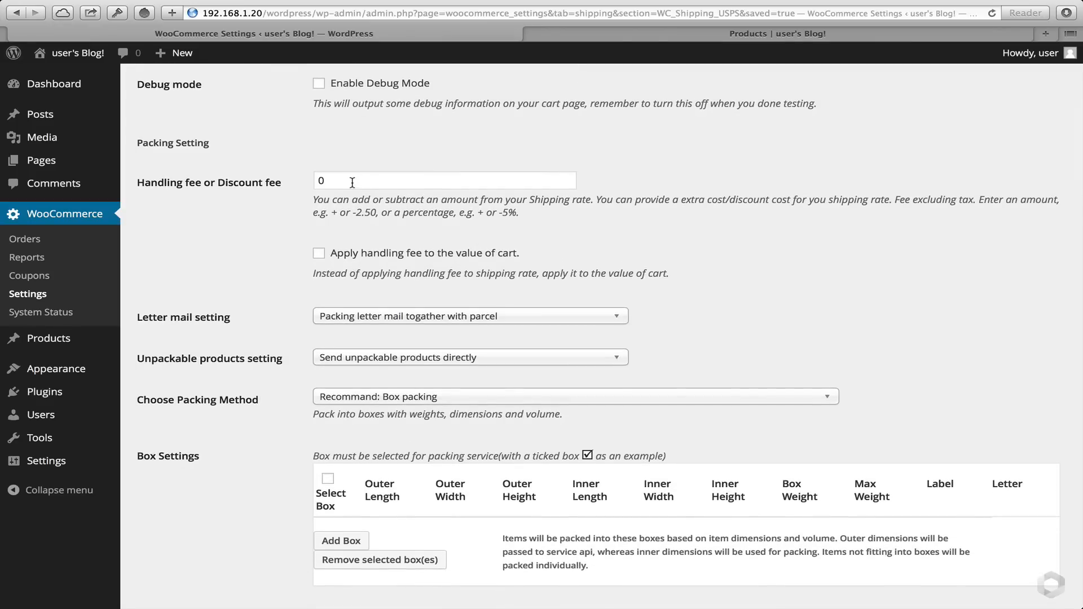
pyautogui.moveTo(267, 216)
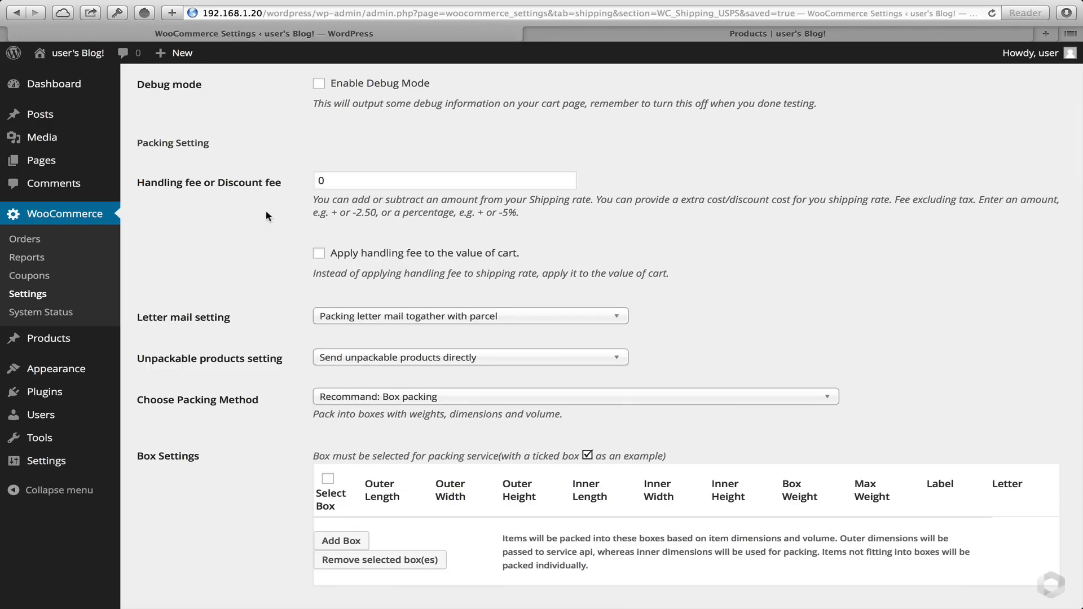
pyautogui.scroll(-3)
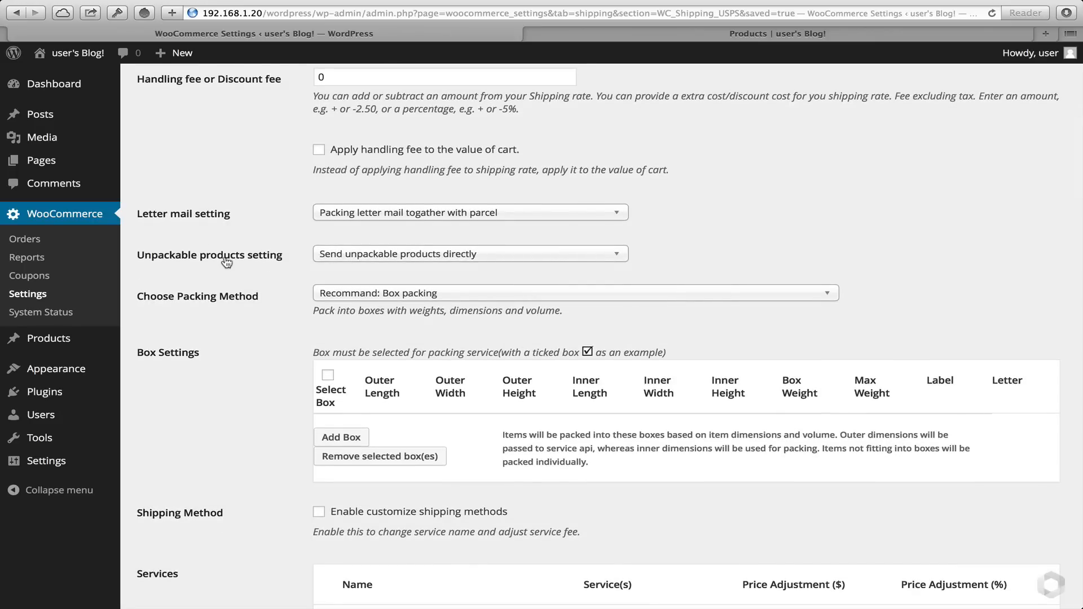
pyautogui.moveTo(218, 297)
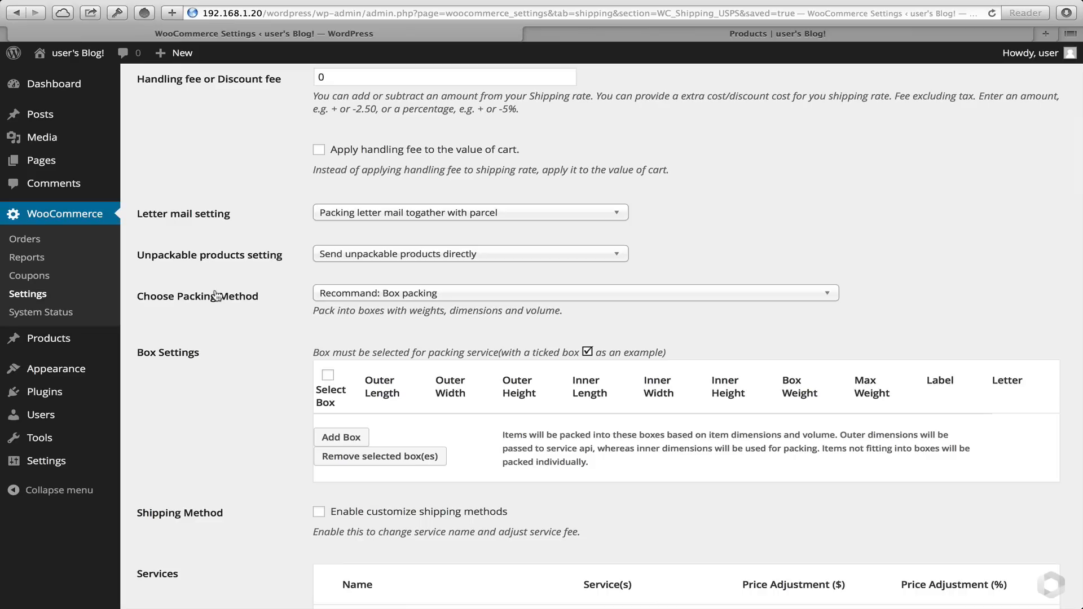
pyautogui.moveTo(174, 283)
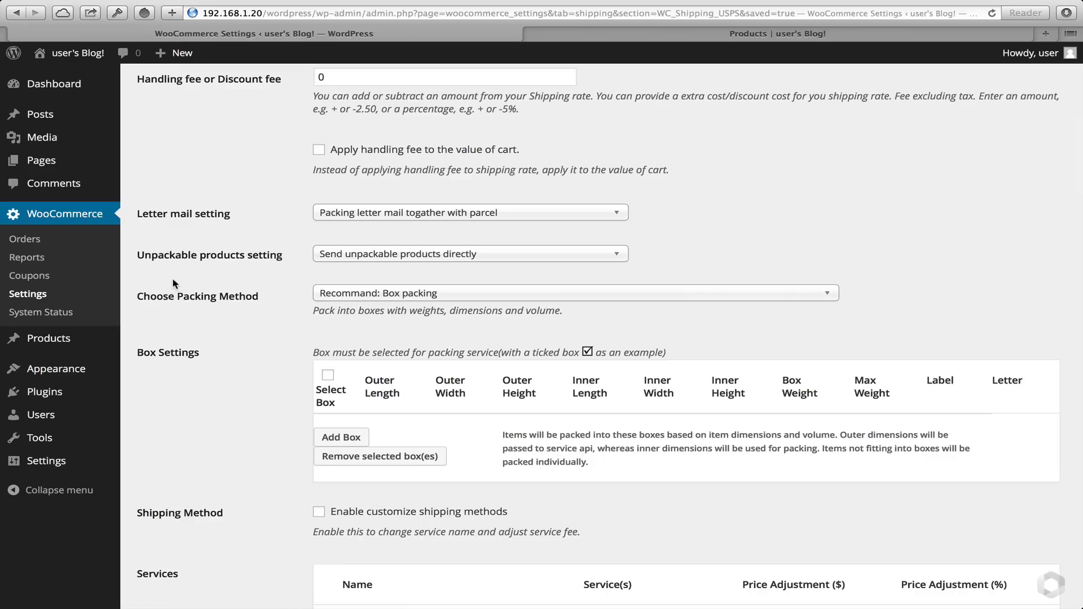
pyautogui.scroll(-3)
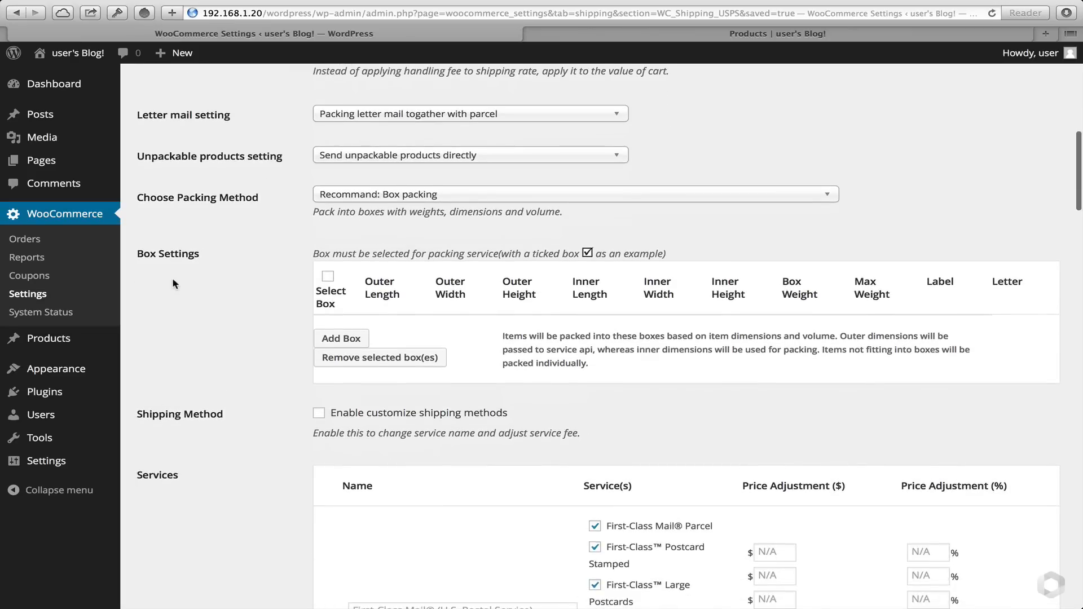
pyautogui.scroll(-3)
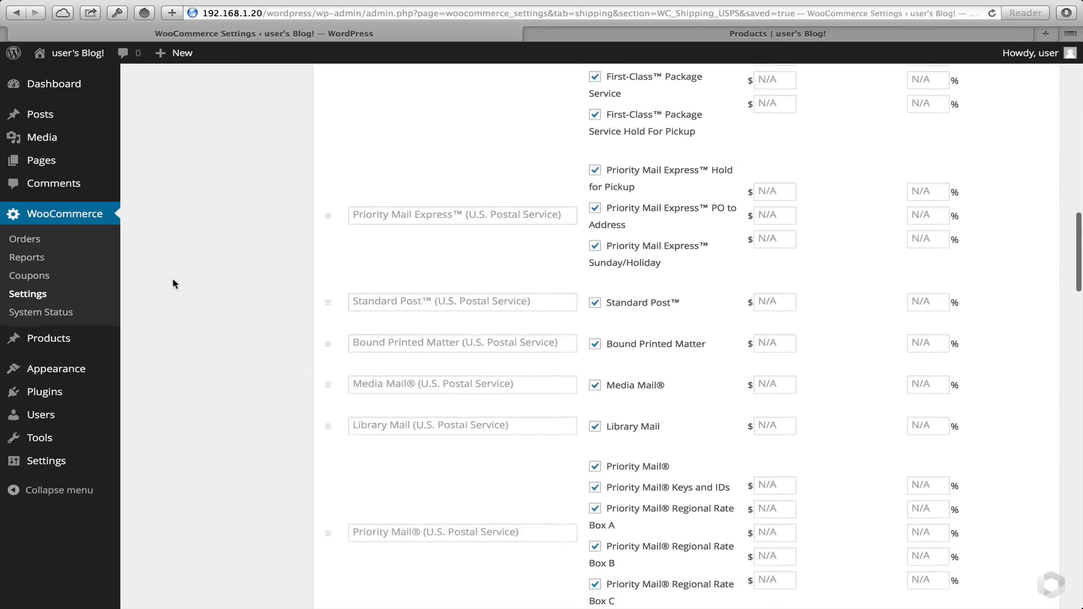
pyautogui.scroll(-3)
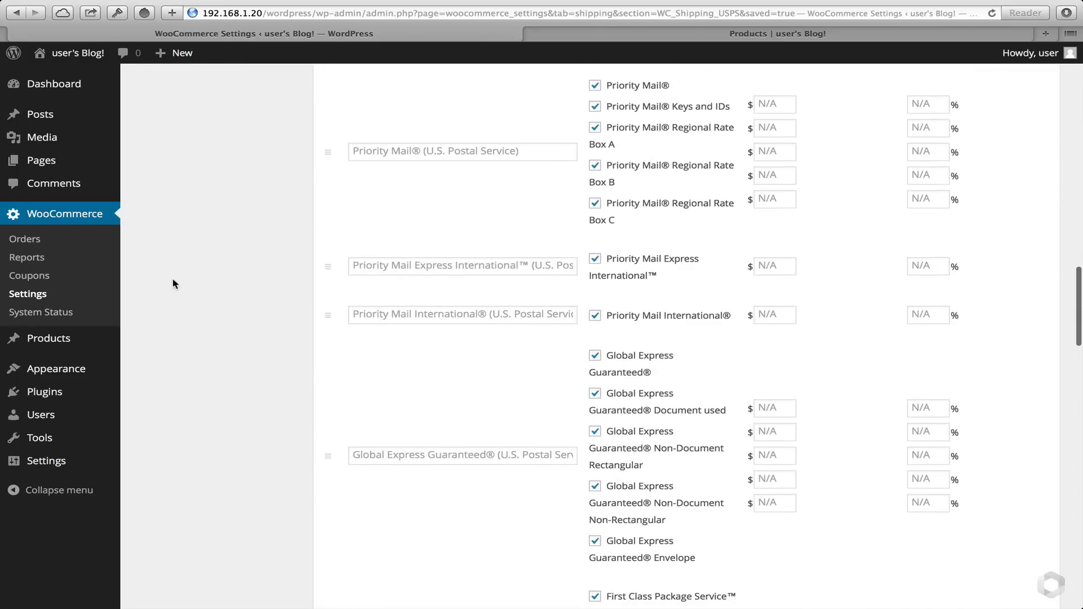
pyautogui.scroll(-3)
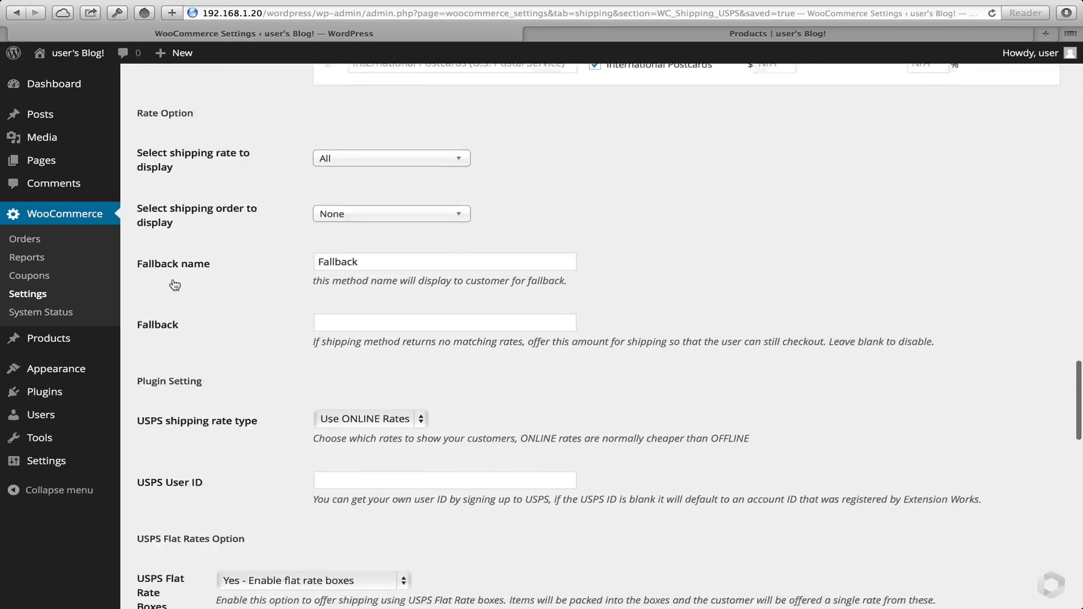
pyautogui.scroll(-3)
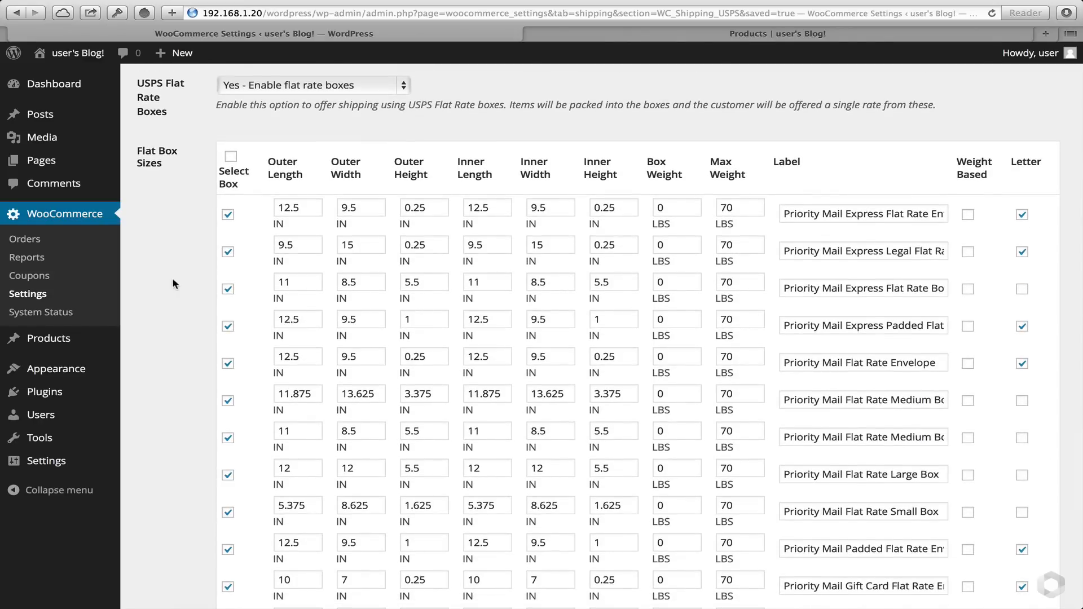
pyautogui.scroll(-3)
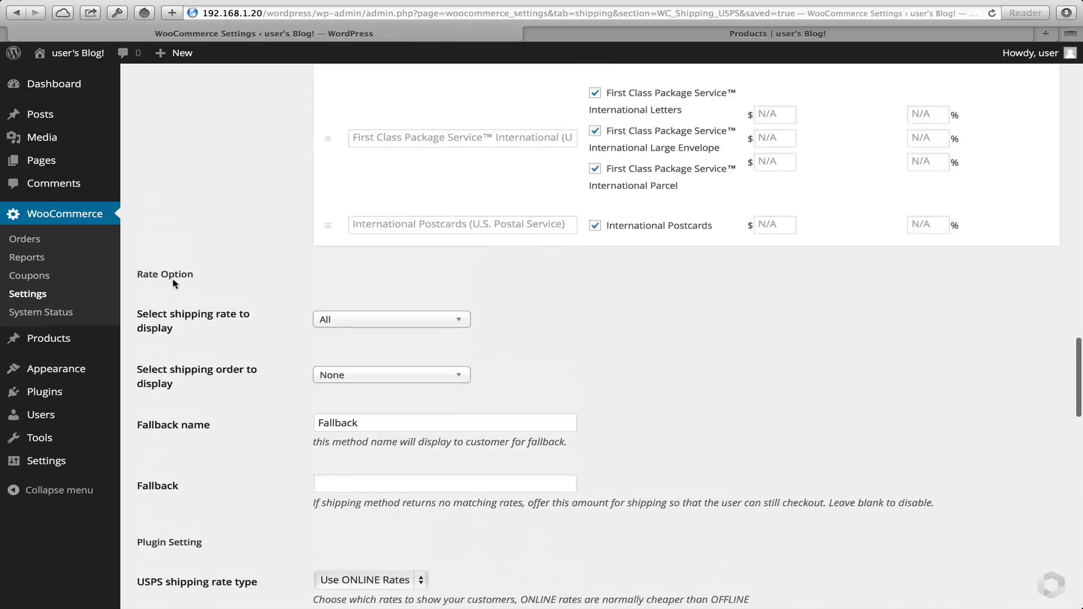
pyautogui.scroll(3)
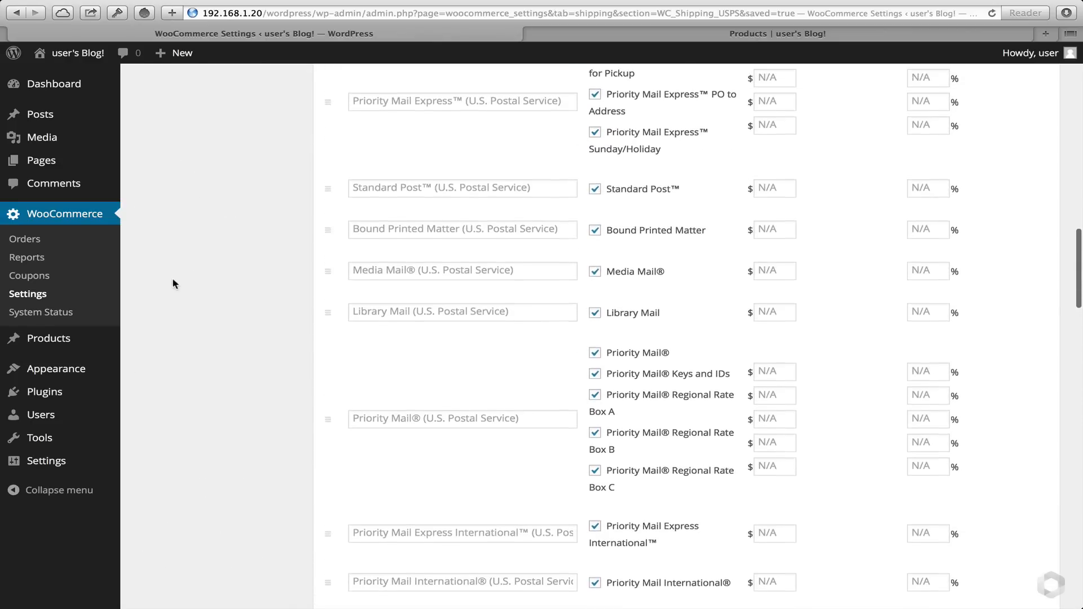
pyautogui.scroll(3)
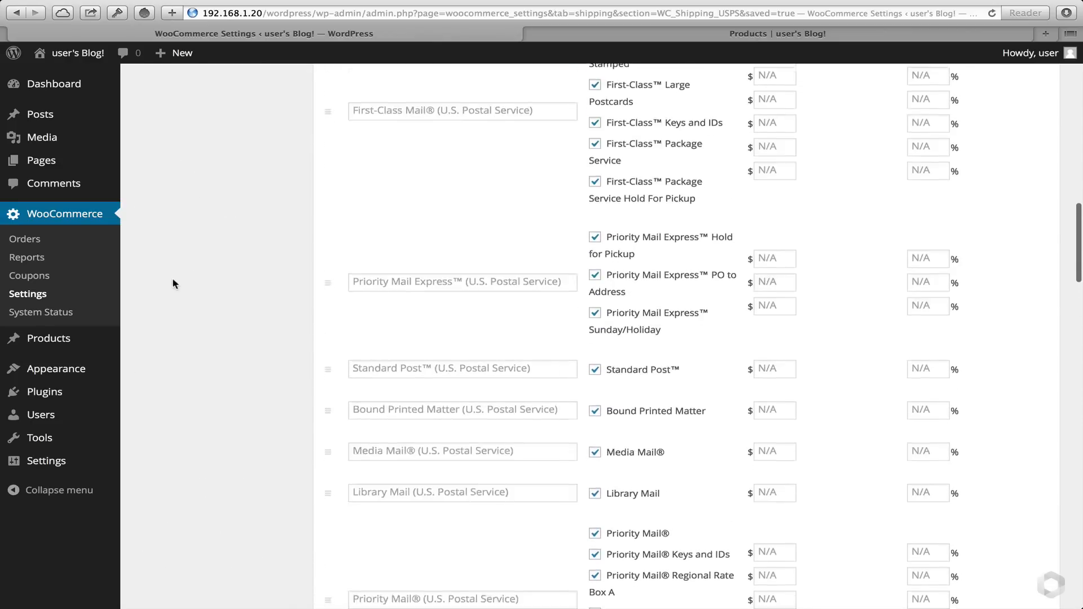
pyautogui.scroll(3)
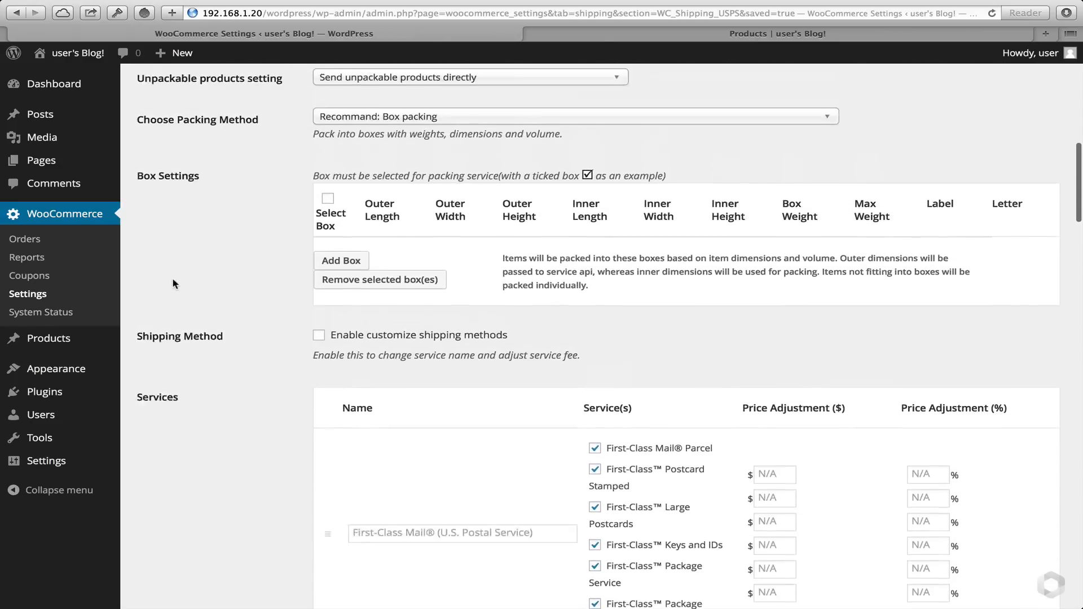
pyautogui.scroll(3)
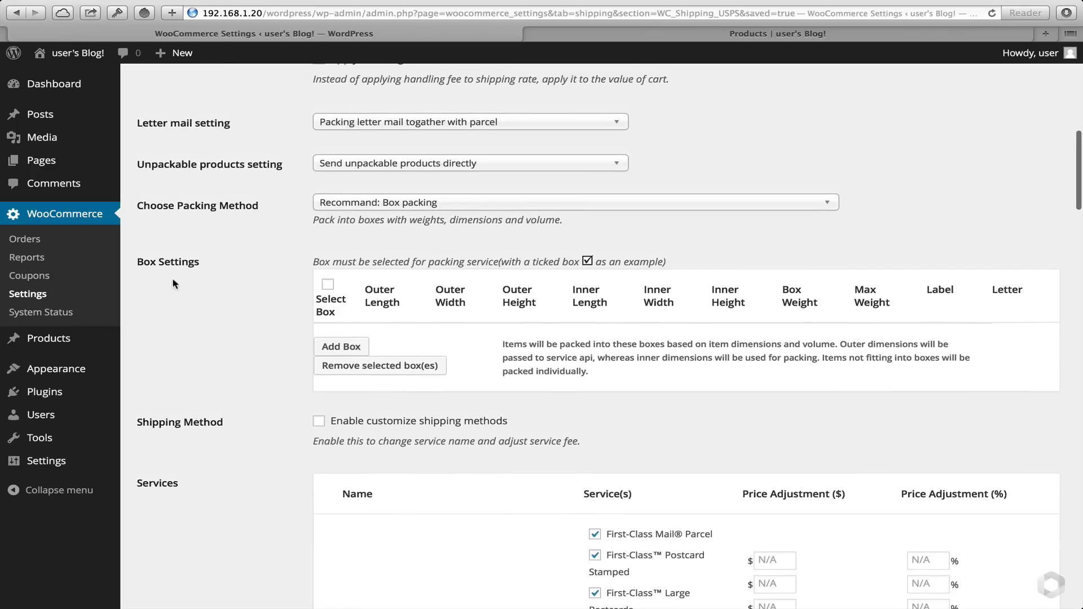
pyautogui.moveTo(224, 318)
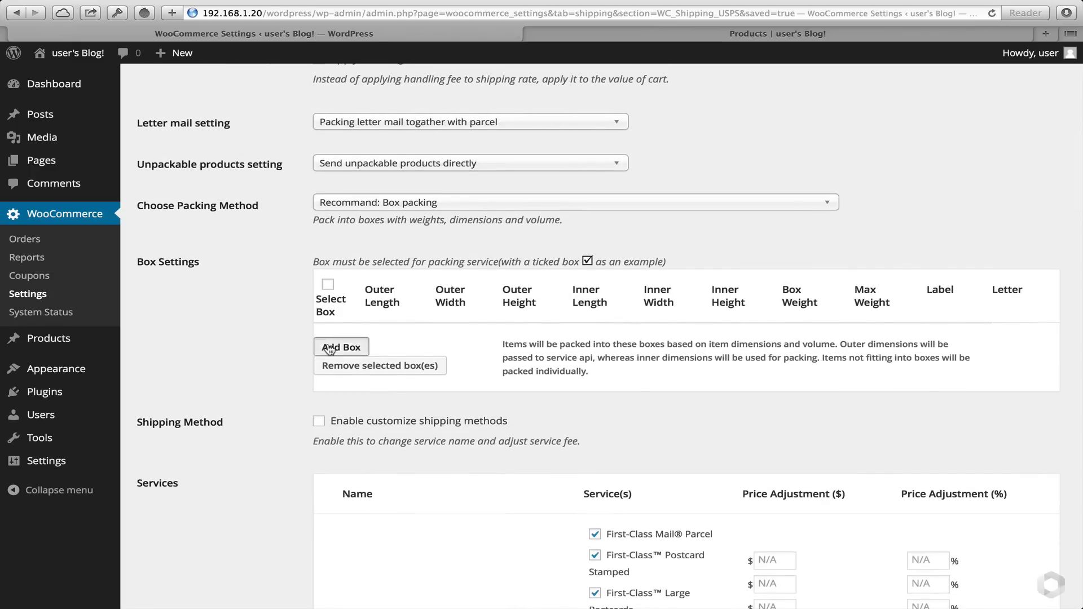
# Add a box row with 10x10x10 dimensions, 1 lb weight and 50 lb max weight
pyautogui.click(341, 346)
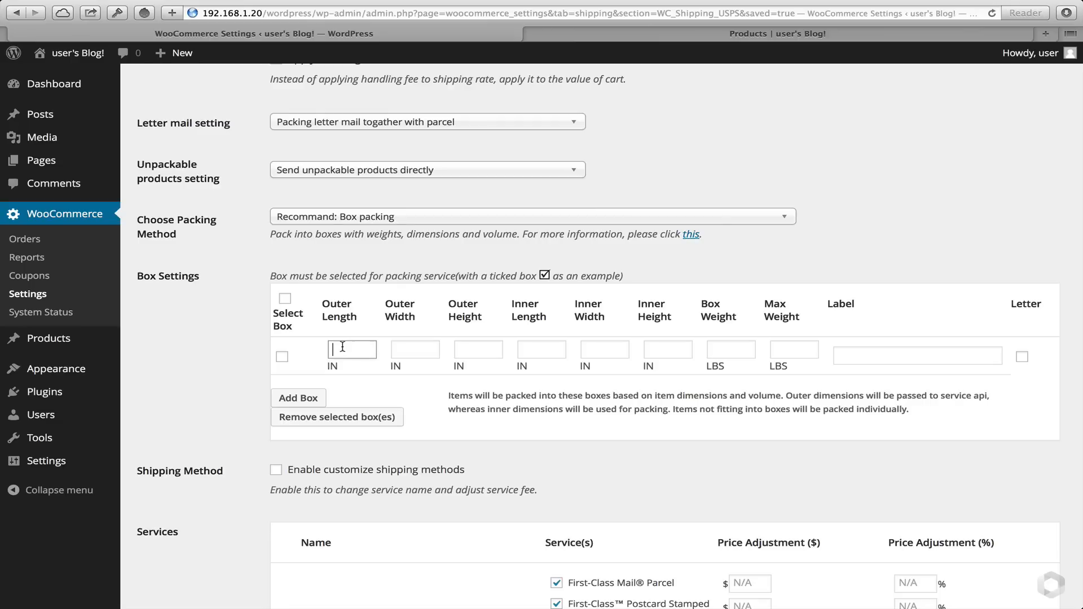
pyautogui.write('10')
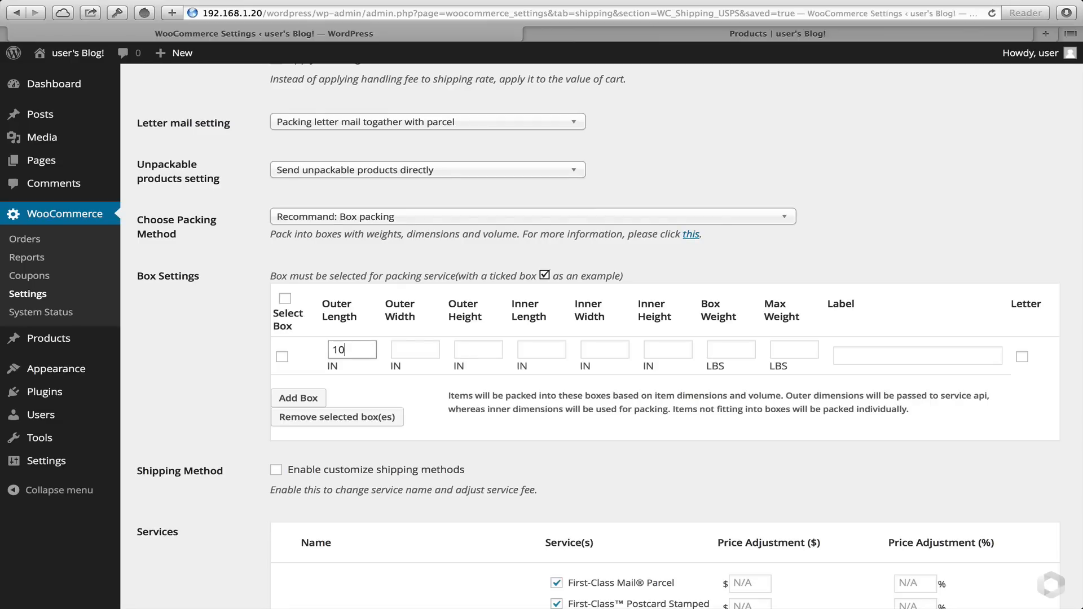
pyautogui.write('10')
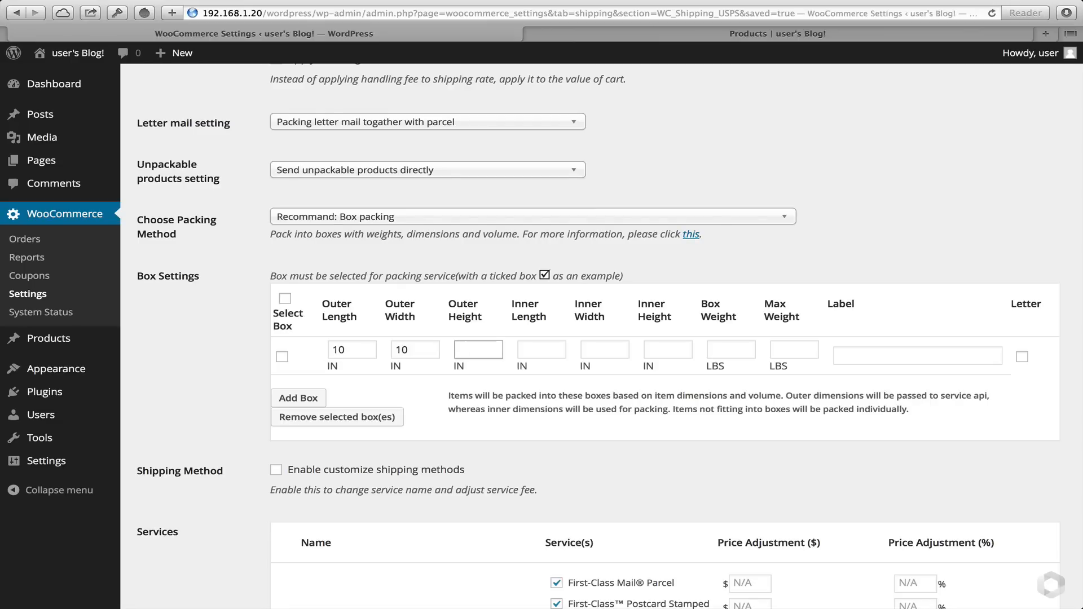
pyautogui.write('10')
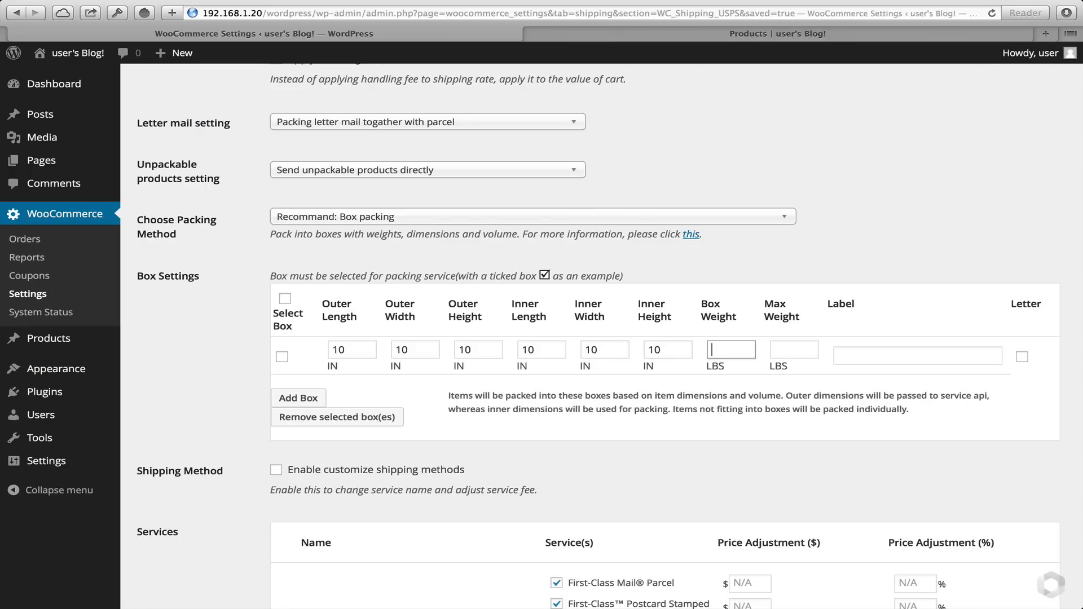
pyautogui.write('1')
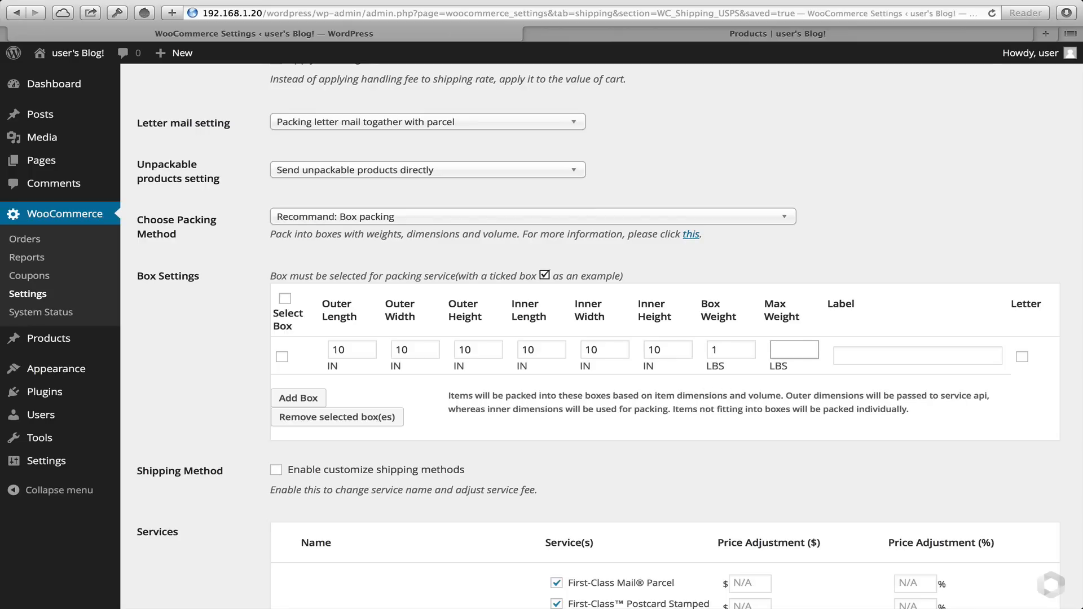
pyautogui.write('50')
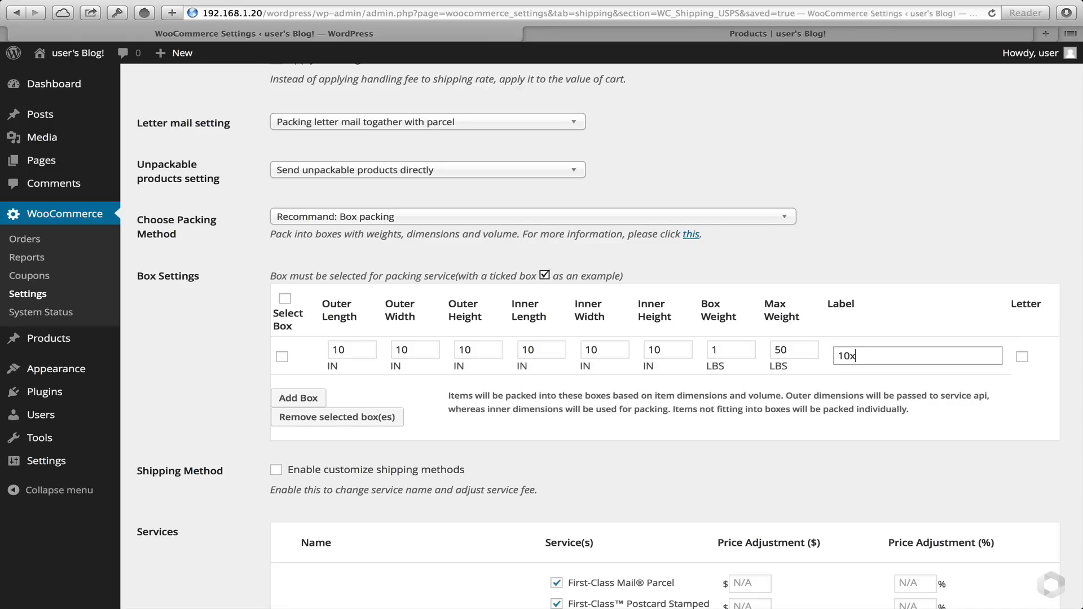
# Label the new box '10x10x10 box'
pyautogui.write('x10x10')
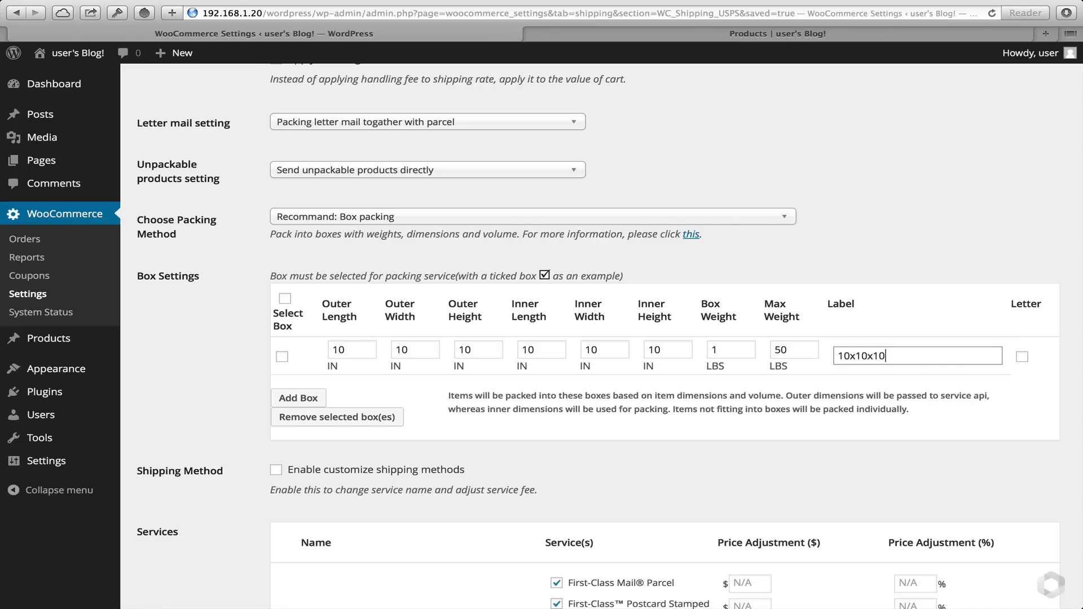
pyautogui.write('bo')
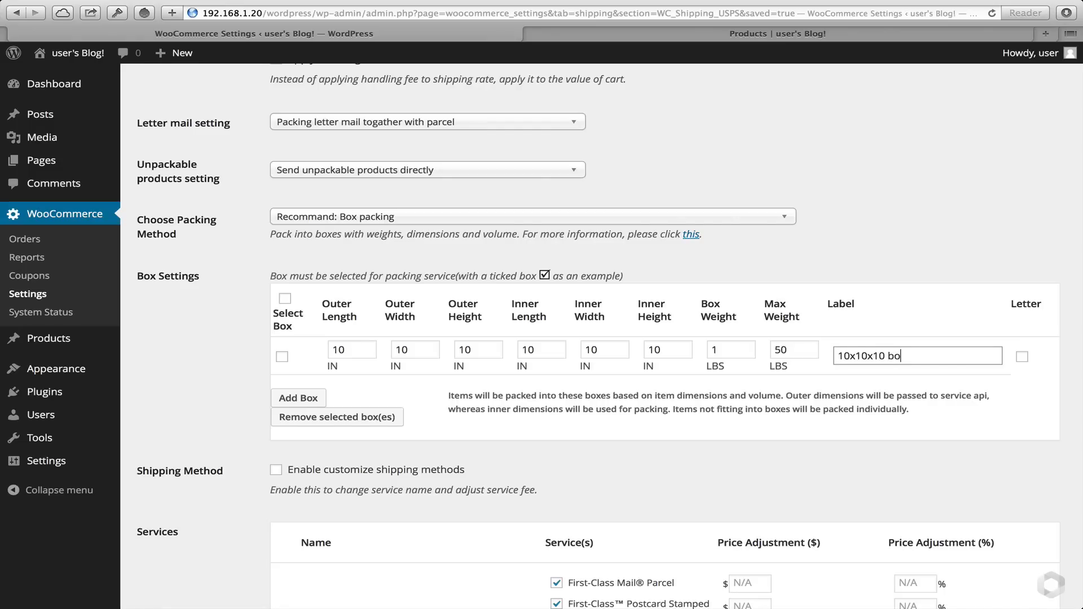
pyautogui.write('x')
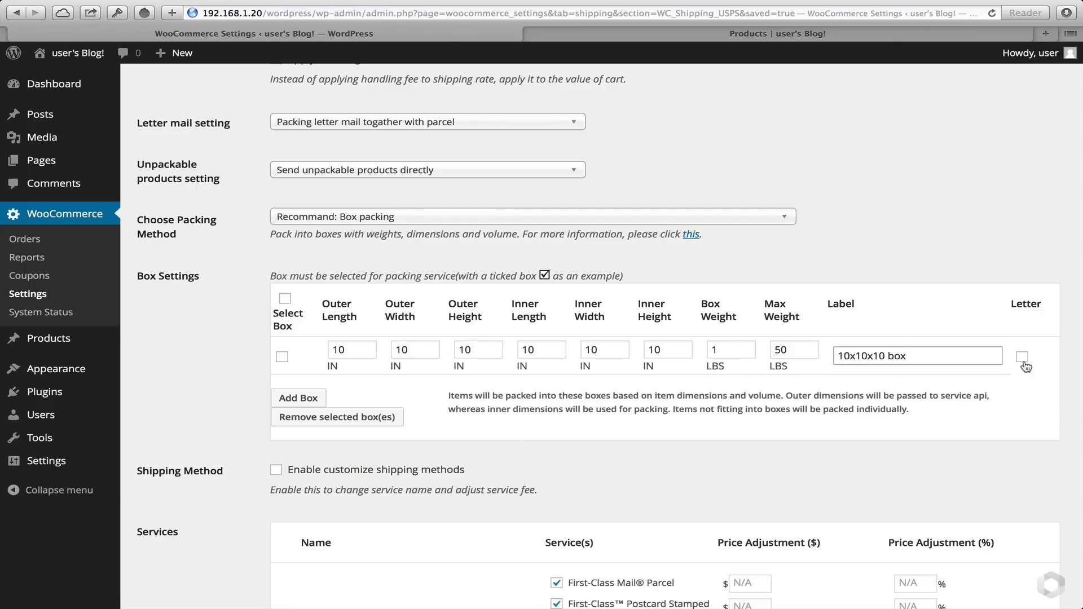
pyautogui.moveTo(214, 399)
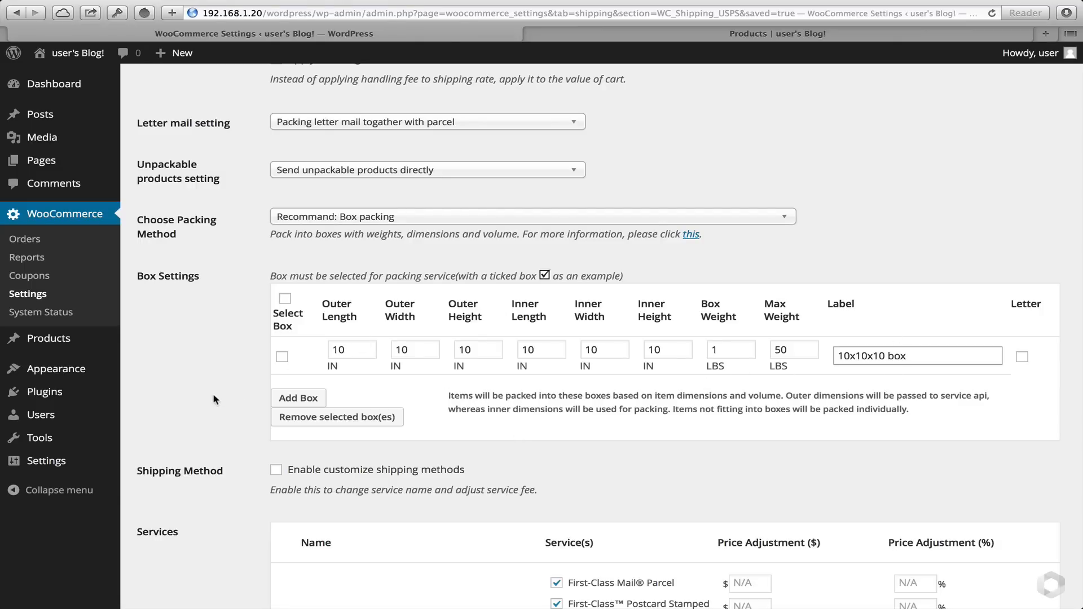
pyautogui.scroll(-3)
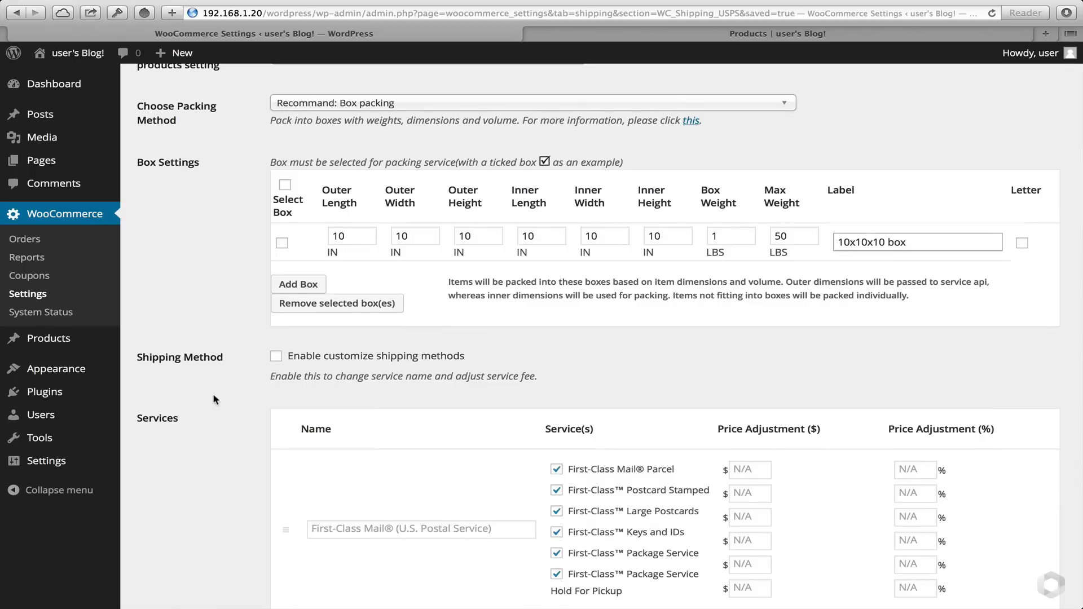
pyautogui.moveTo(192, 305)
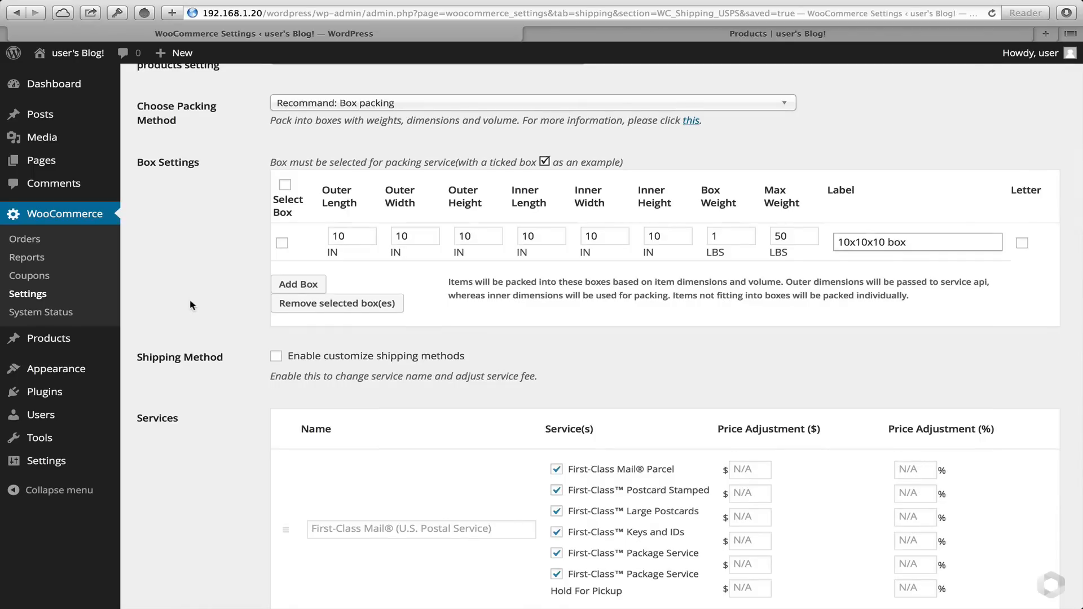
pyautogui.moveTo(202, 301)
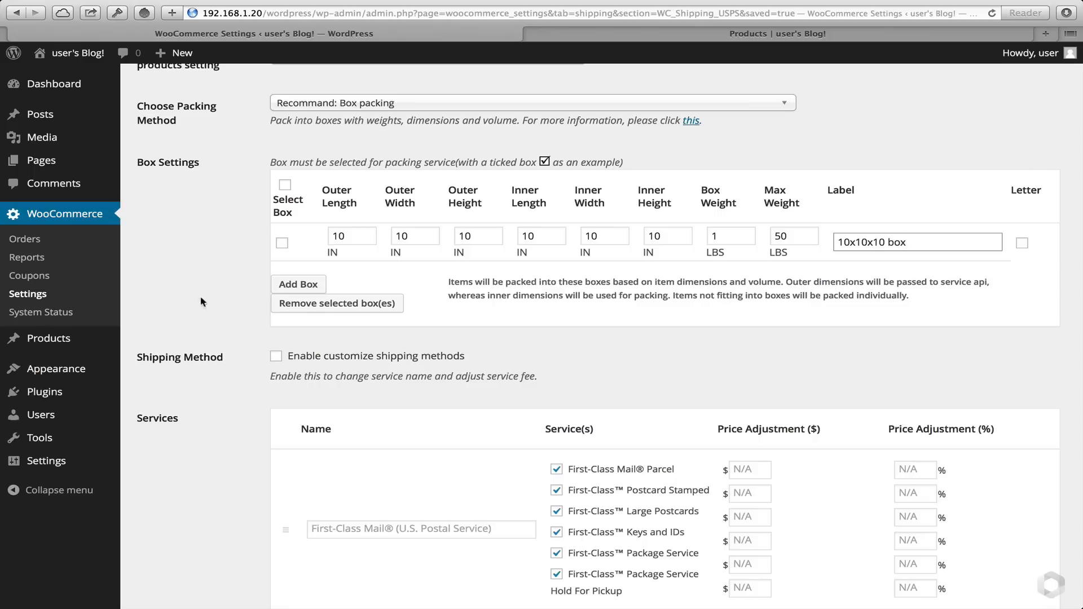
# Tick the 10x10x10 box for packing, enable customized shipping methods and review the Services list
pyautogui.click(282, 242)
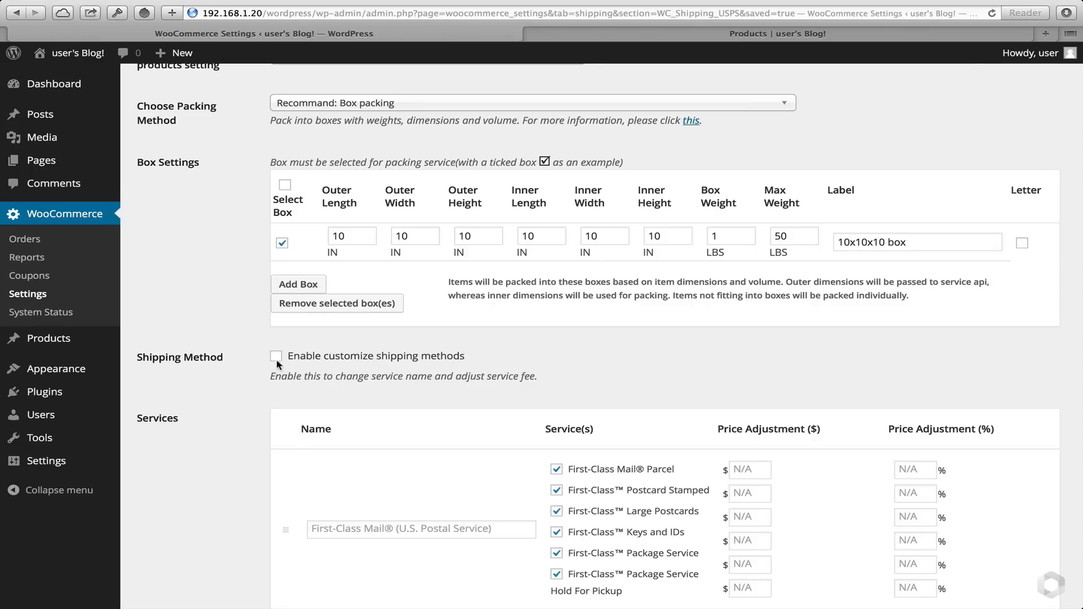
pyautogui.click(276, 355)
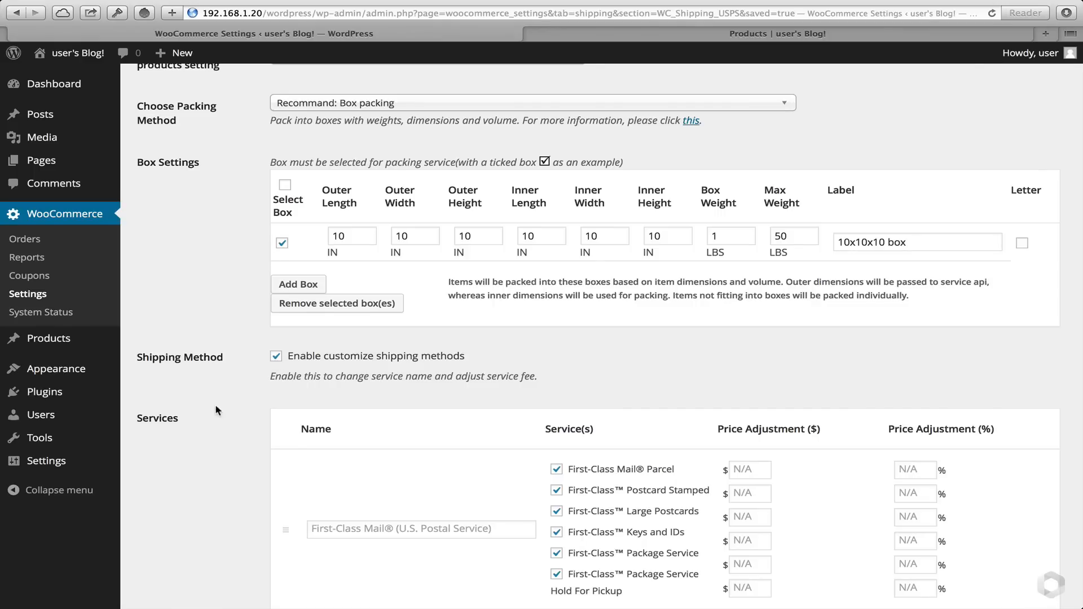
pyautogui.scroll(-3)
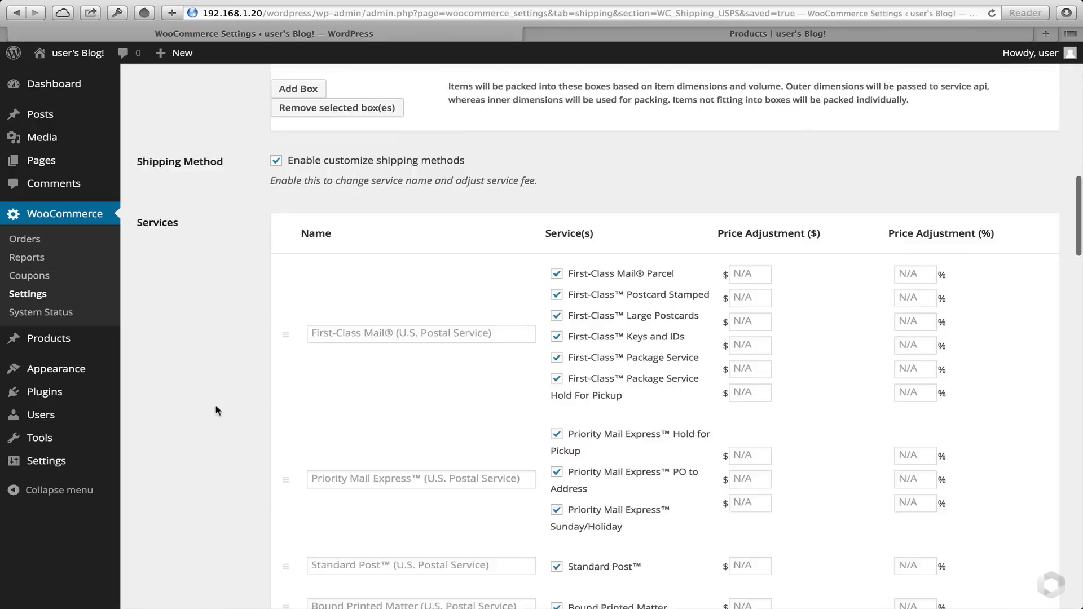
pyautogui.scroll(-3)
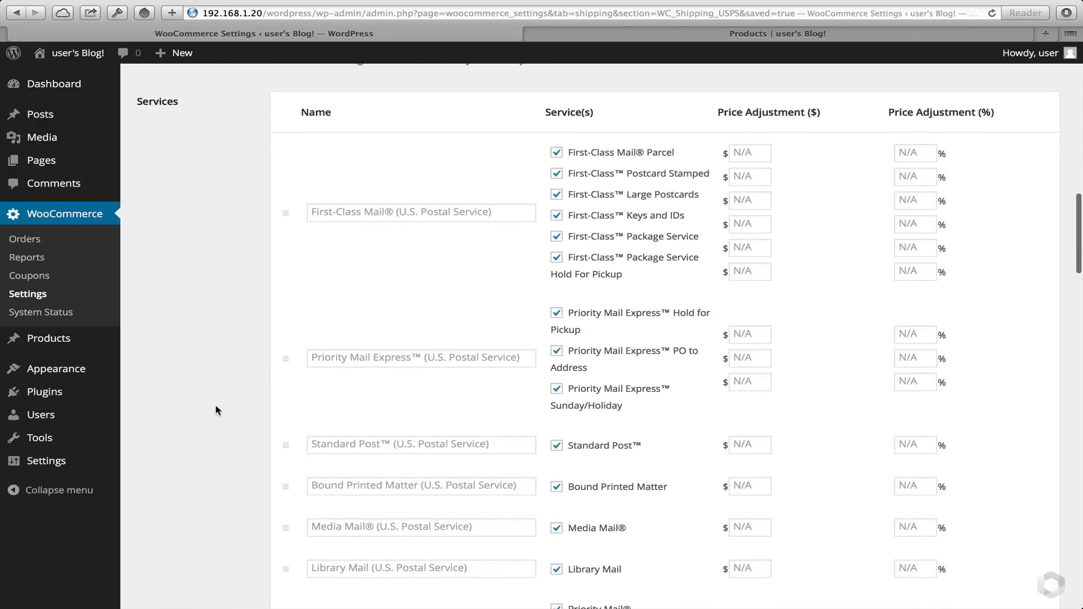
pyautogui.scroll(3)
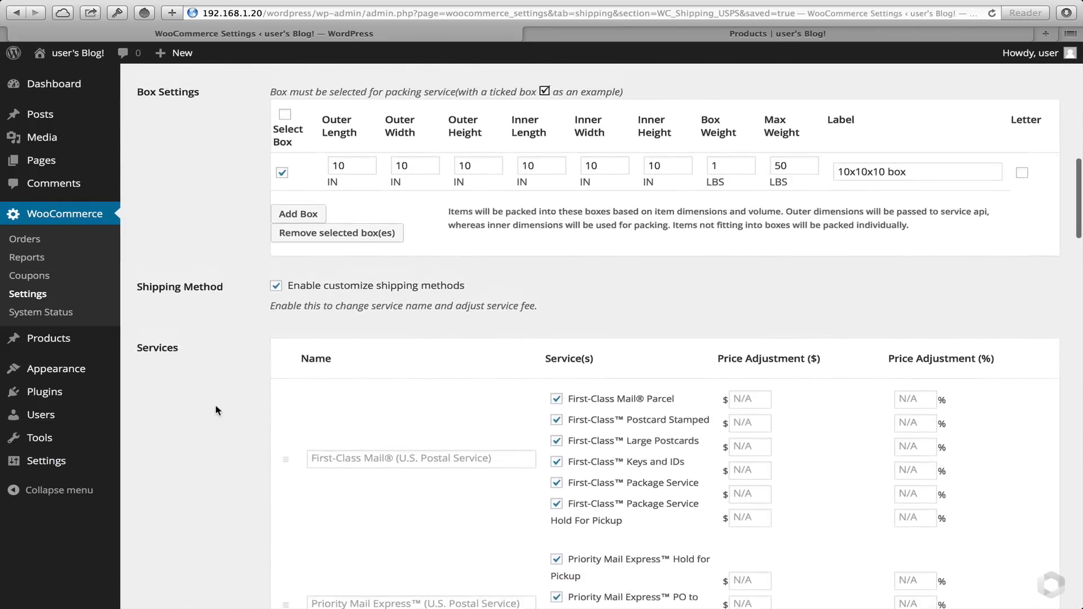
pyautogui.scroll(-3)
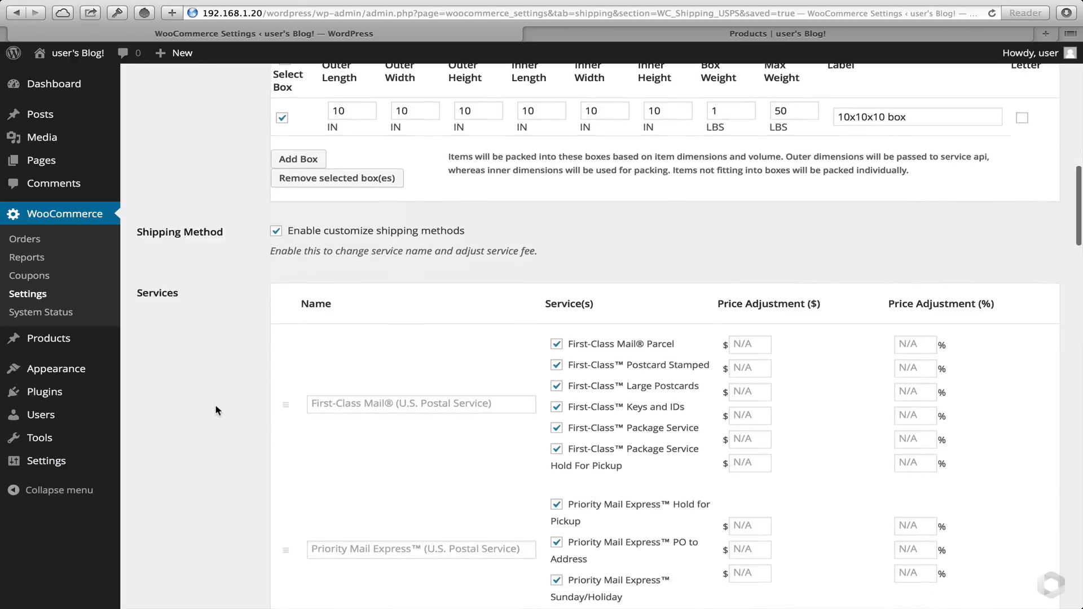
pyautogui.scroll(-3)
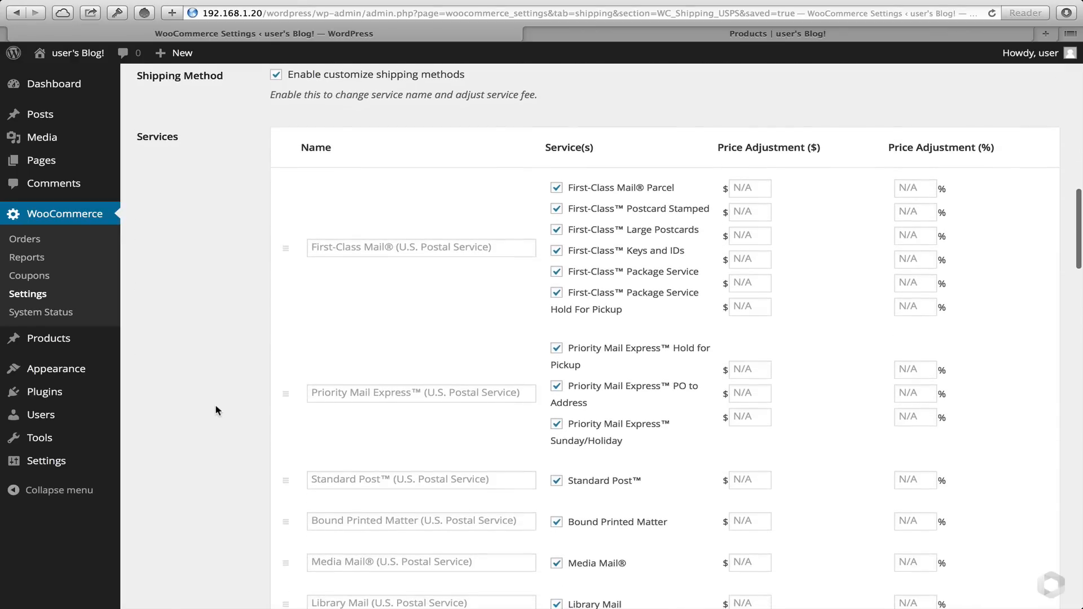
pyautogui.scroll(-3)
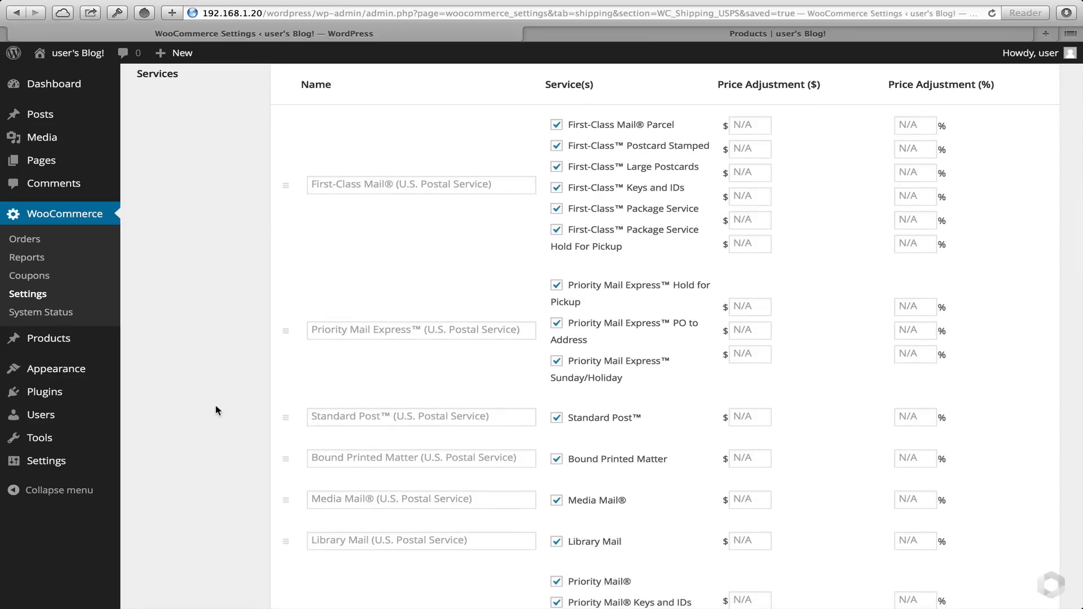
pyautogui.moveTo(252, 389)
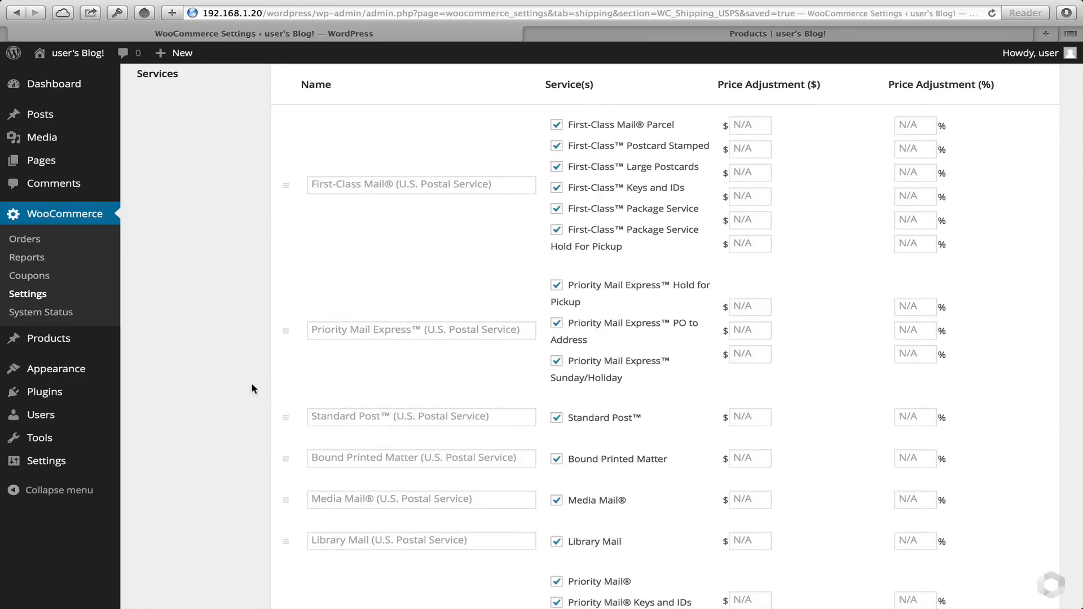
pyautogui.moveTo(317, 233)
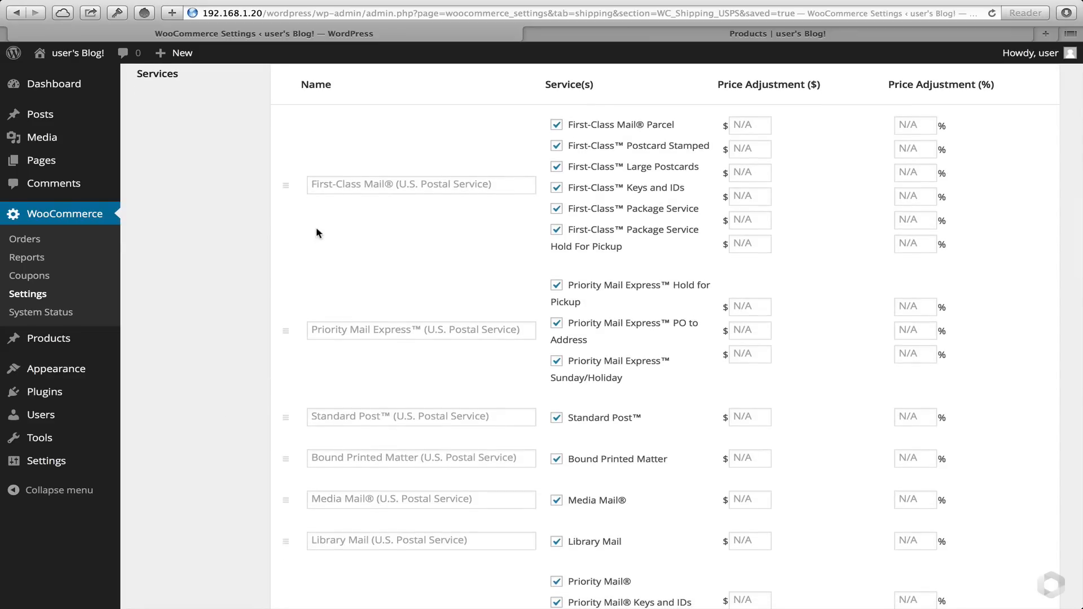
pyautogui.moveTo(581, 218)
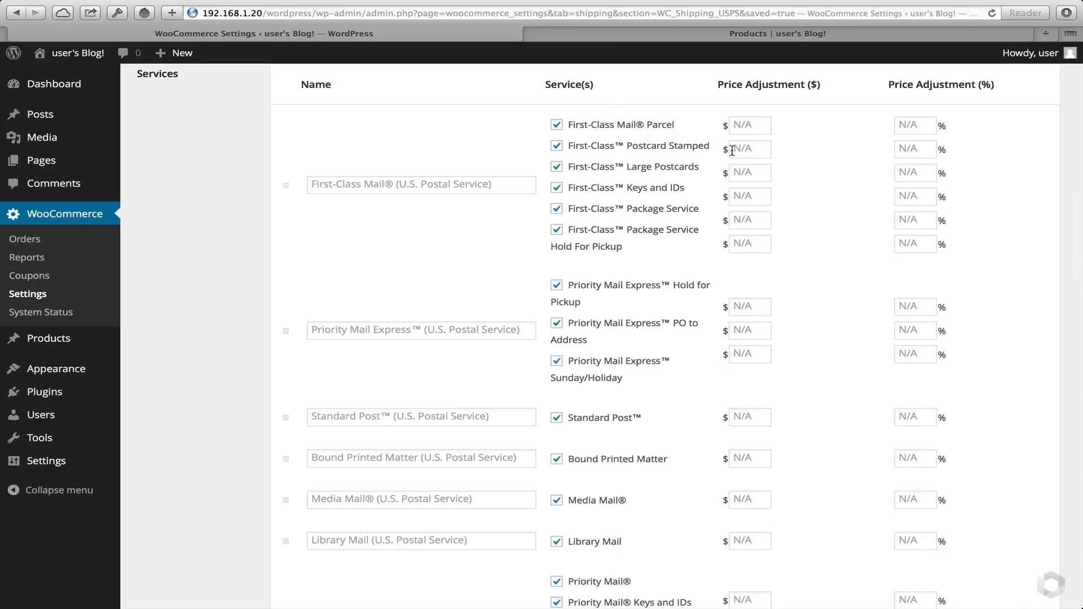
pyautogui.moveTo(904, 215)
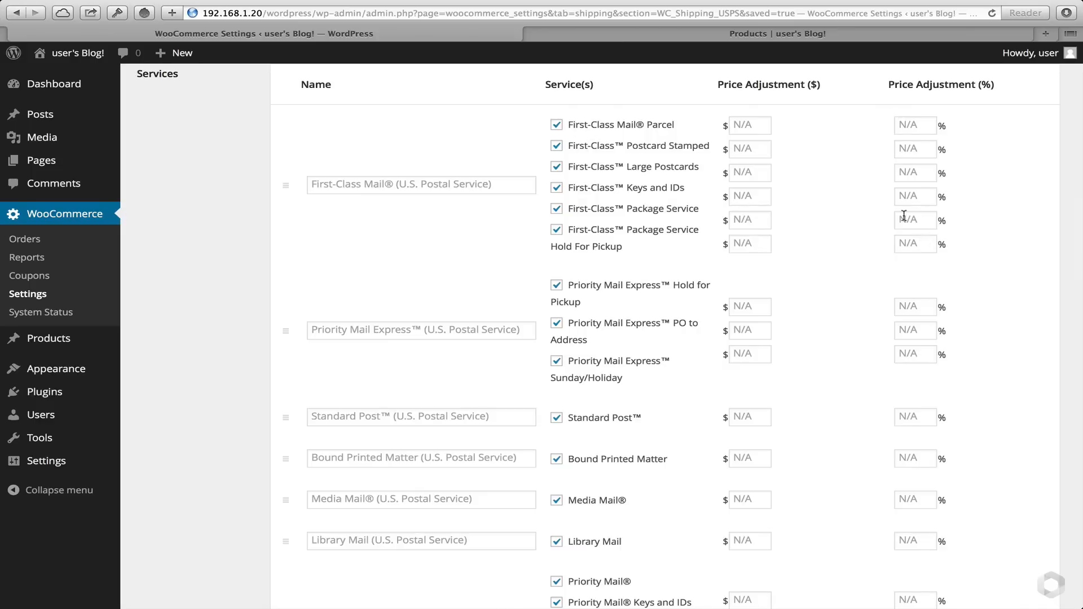
pyautogui.moveTo(223, 318)
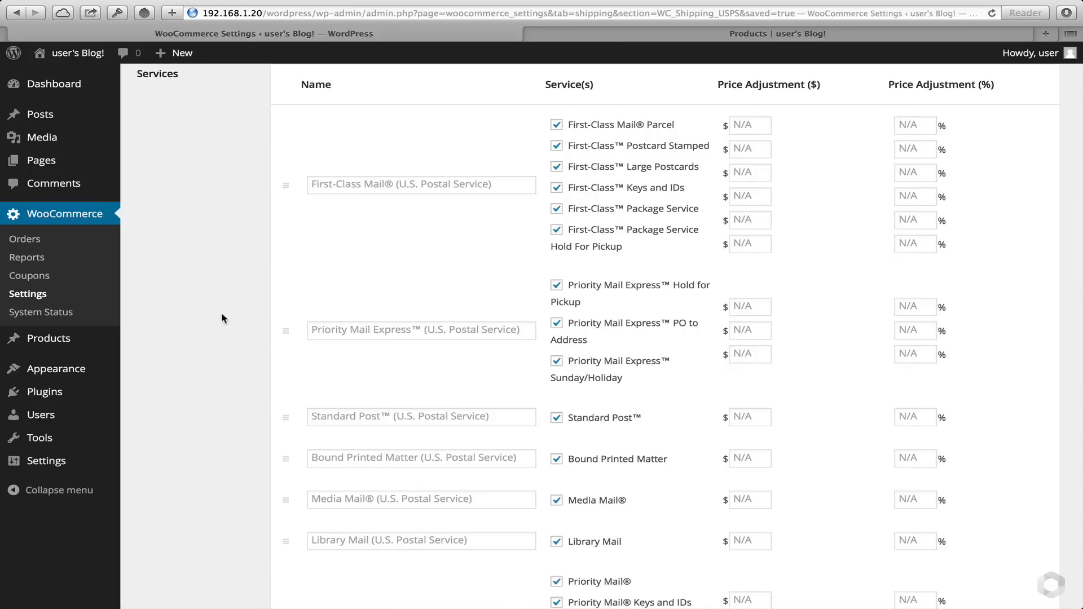
# Under Rate Option, set the shipping order to display to 'From high to low'
pyautogui.scroll(-3)
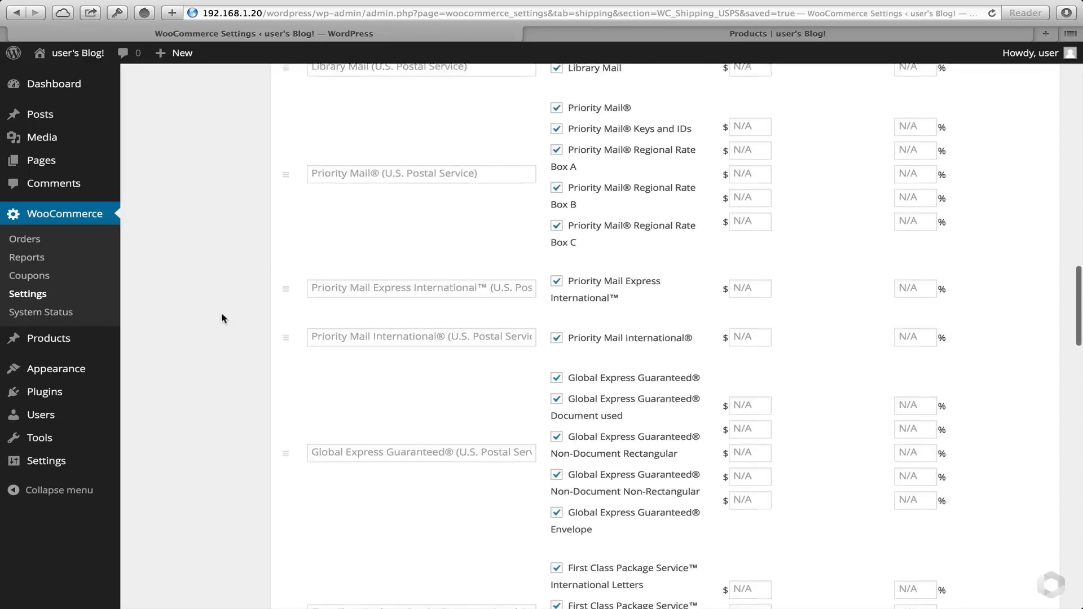
pyautogui.scroll(-3)
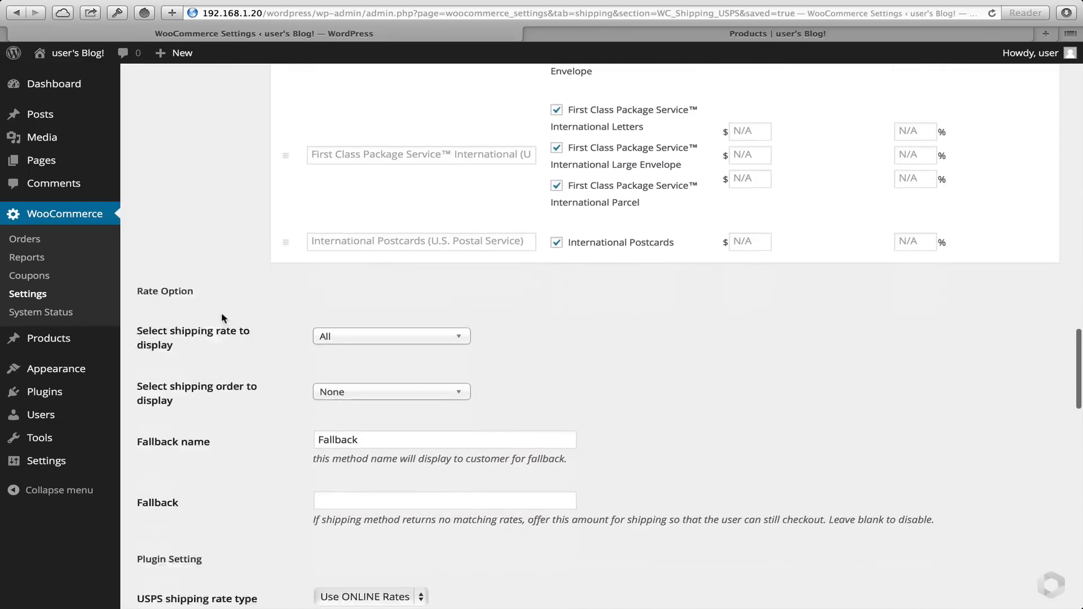
pyautogui.scroll(-3)
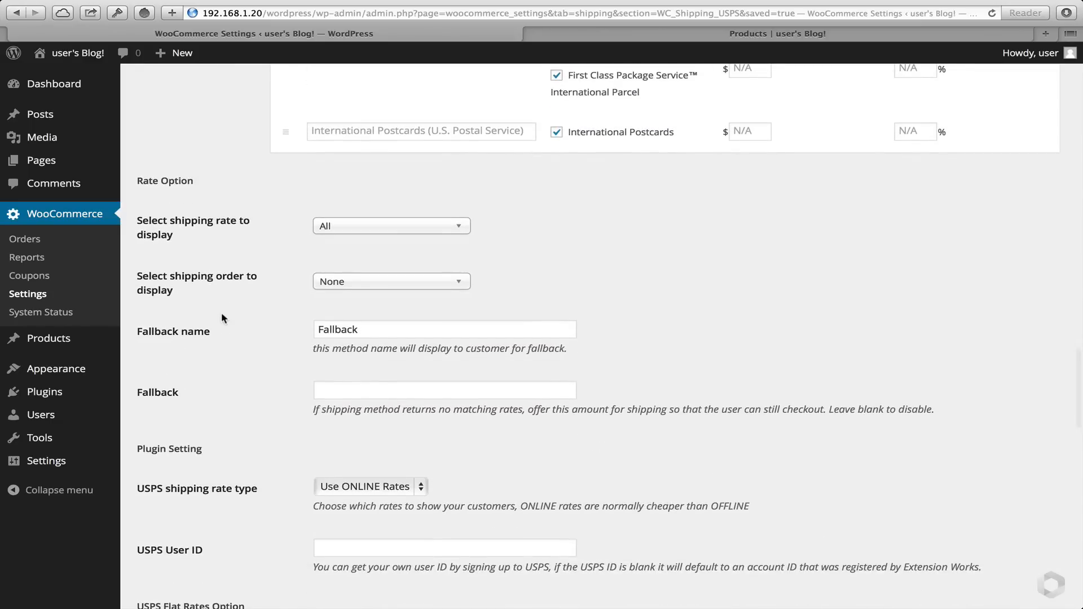
pyautogui.moveTo(352, 234)
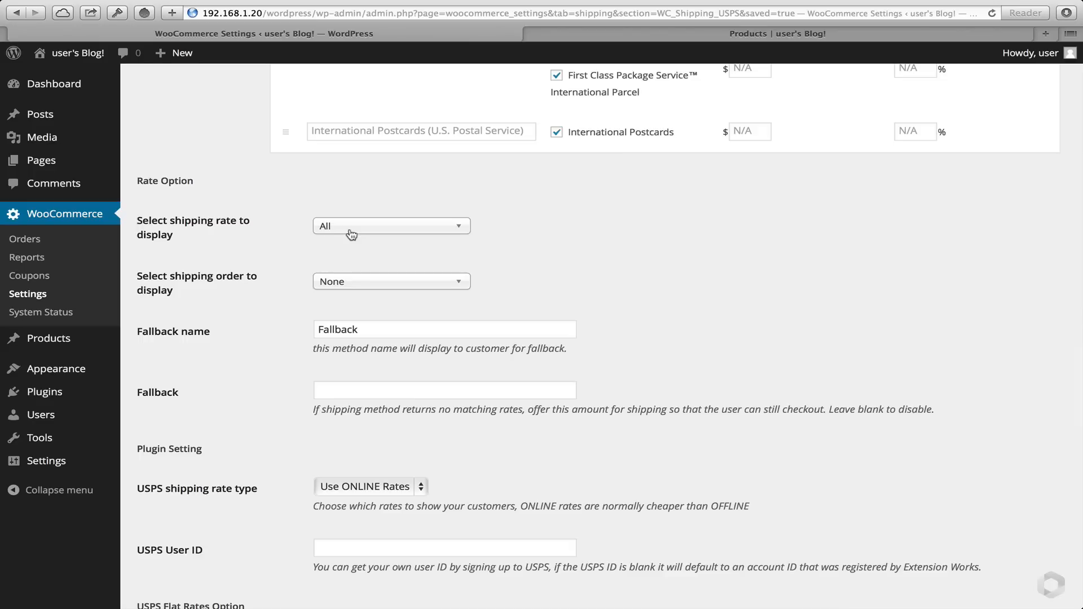
pyautogui.click(391, 226)
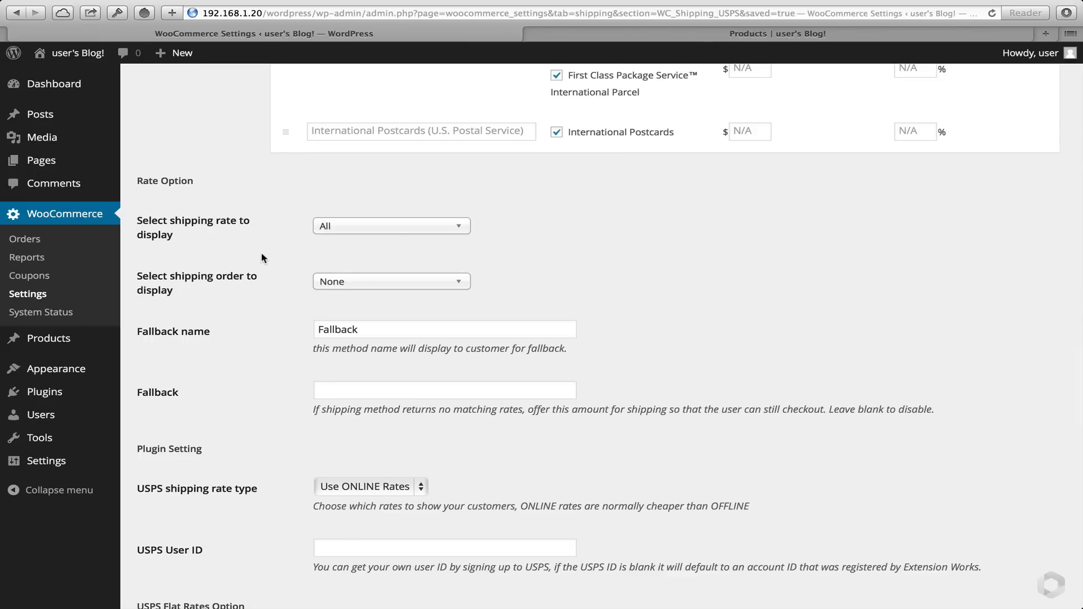
pyautogui.moveTo(240, 287)
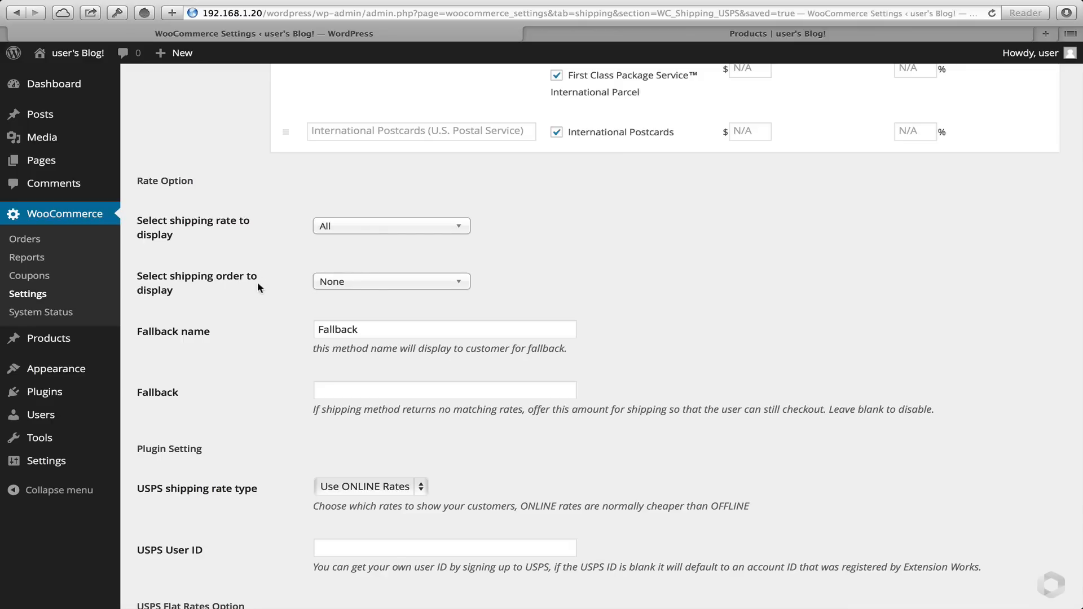
pyautogui.click(391, 281)
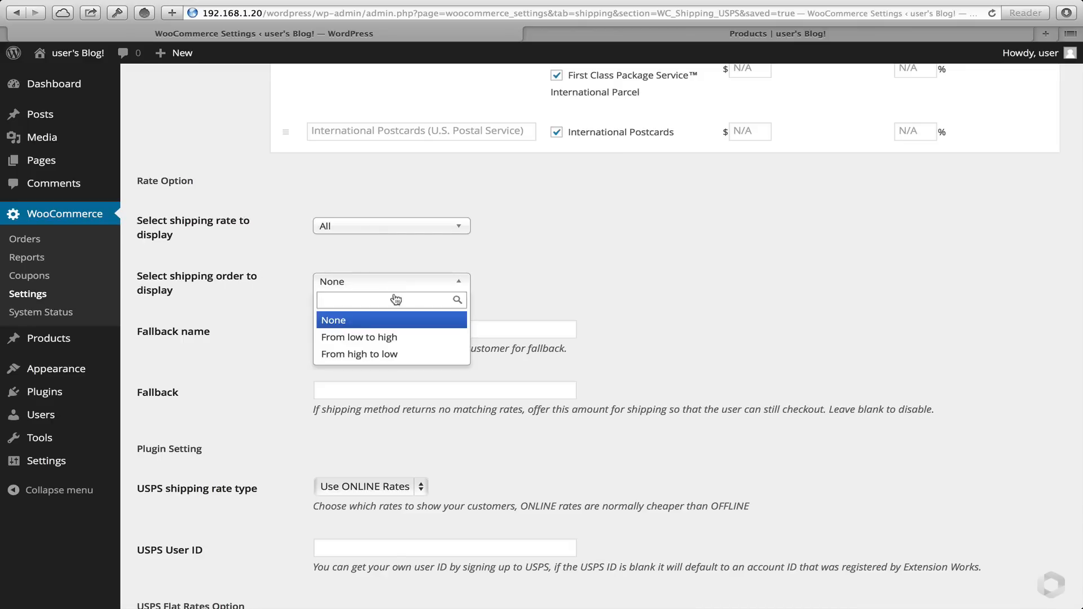
pyautogui.moveTo(391, 353)
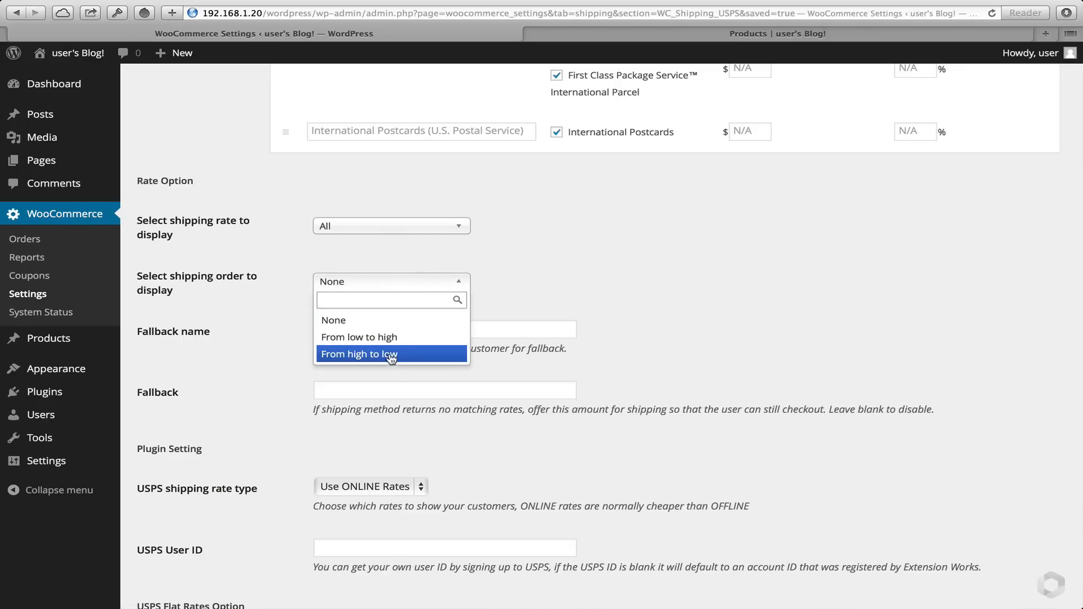
pyautogui.click(359, 353)
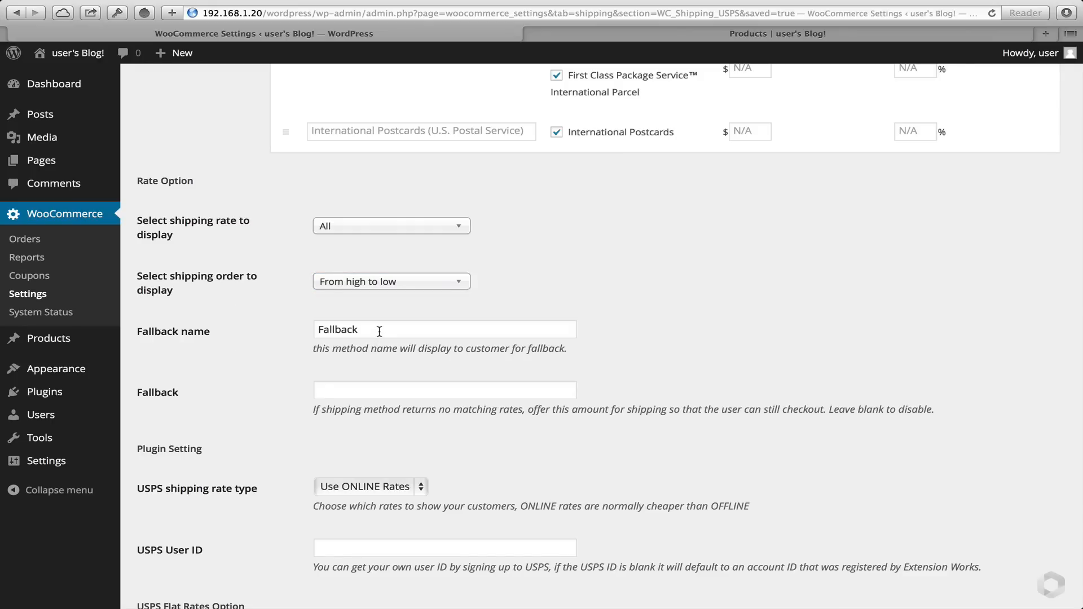
# Name the fallback 'Flat Rate' and enter a fallback amount of 25.00
pyautogui.doubleClick(337, 330)
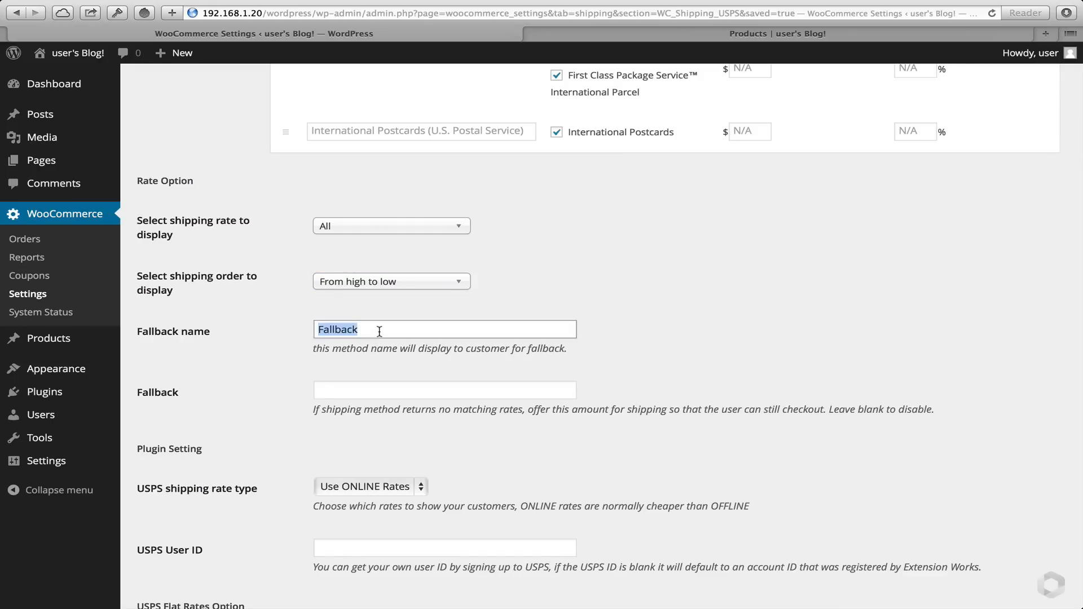
pyautogui.write('Falt')
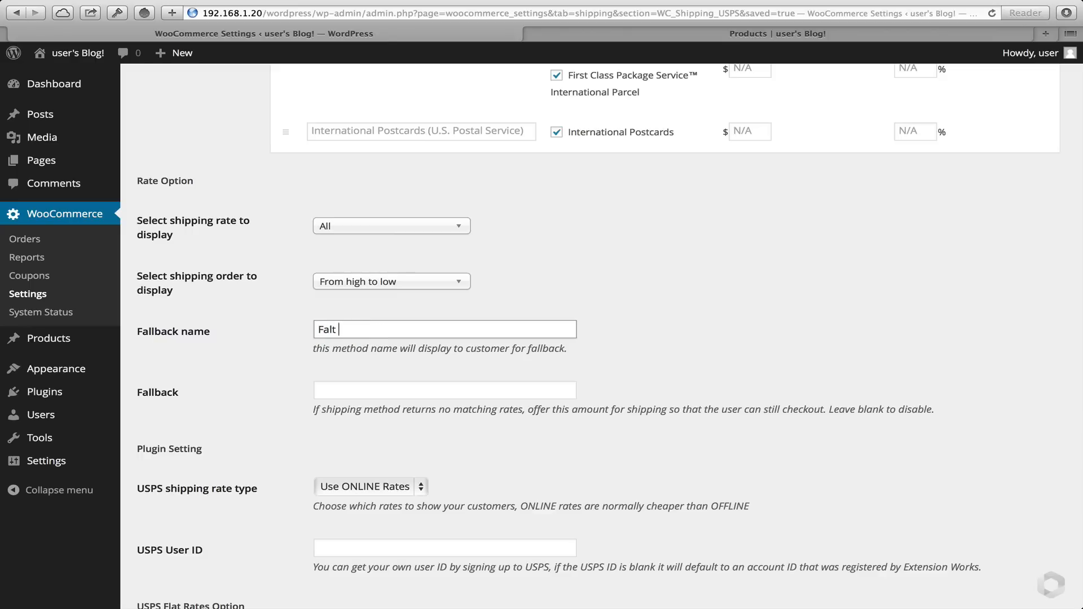
pyautogui.press('Backspace')
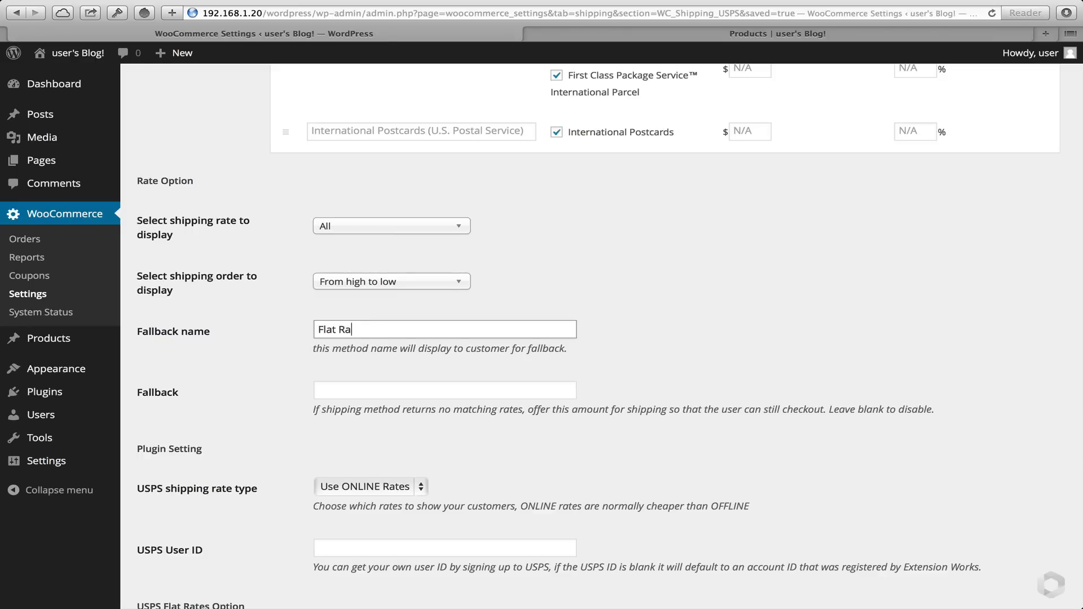
pyautogui.click(445, 391)
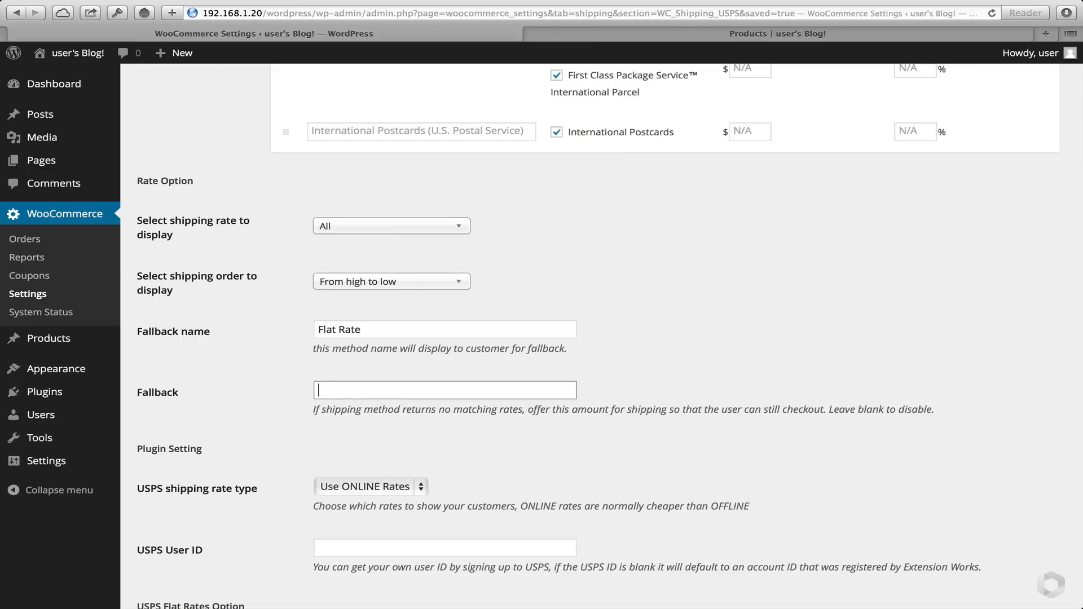
pyautogui.write('25.00')
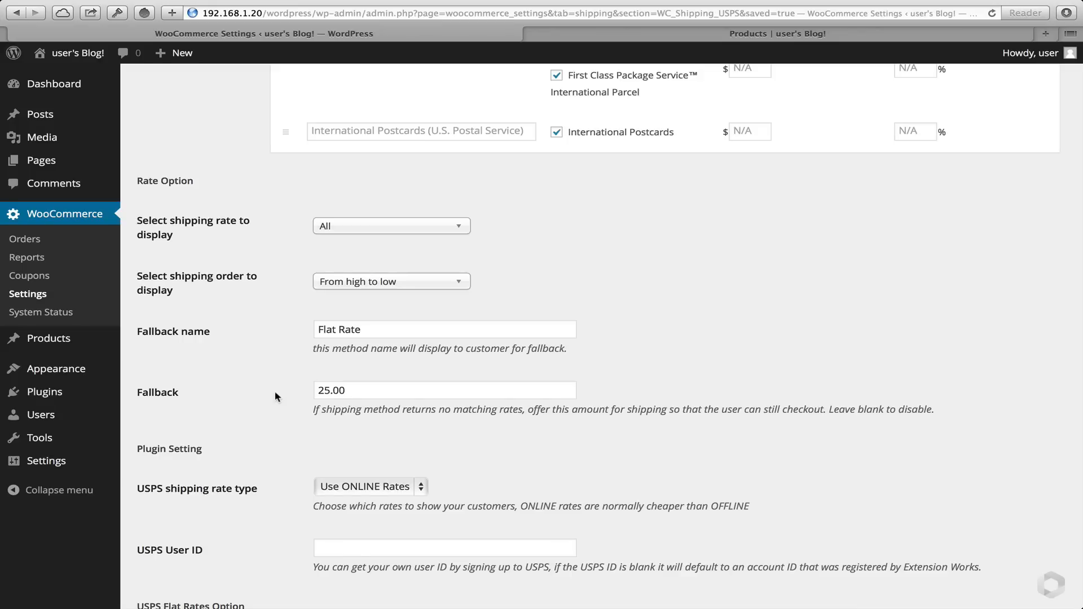
# Deselect the Priority Mail Flat Rate Envelope in the Flat Box Sizes list
pyautogui.scroll(-3)
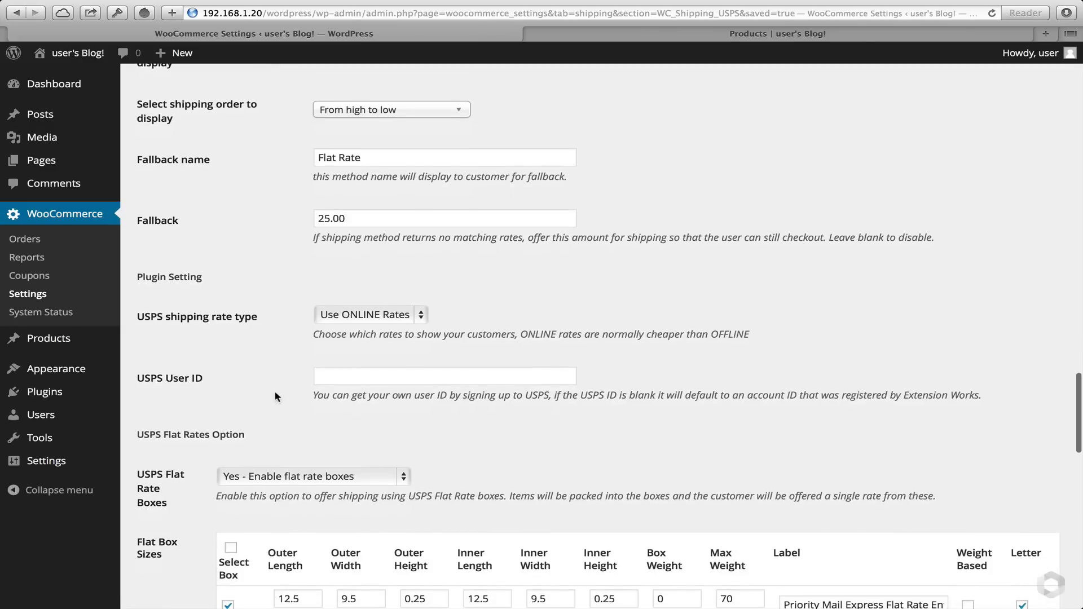
pyautogui.scroll(-3)
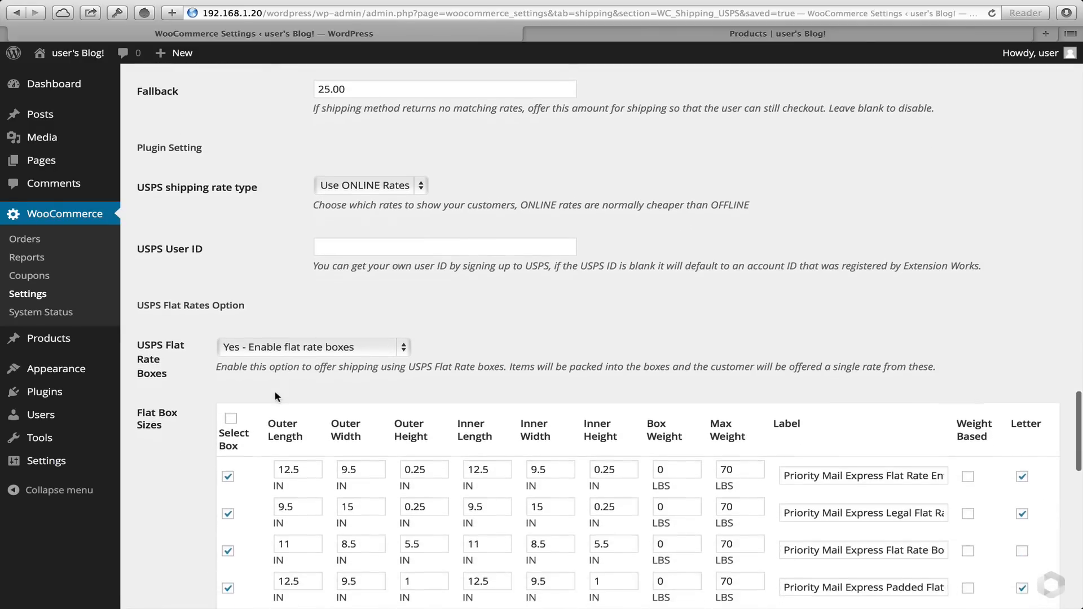
pyautogui.scroll(-3)
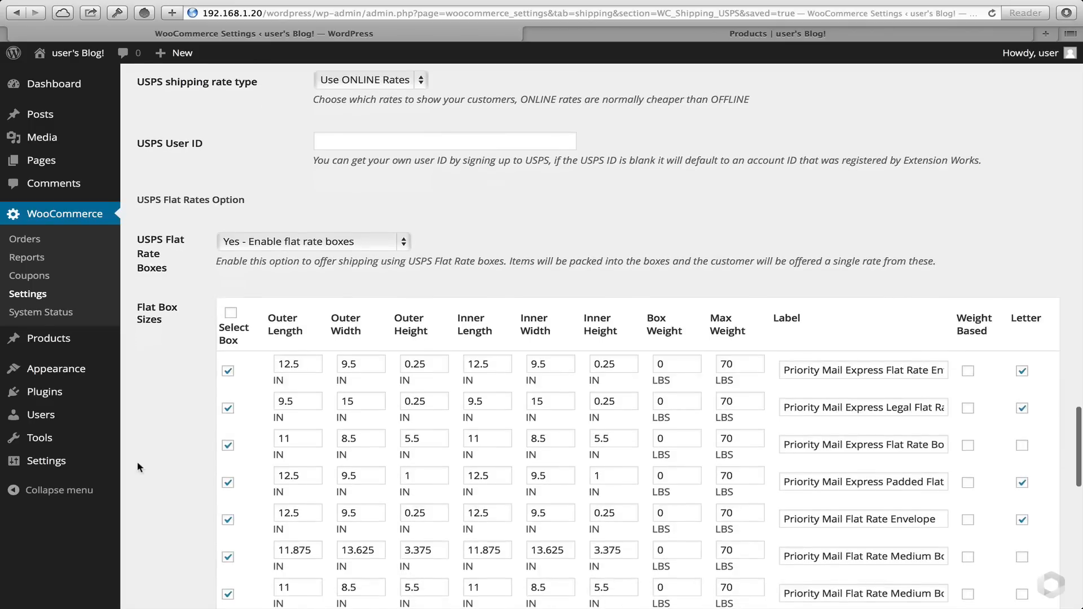
pyautogui.scroll(-3)
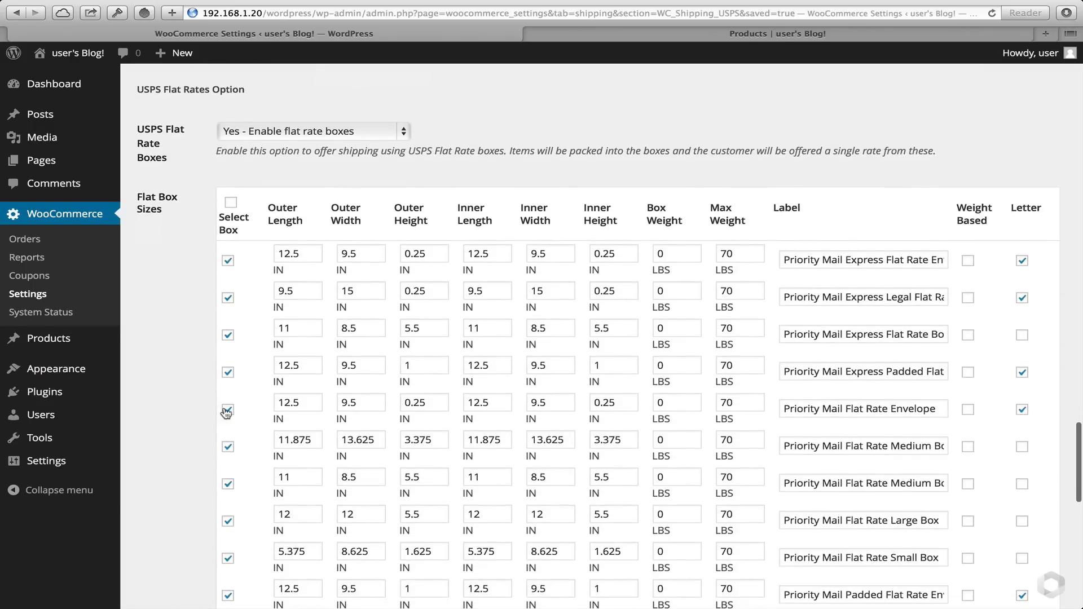
pyautogui.click(227, 409)
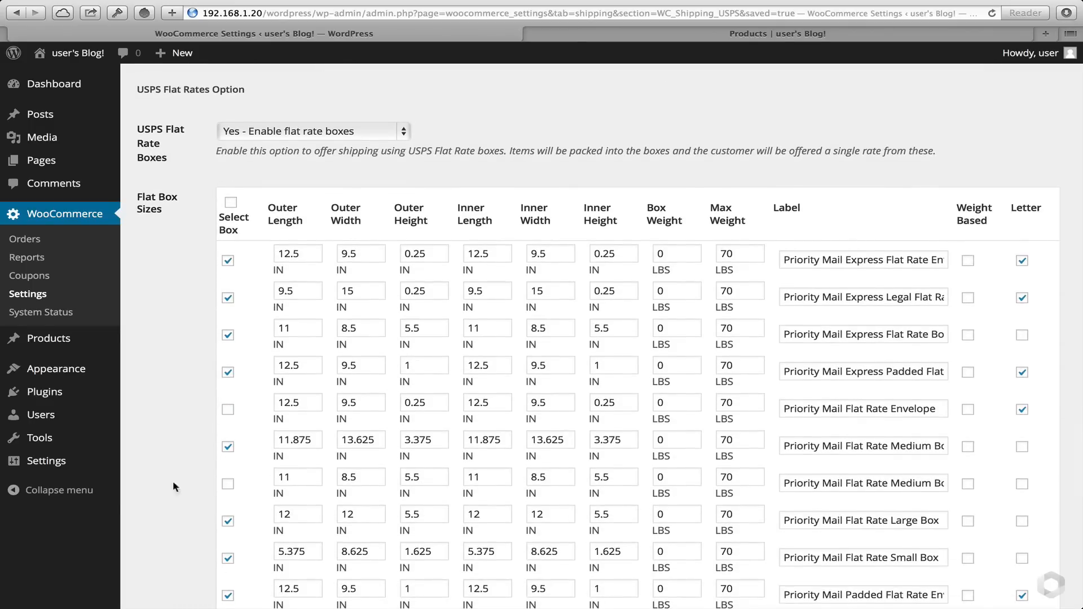
# Save the USPS settings, confirming the packing boxes warning
pyautogui.scroll(-3)
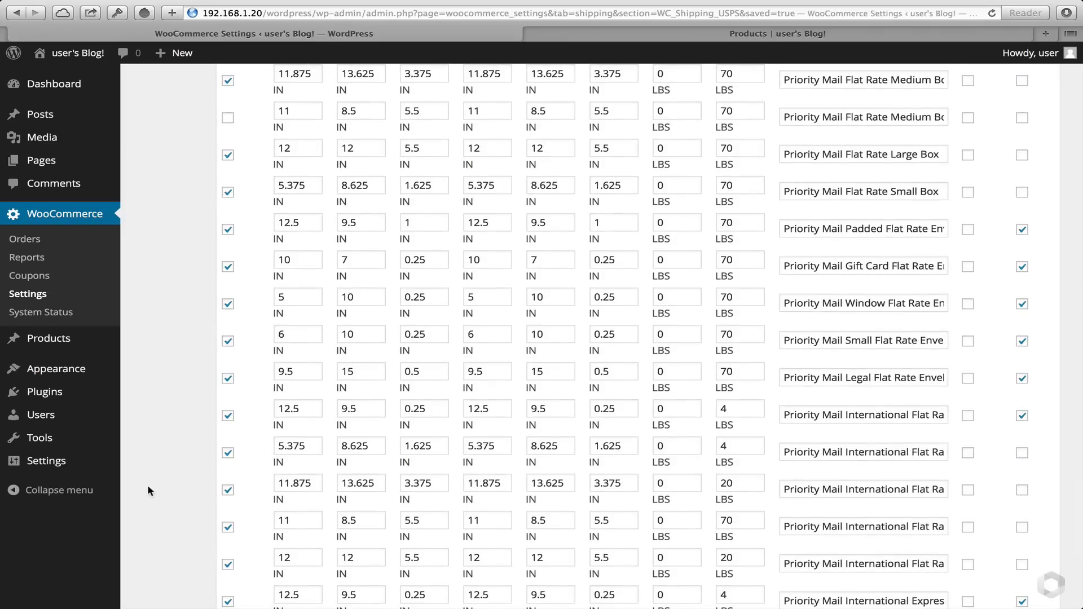
pyautogui.scroll(-3)
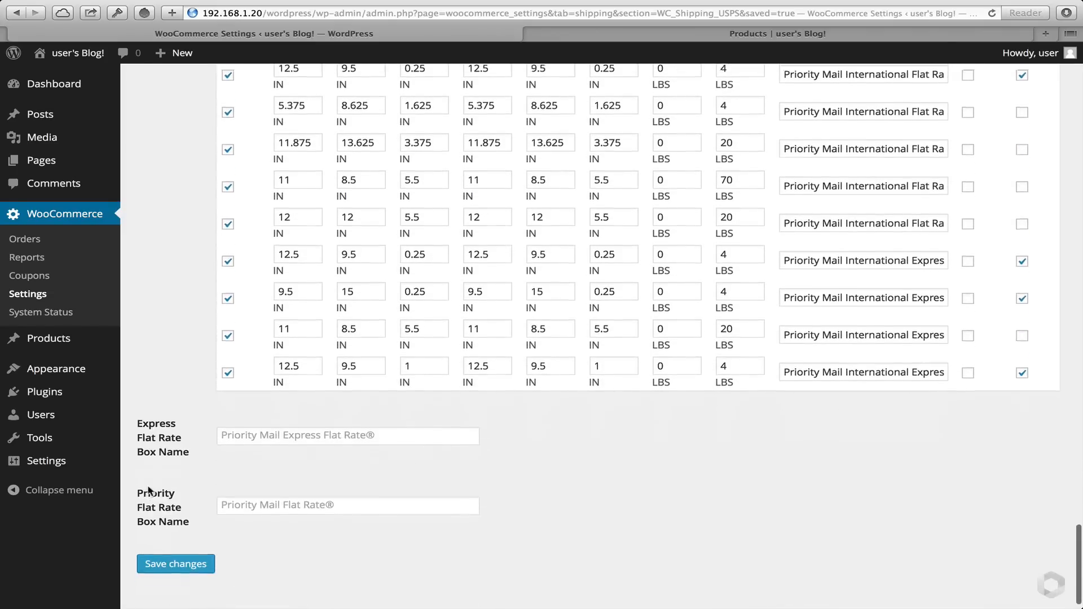
pyautogui.scroll(-3)
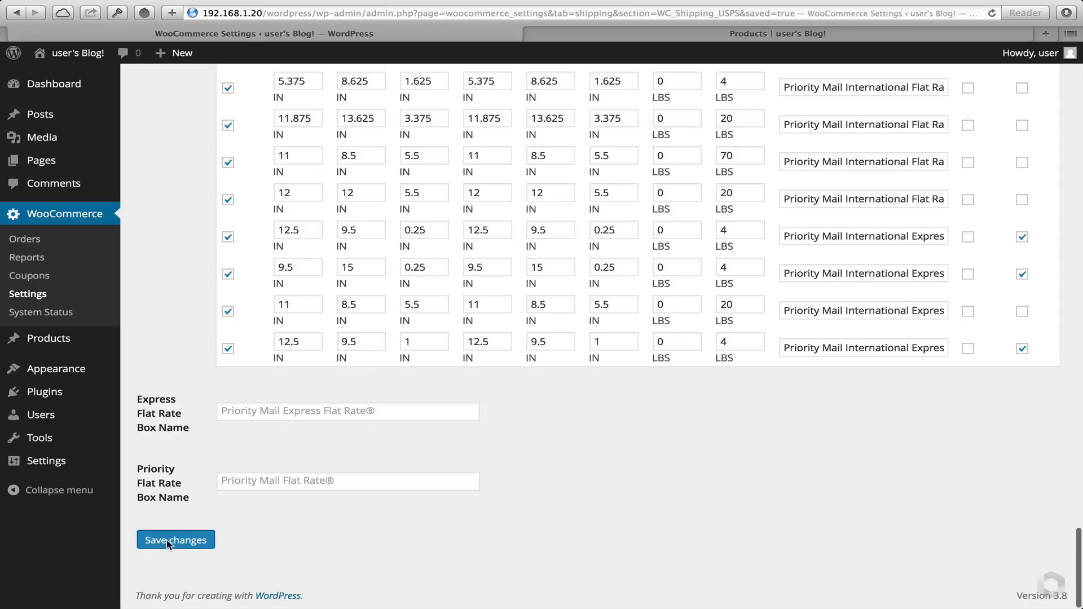
pyautogui.click(175, 540)
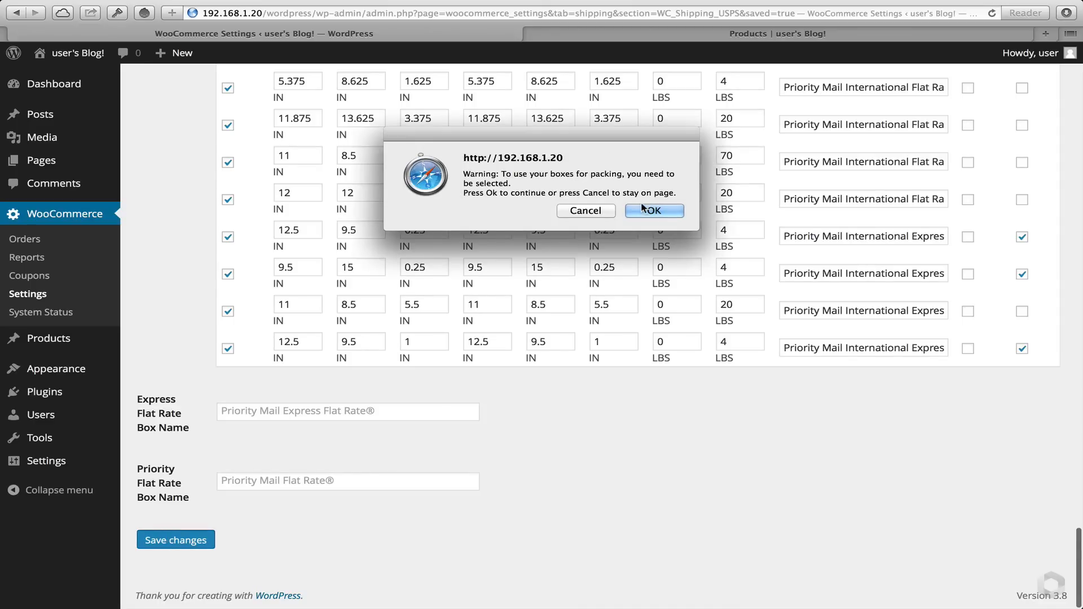
pyautogui.click(653, 211)
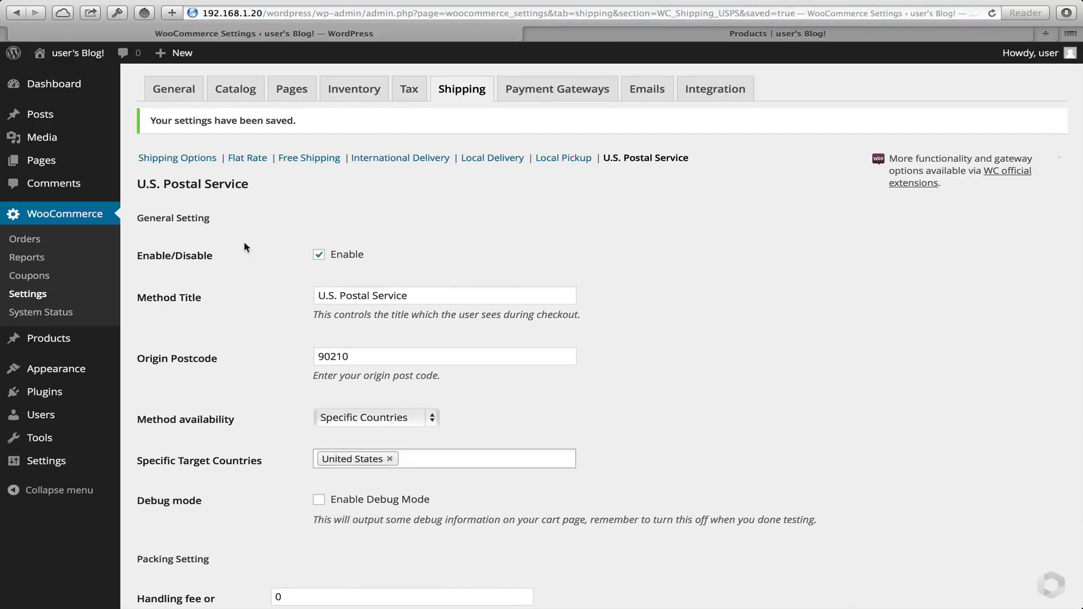
pyautogui.moveTo(742, 36)
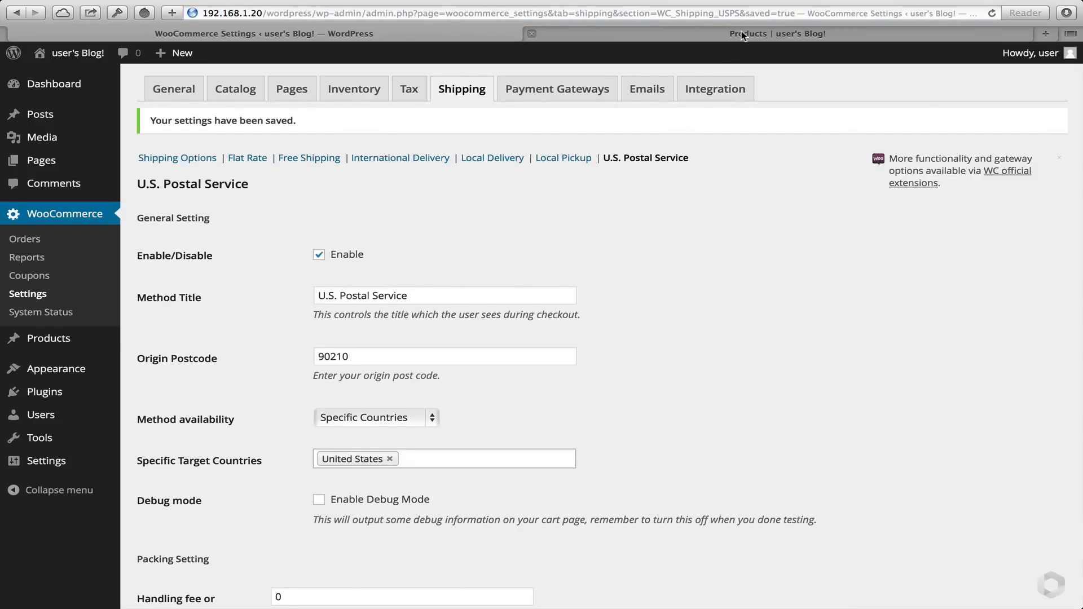
# Add the Medium and Large basic products to the storefront cart and view Standard Post shipping at $73.52
pyautogui.click(778, 33)
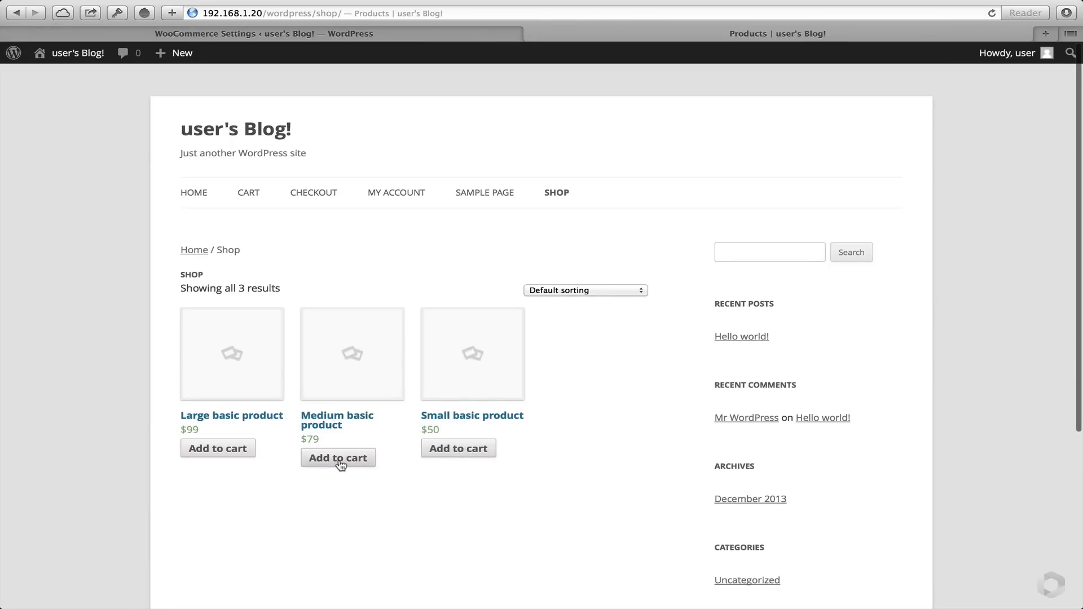
pyautogui.click(338, 457)
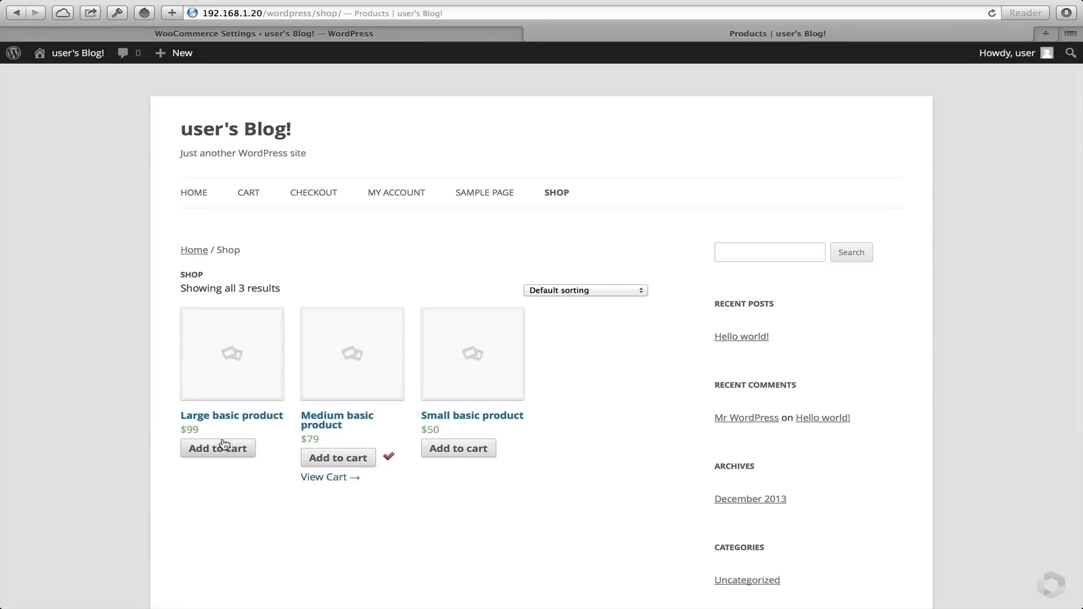
pyautogui.click(218, 448)
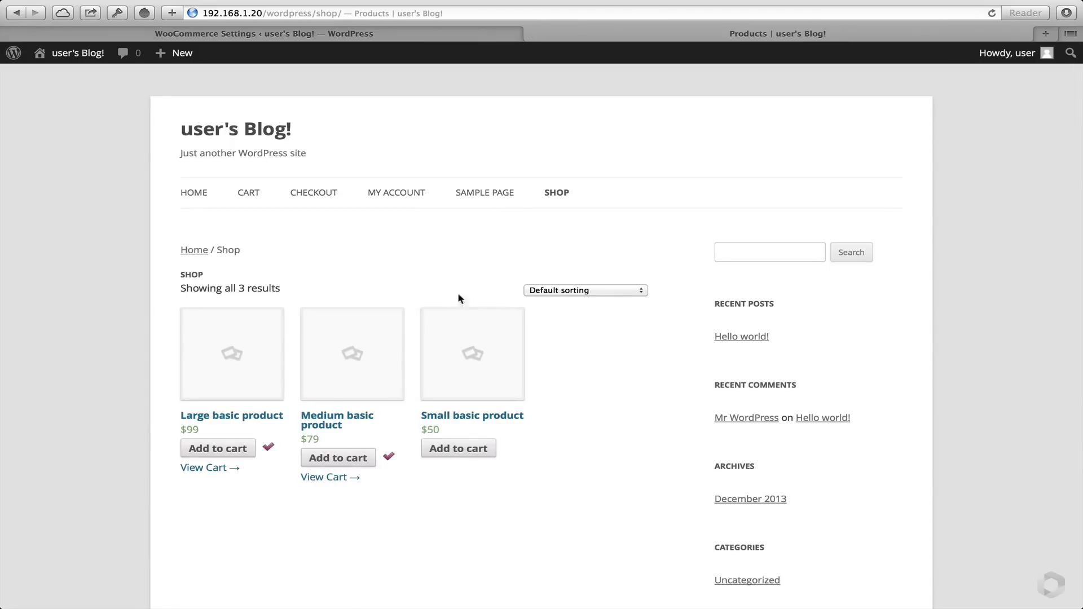
pyautogui.click(324, 476)
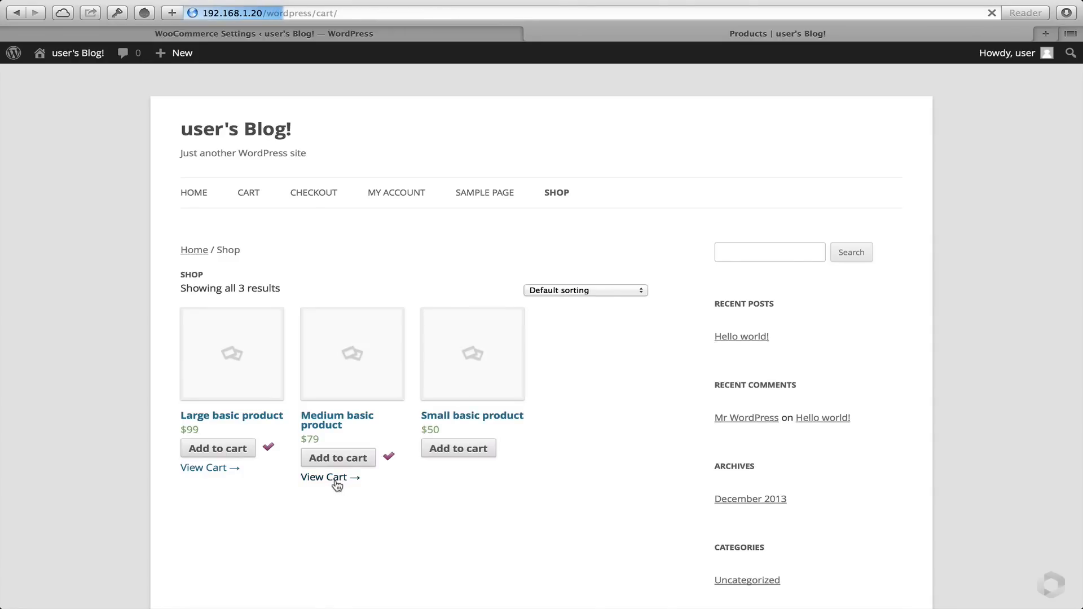
pyautogui.click(325, 476)
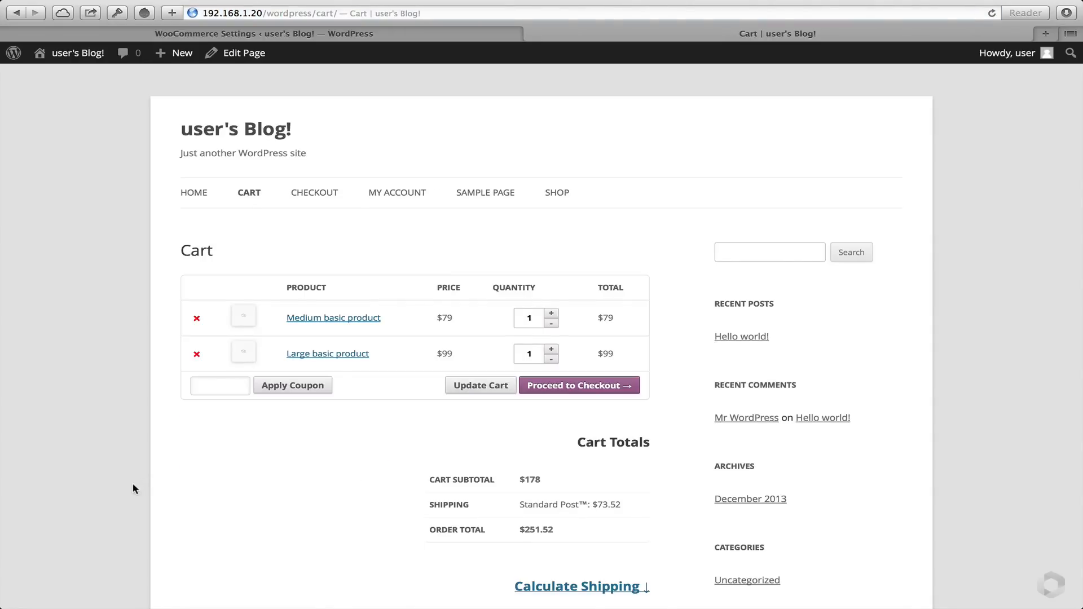
pyautogui.scroll(-3)
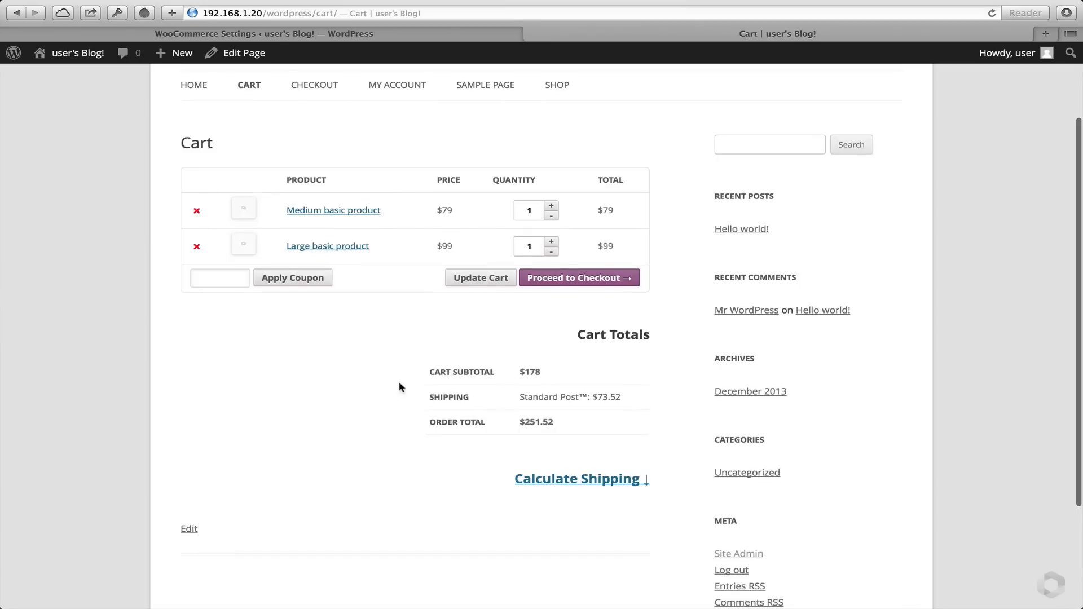
pyautogui.moveTo(552, 410)
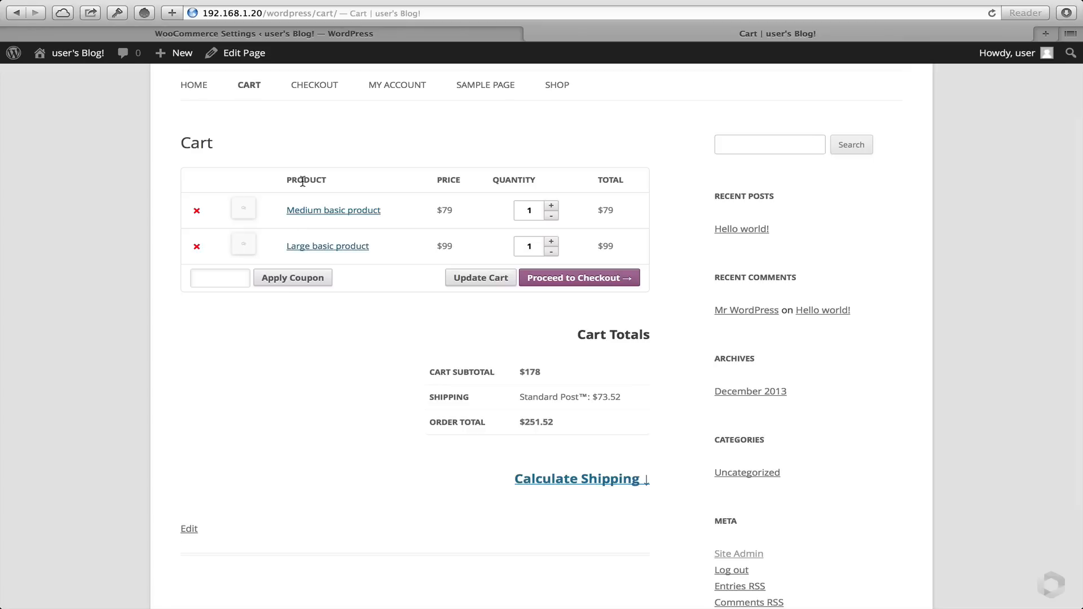
pyautogui.moveTo(343, 330)
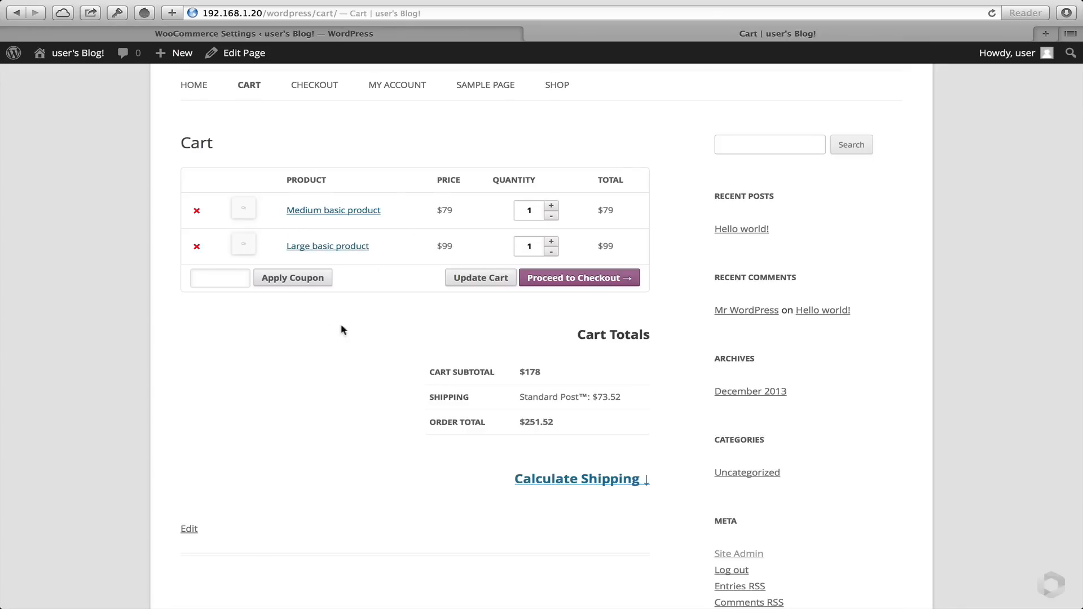
pyautogui.moveTo(336, 321)
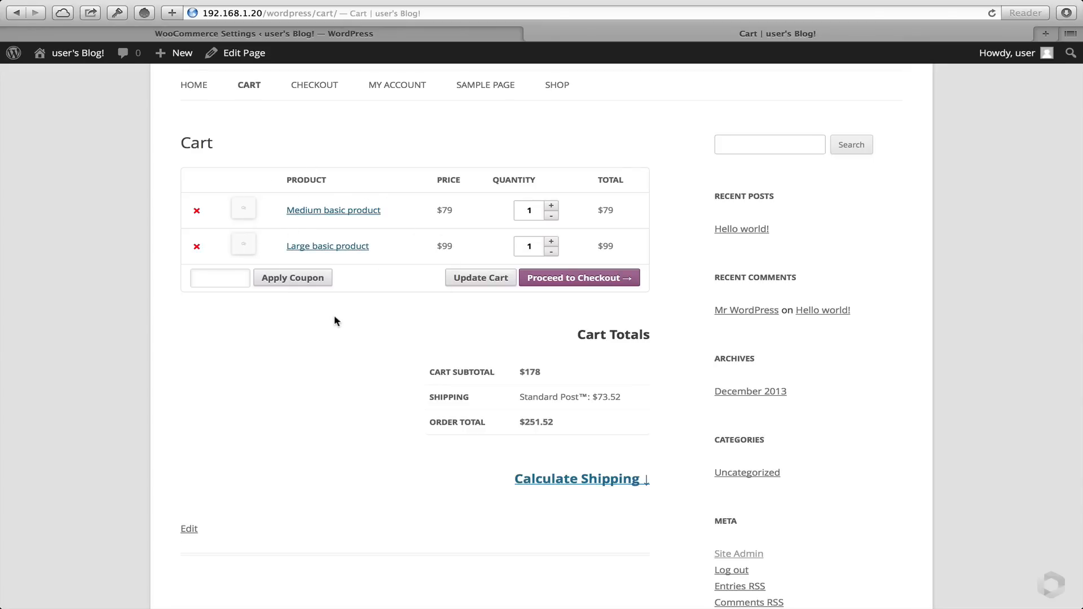
pyautogui.moveTo(578, 324)
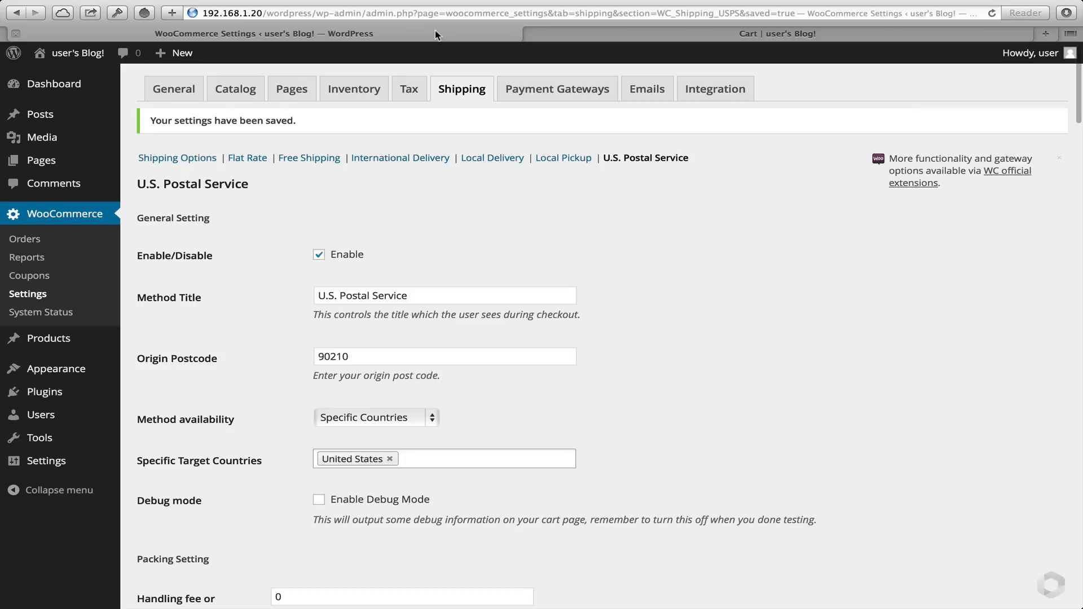
pyautogui.moveTo(235, 403)
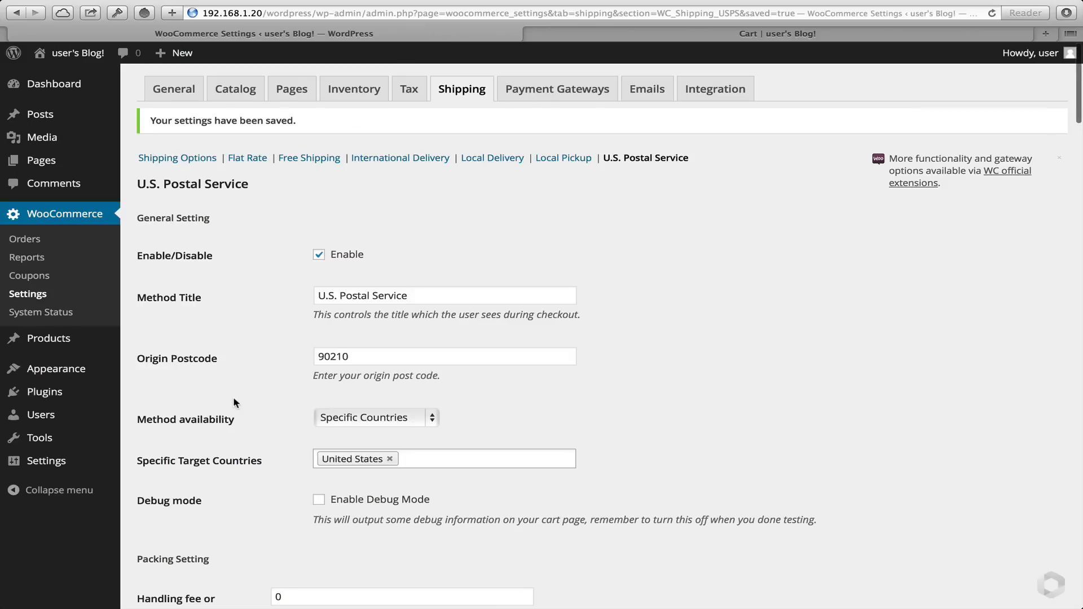
pyautogui.moveTo(241, 471)
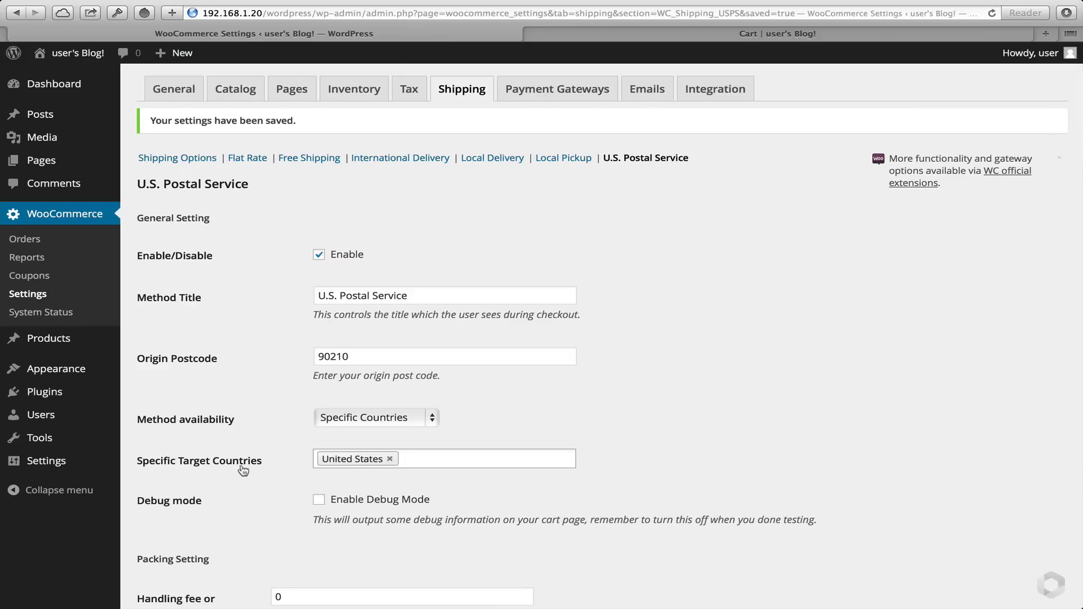
pyautogui.moveTo(281, 504)
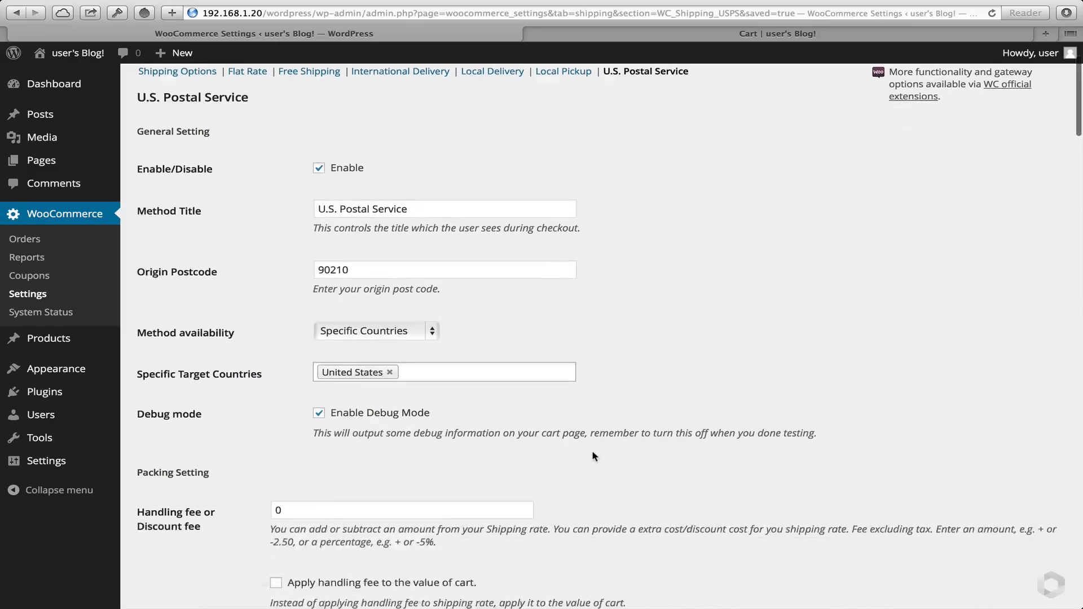
# Save the USPS settings with debug mode on, confirm the warning, and switch to the storefront cart
pyautogui.scroll(-3)
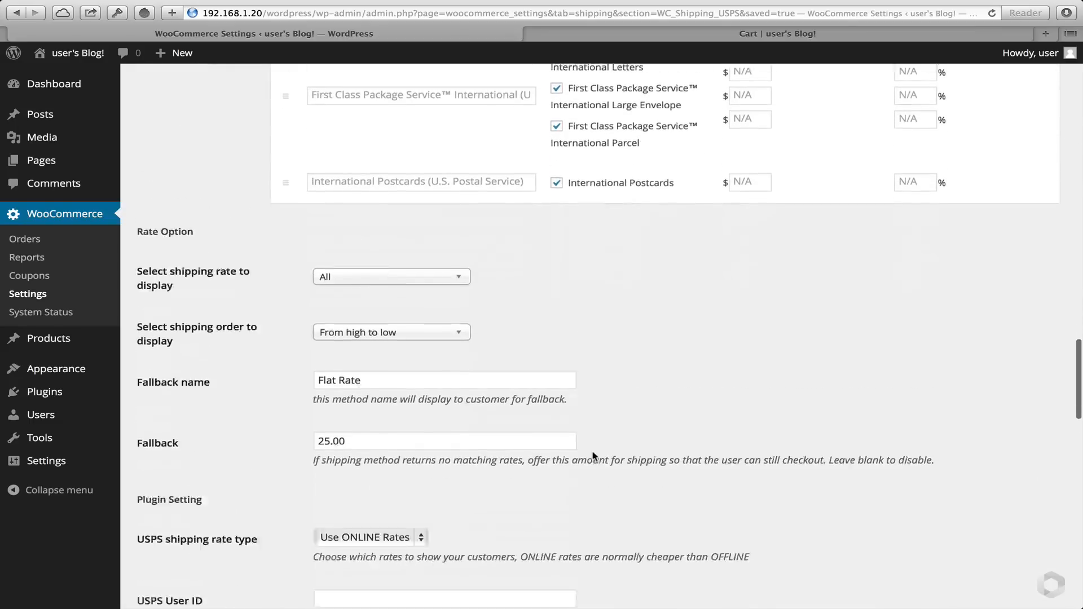
pyautogui.scroll(-3)
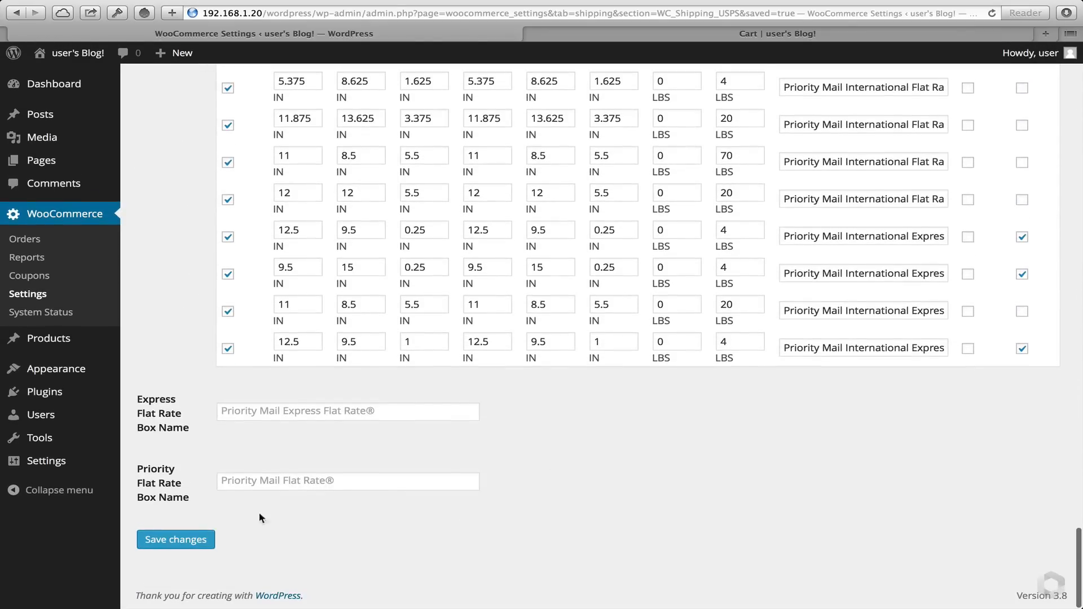
pyautogui.click(176, 540)
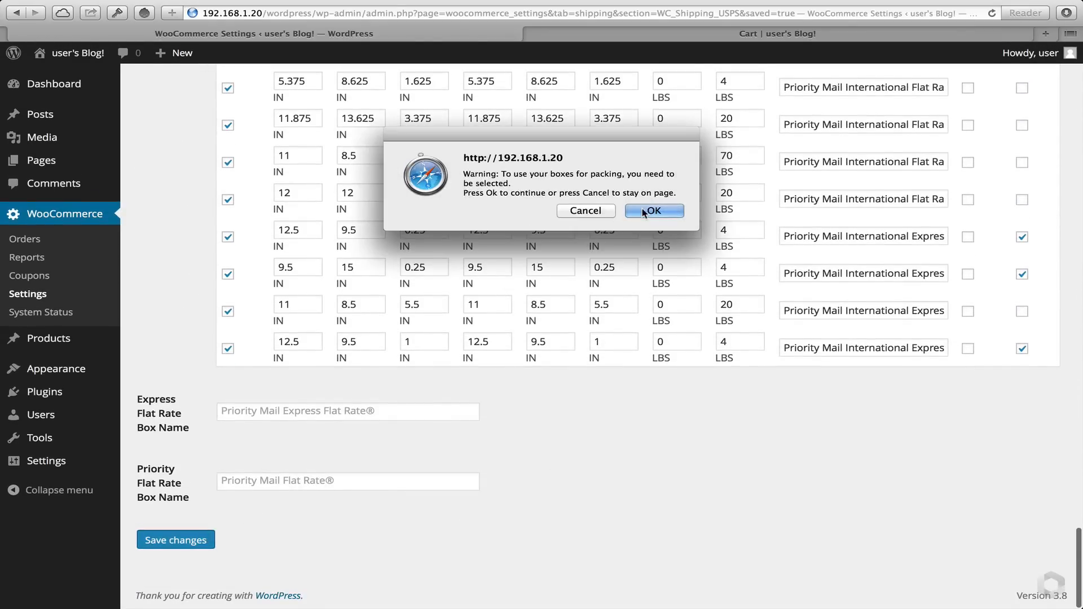
pyautogui.click(653, 211)
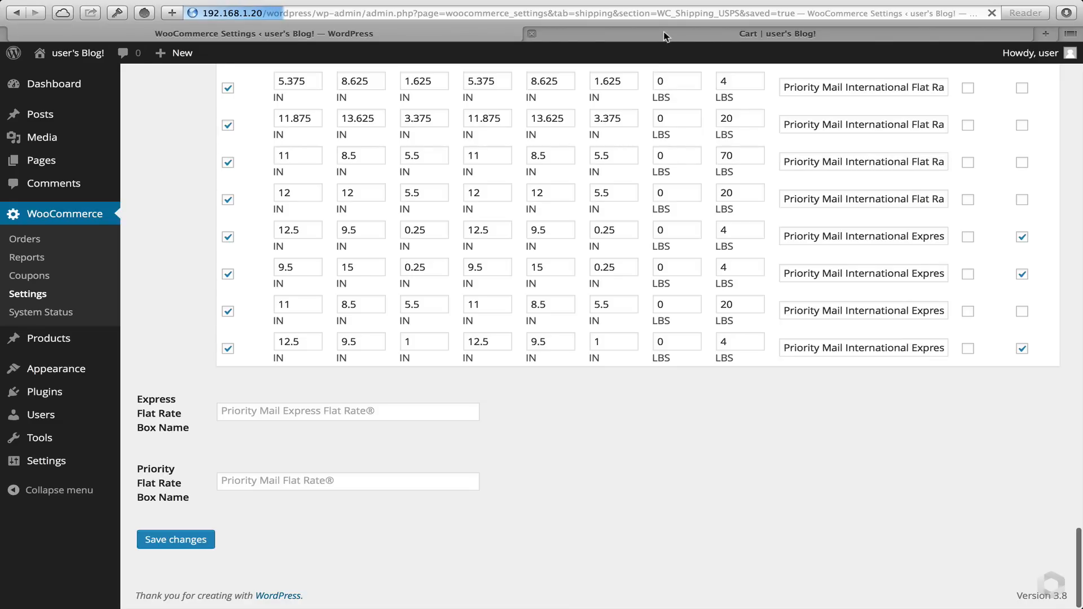
pyautogui.click(777, 33)
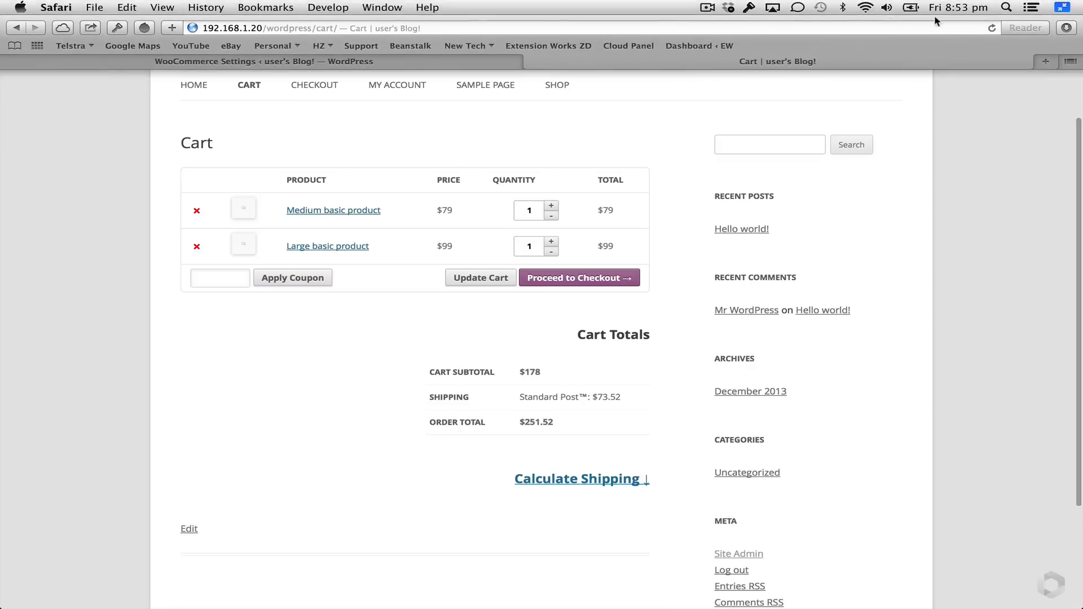
pyautogui.moveTo(993, 28)
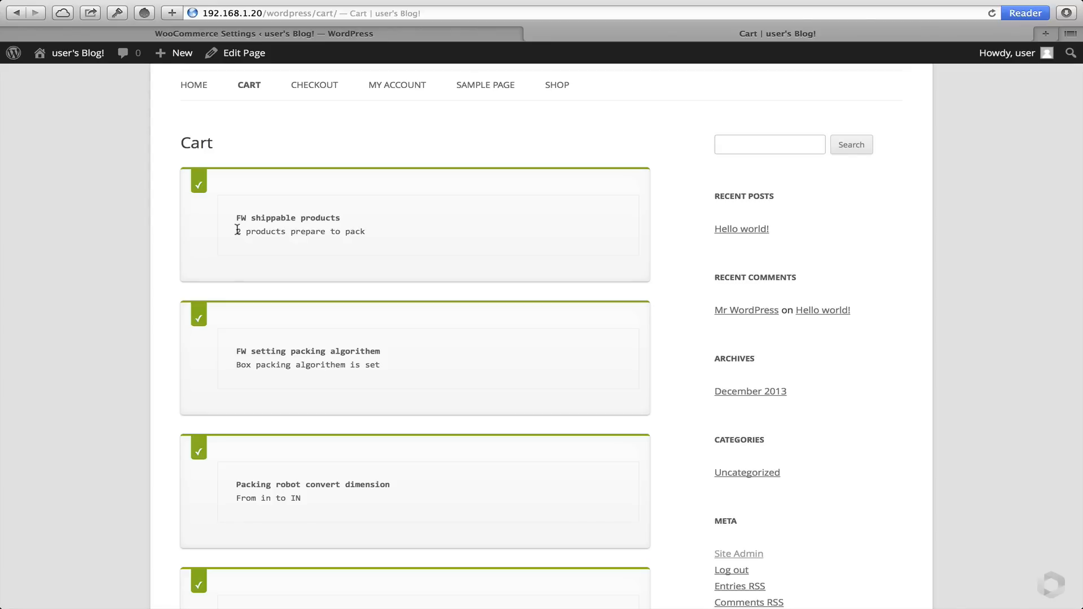
# Scroll through the cart's USPS debug panels showing the packing steps and box packing failure
pyautogui.scroll(-3)
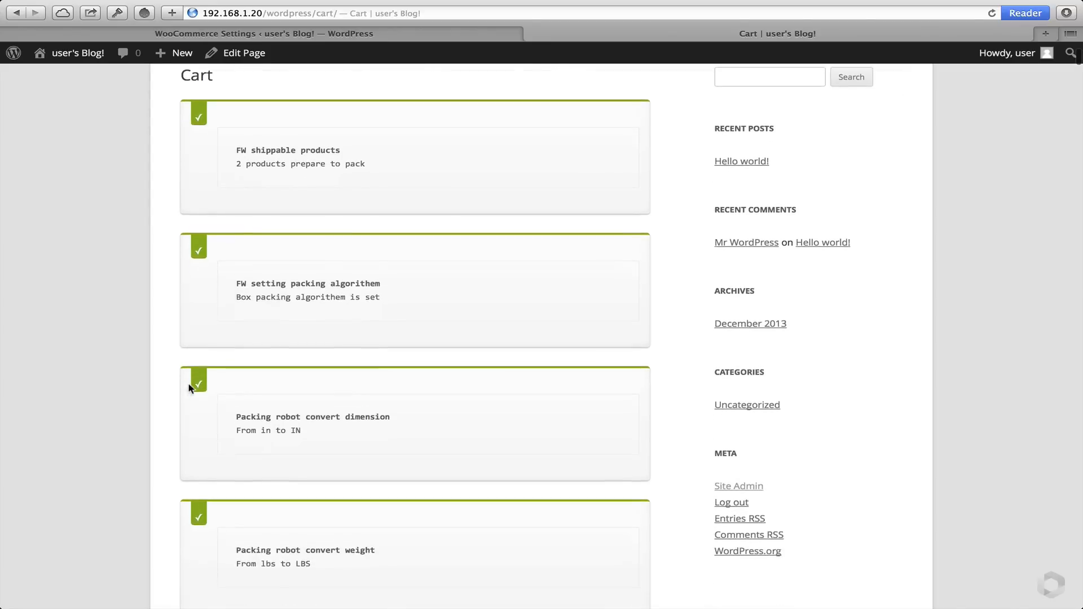
pyautogui.scroll(-3)
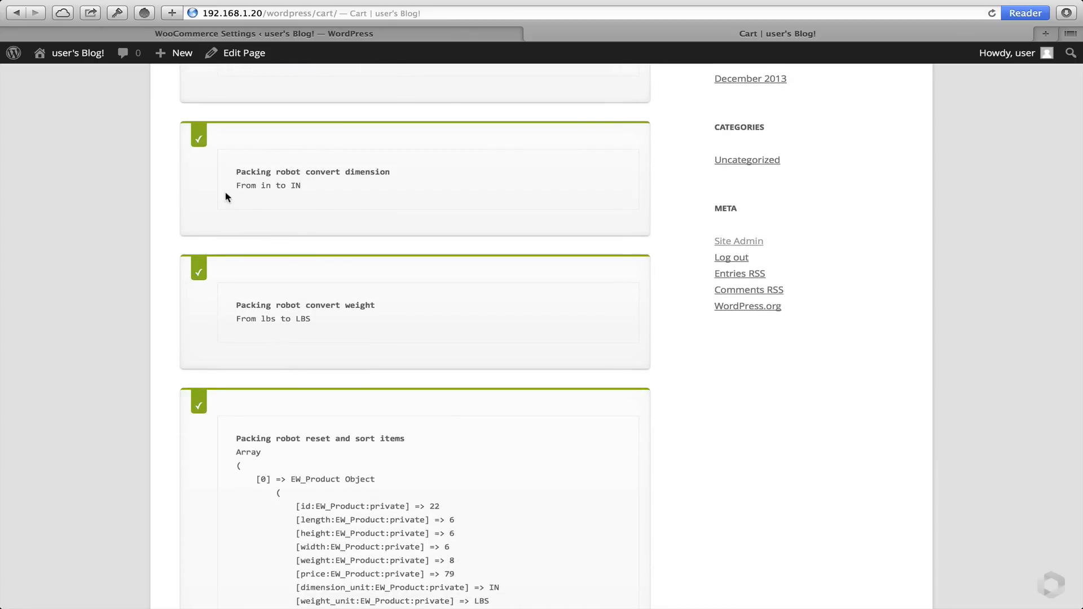
pyautogui.scroll(3)
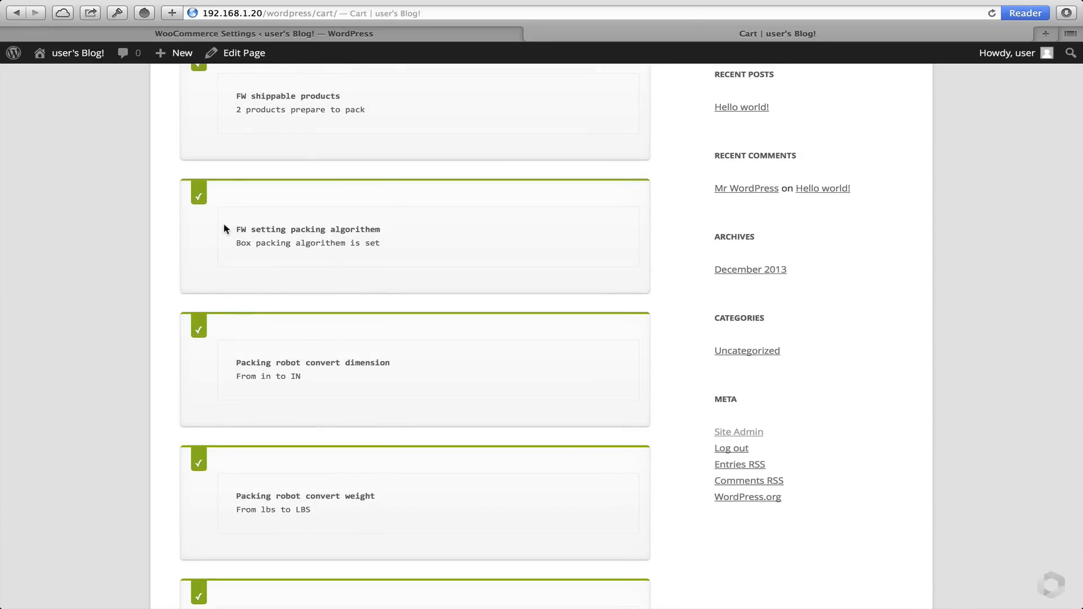
pyautogui.scroll(-3)
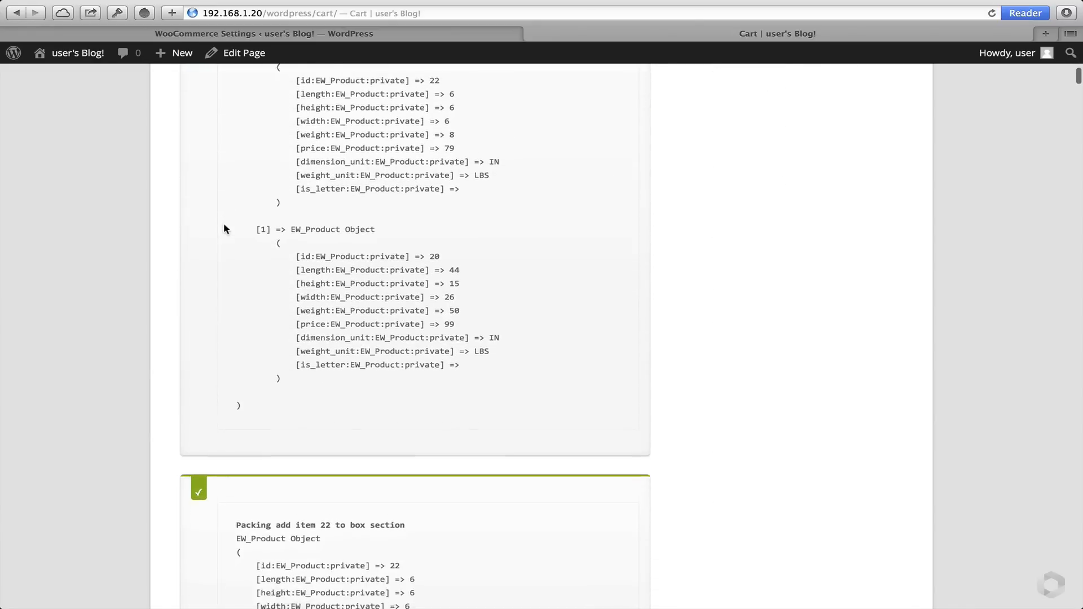
pyautogui.scroll(-3)
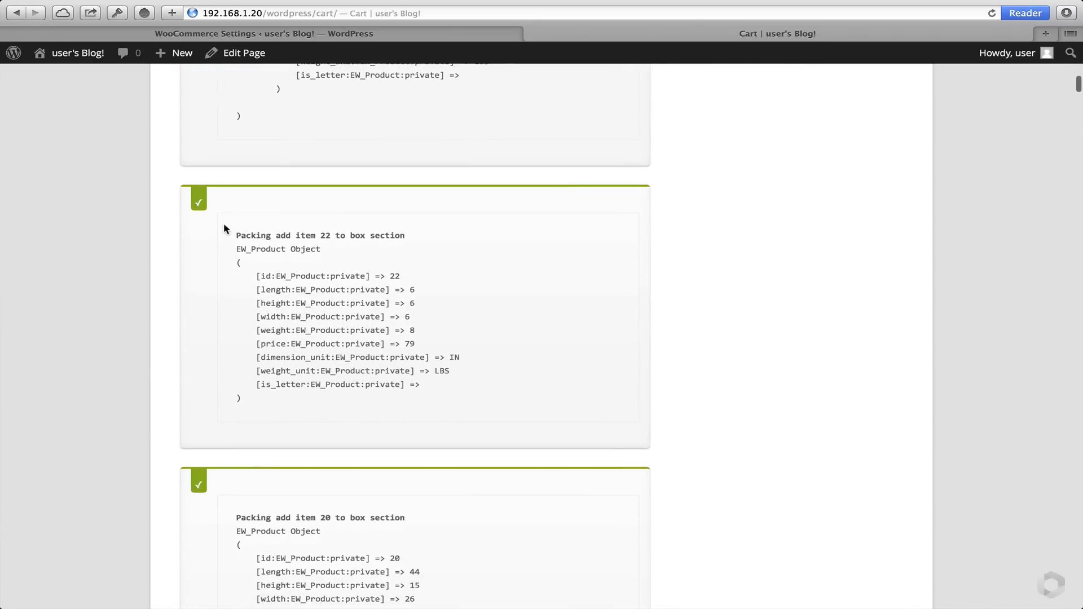
pyautogui.scroll(-3)
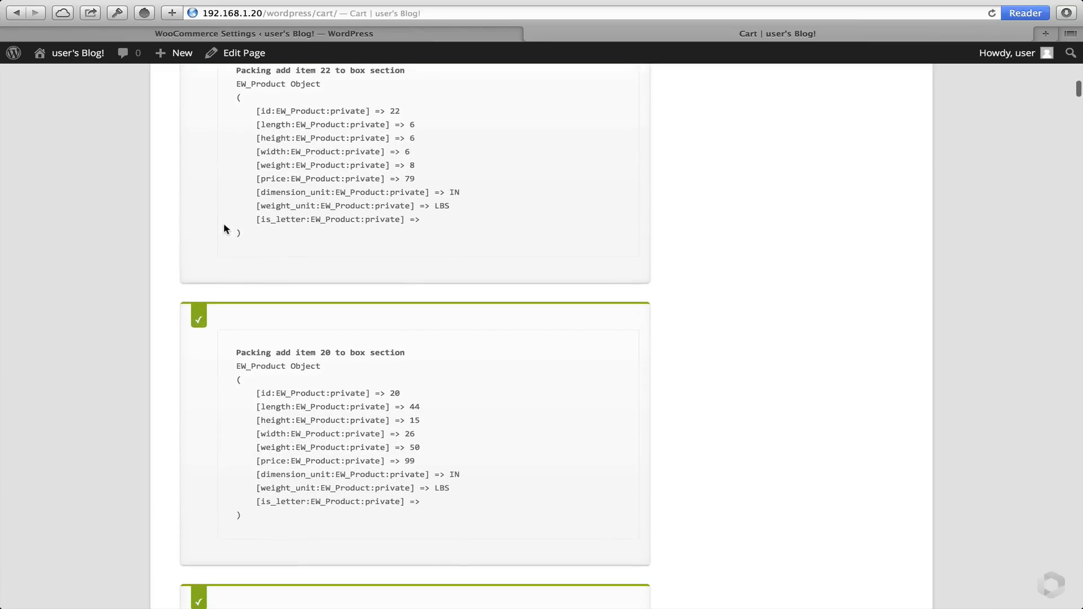
pyautogui.scroll(-3)
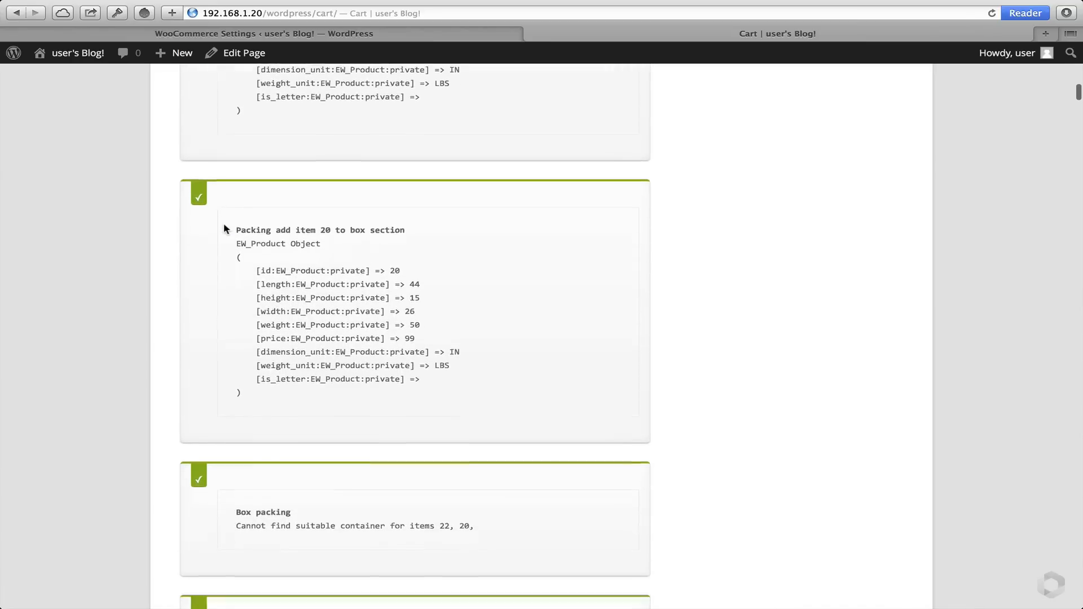
pyautogui.scroll(-3)
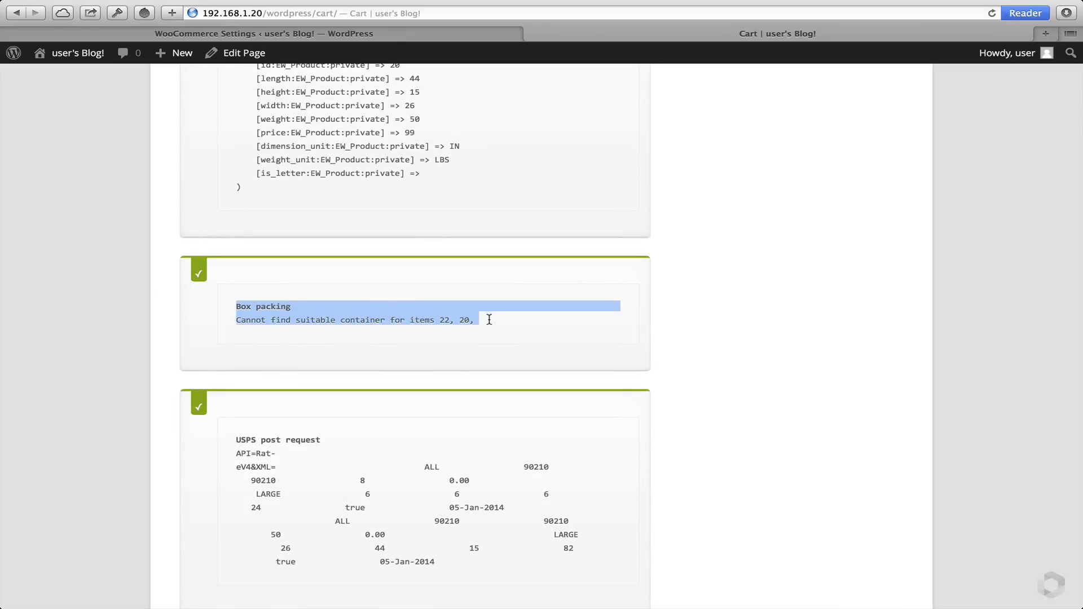
# Clear the box packing highlight and review the Standard Post 73.52 rate response
pyautogui.click(488, 319)
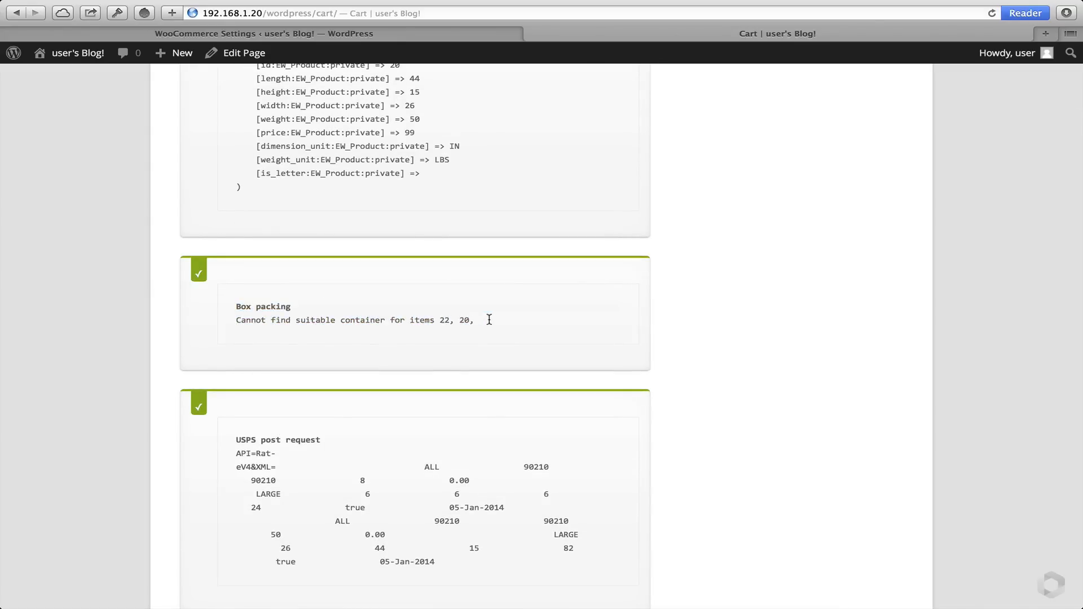
pyautogui.scroll(-3)
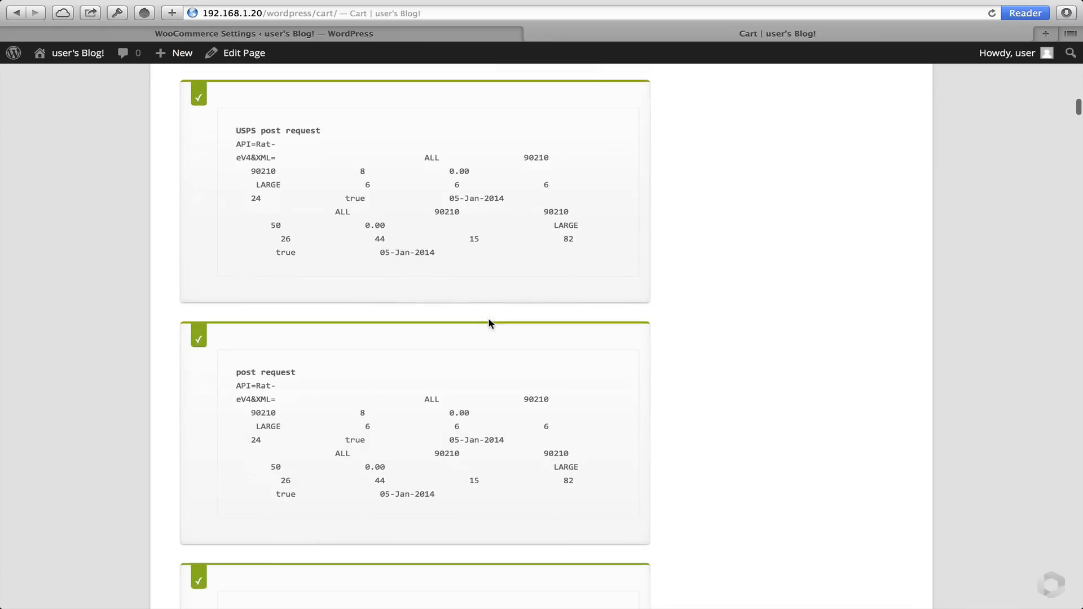
pyautogui.scroll(-3)
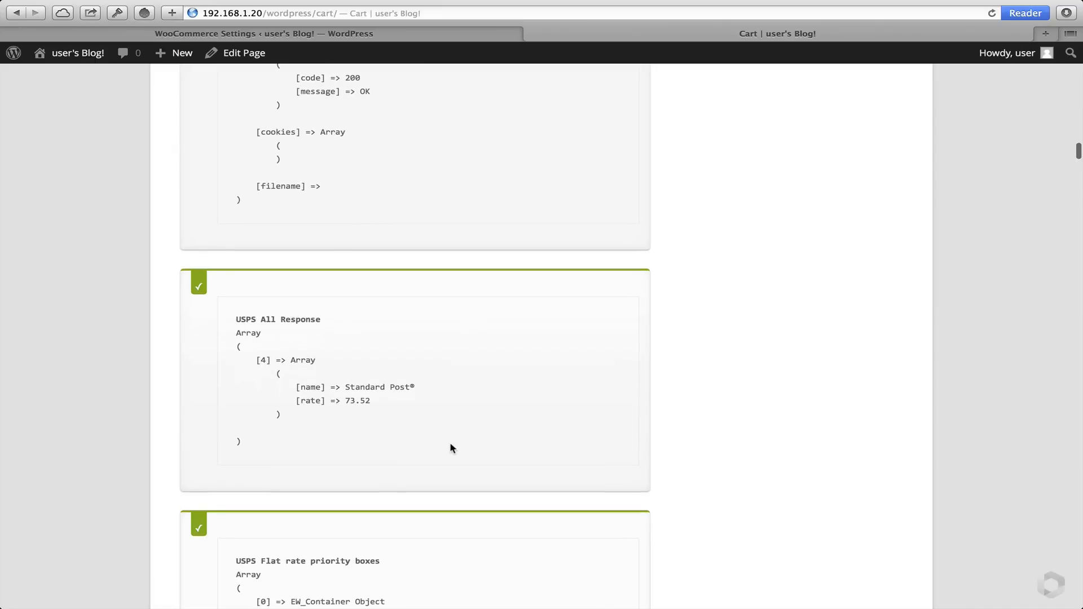
pyautogui.scroll(-3)
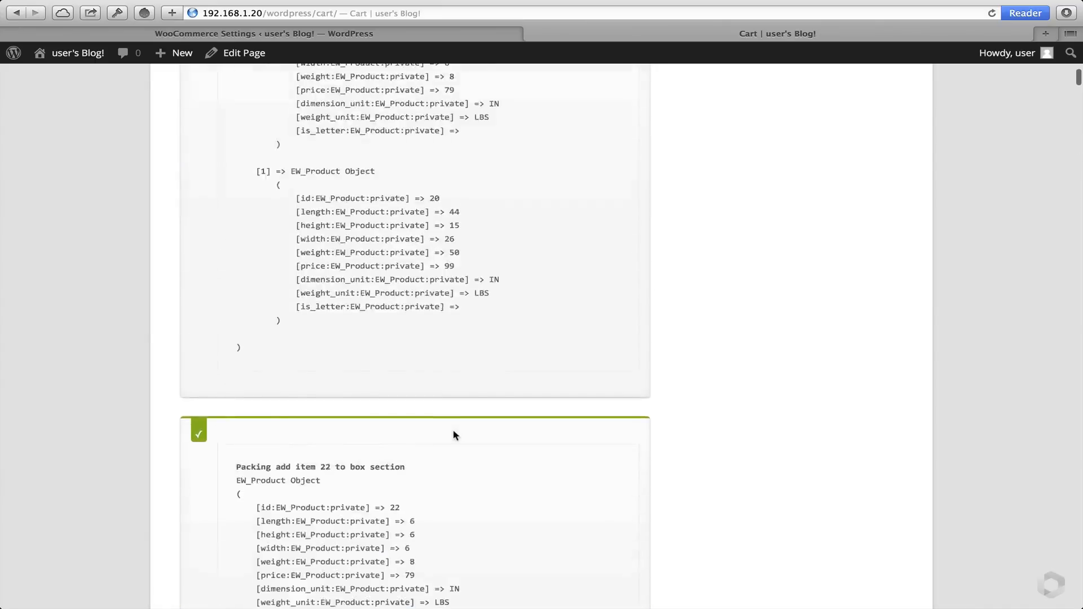
pyautogui.scroll(3)
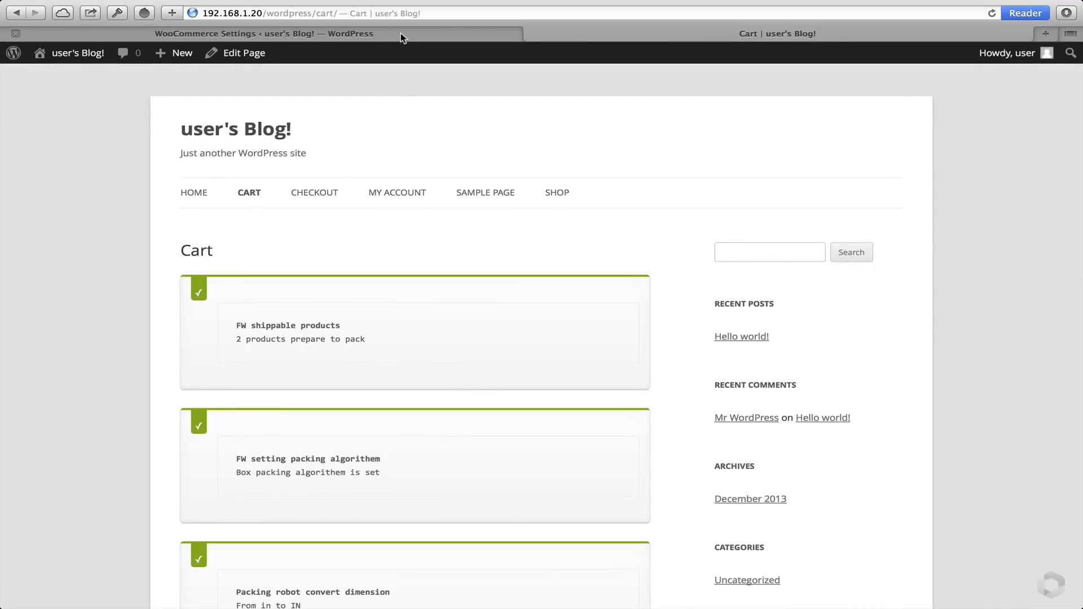
# Return to the U.S. Postal Service settings and untick Enable Debug Mode
pyautogui.click(264, 33)
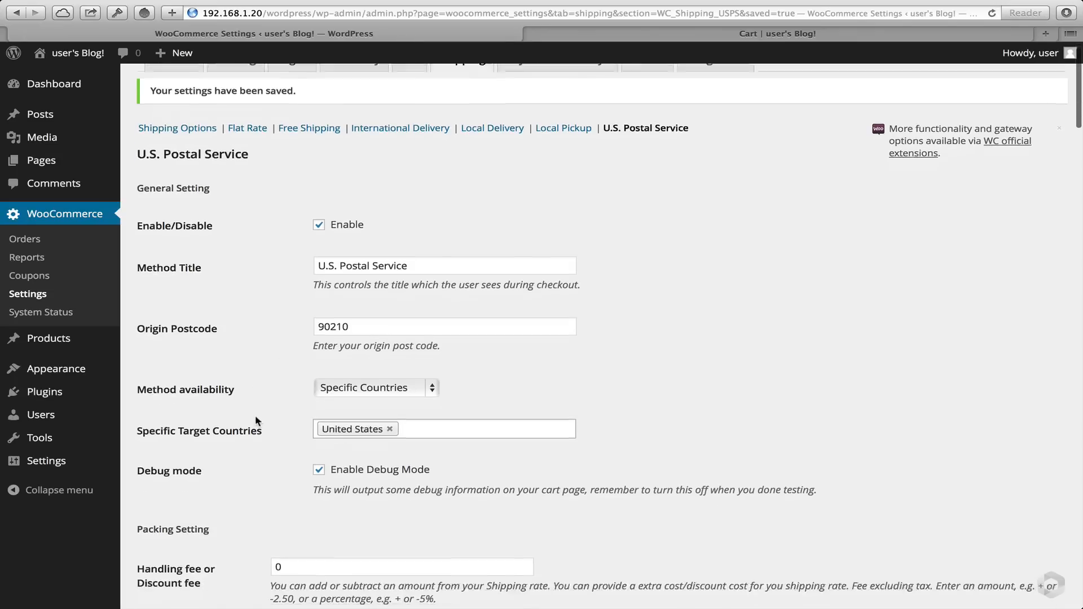
pyautogui.scroll(-3)
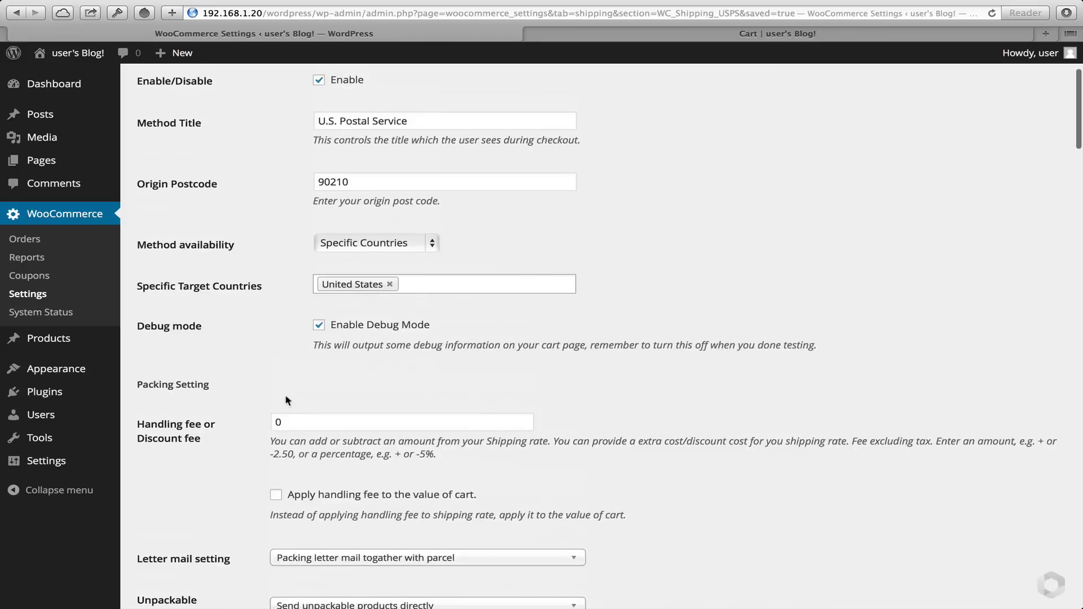
pyautogui.click(318, 325)
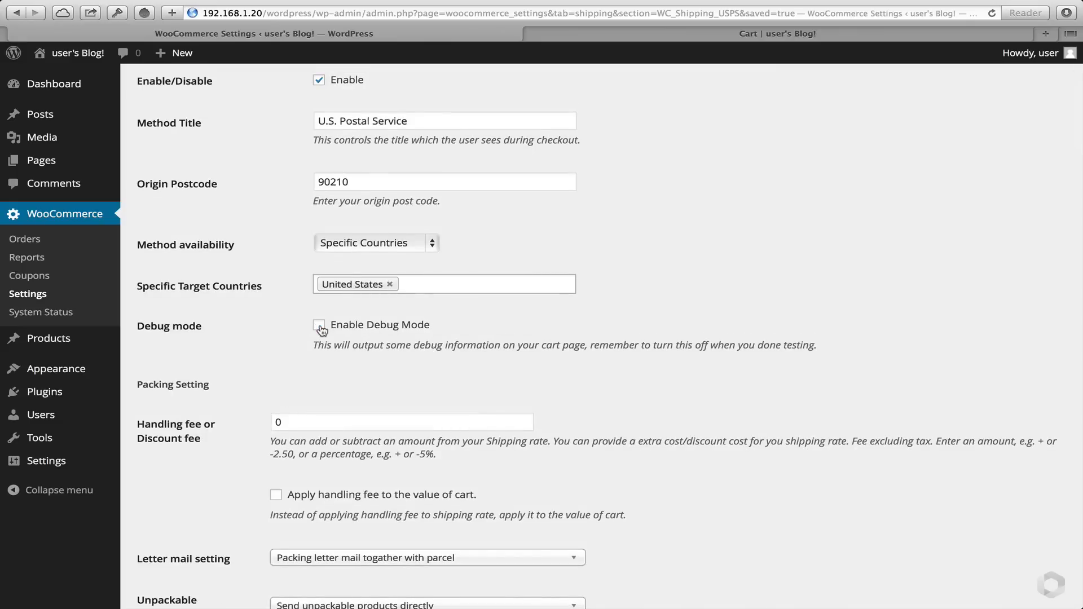